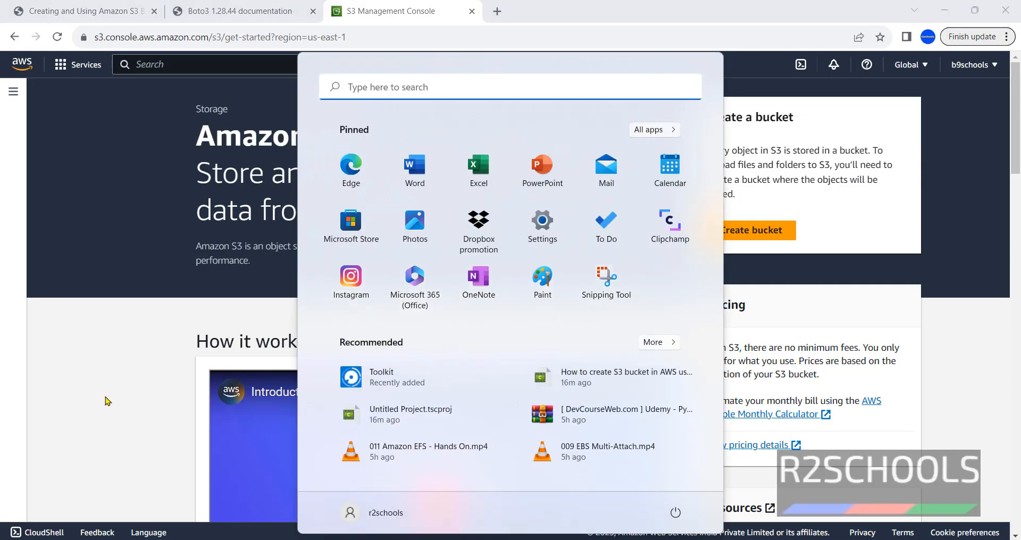
- Launch PowerShell and run pip install boto3, confirming boto3 is already installed
type("powers")
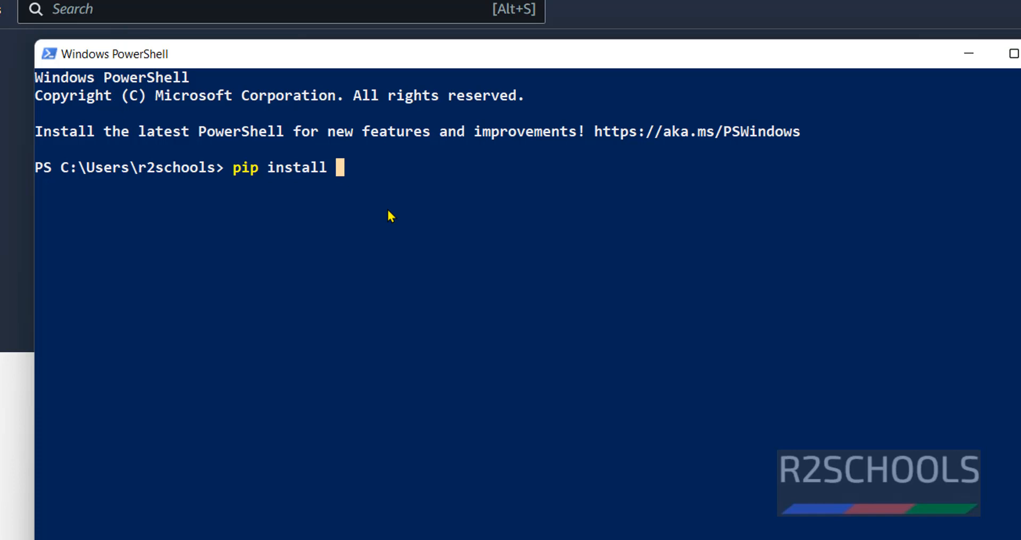
type("boto3")
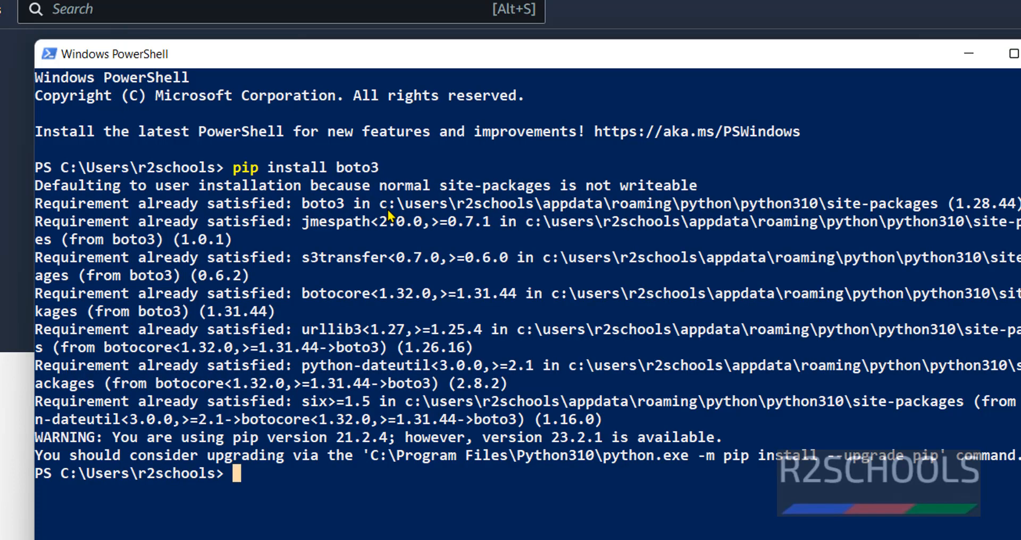
mouse_move(286, 515)
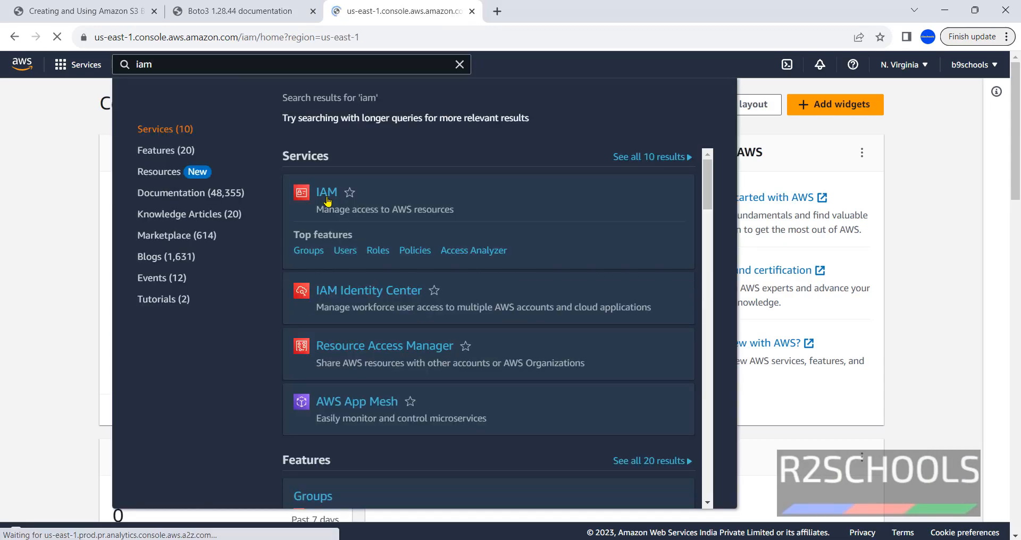
- In IAM Users, start a new user named james-1 and continue to permissions
left_click(326, 191)
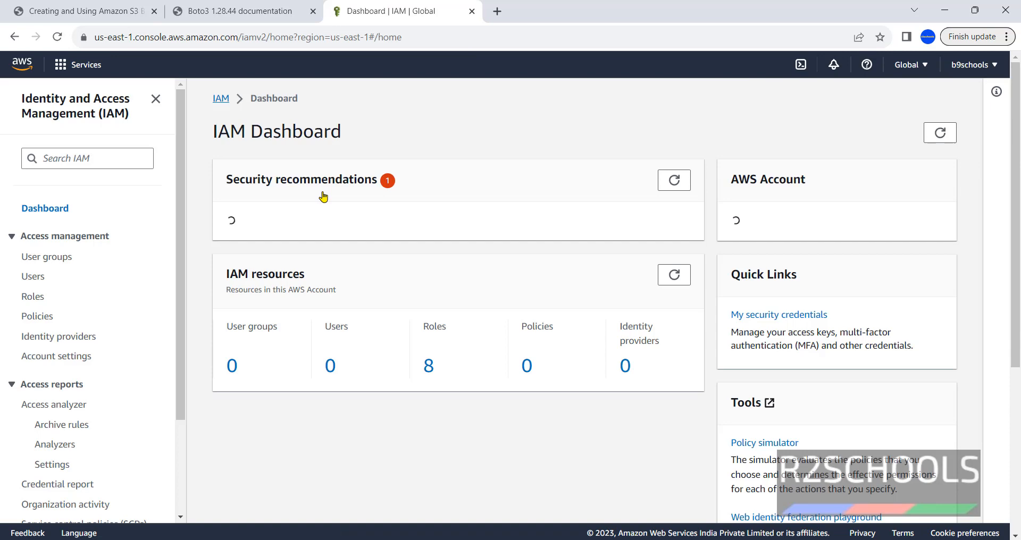
left_click(33, 277)
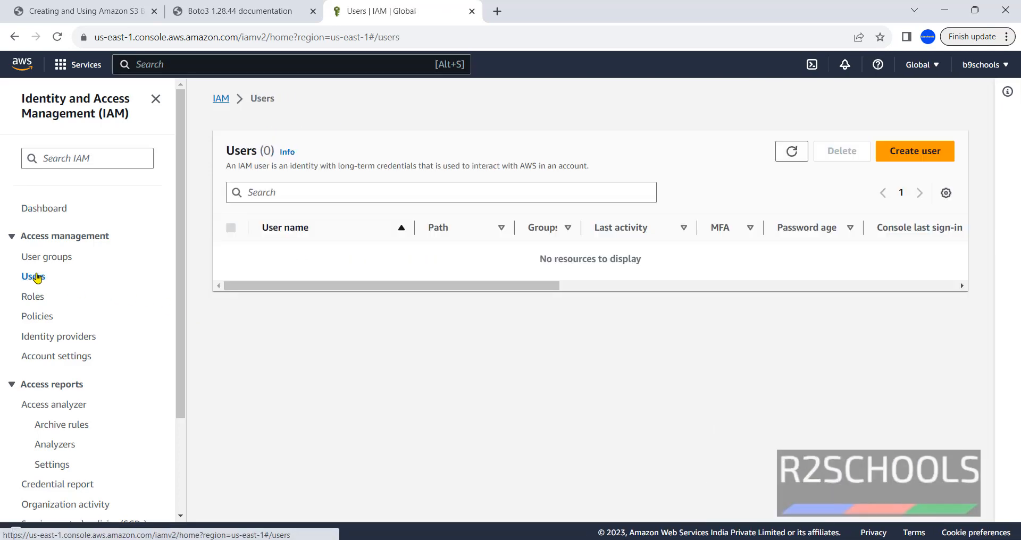
left_click(914, 151)
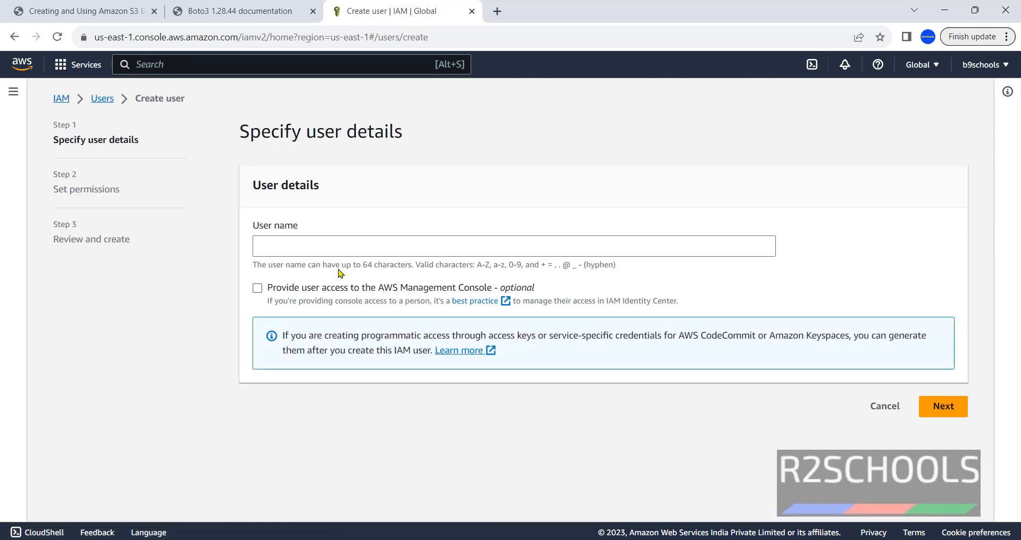
type("james-1")
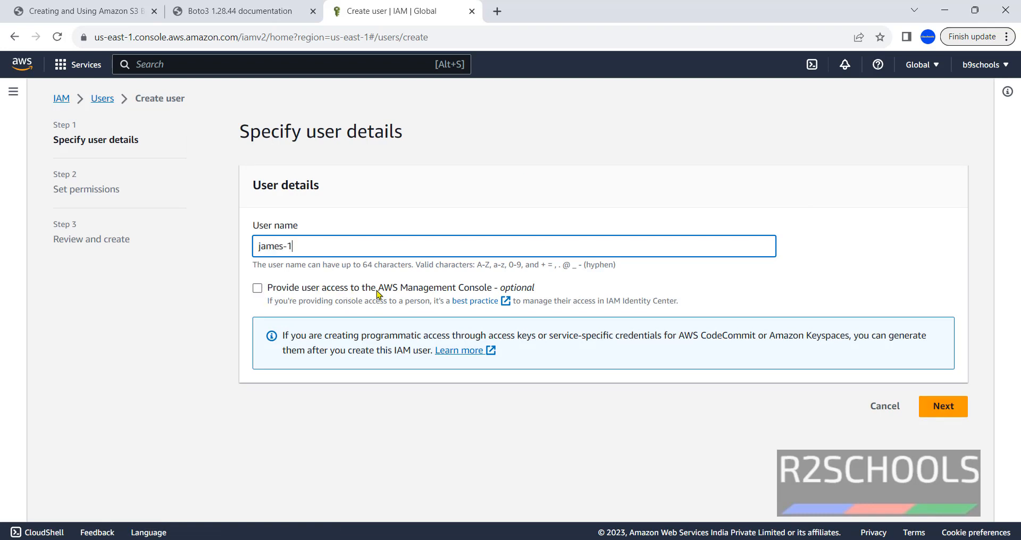
mouse_move(258, 290)
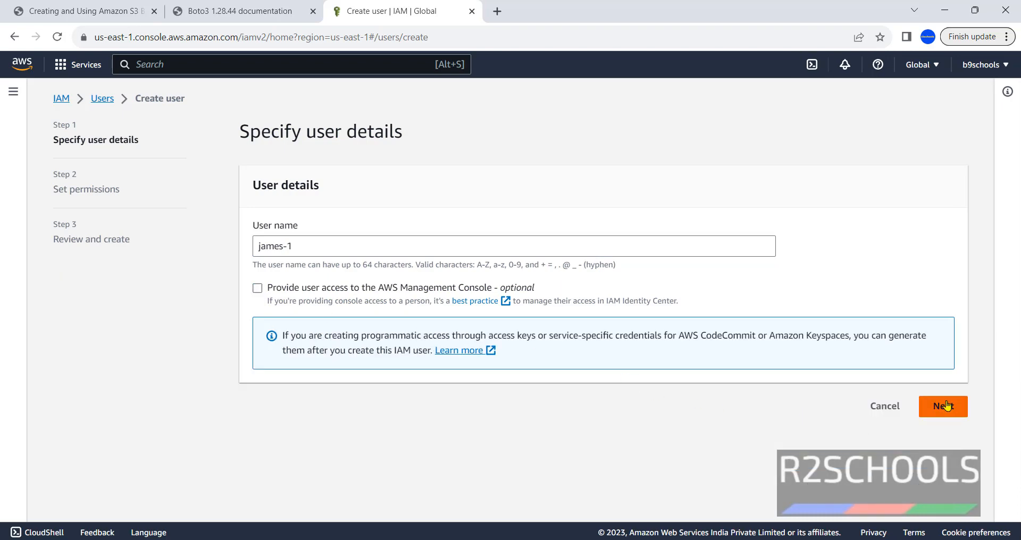
left_click(942, 406)
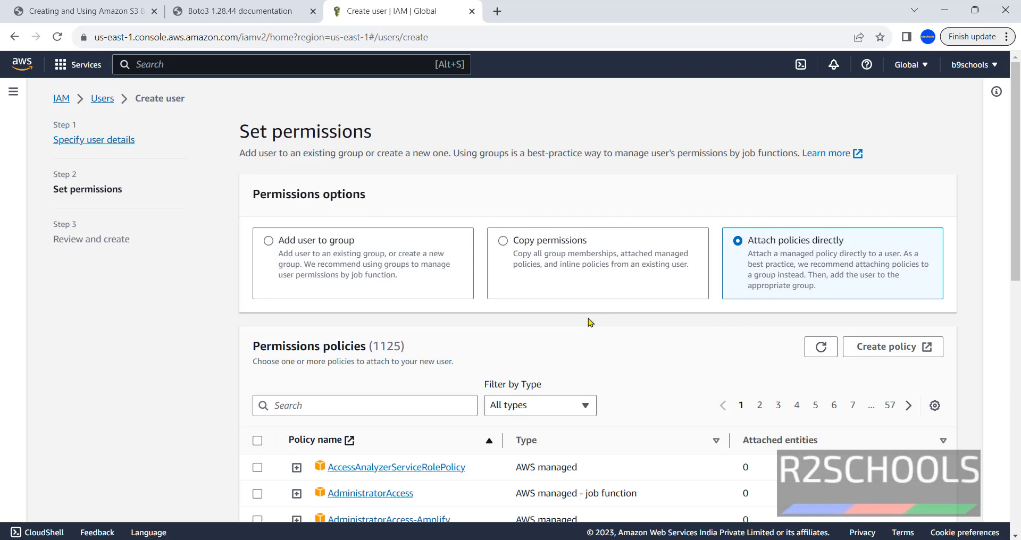
- Search for s3 policies, clear the search, and create james-1 without policies
left_click(365, 405)
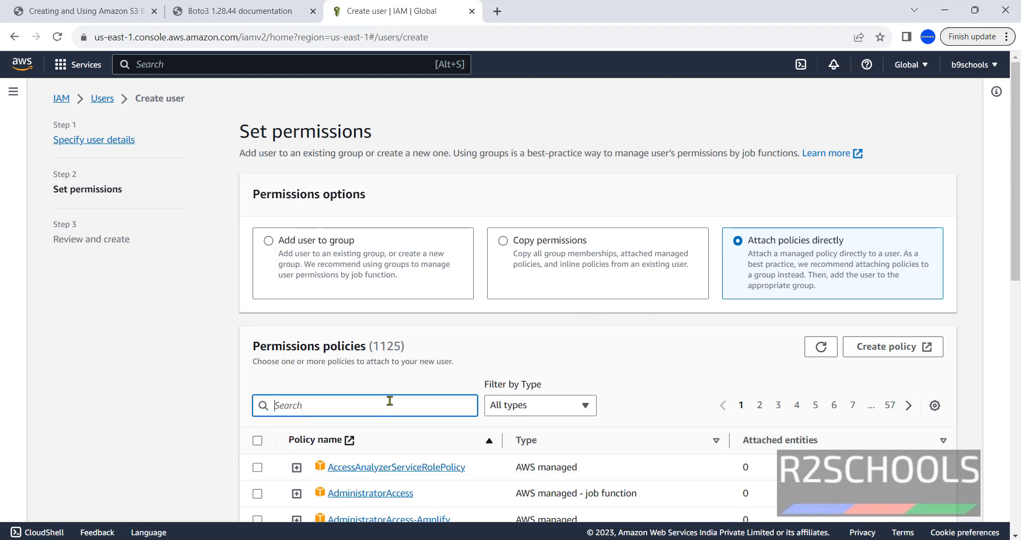
type("s3")
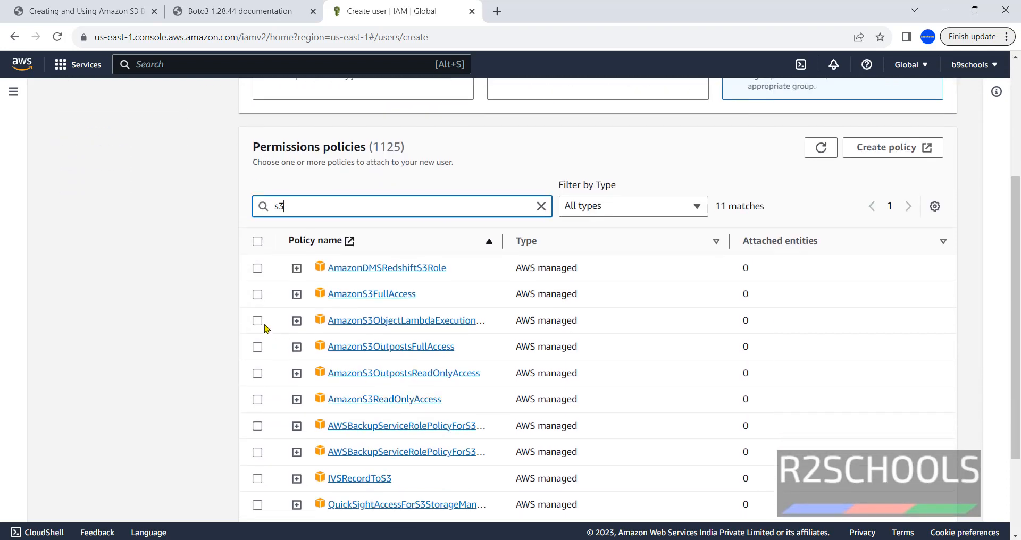
mouse_move(540, 206)
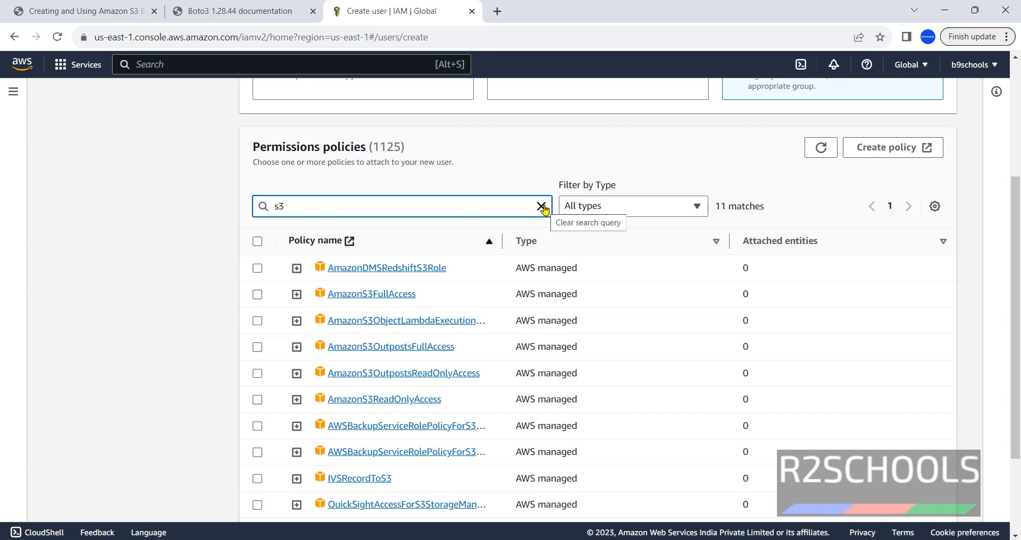
left_click(542, 206)
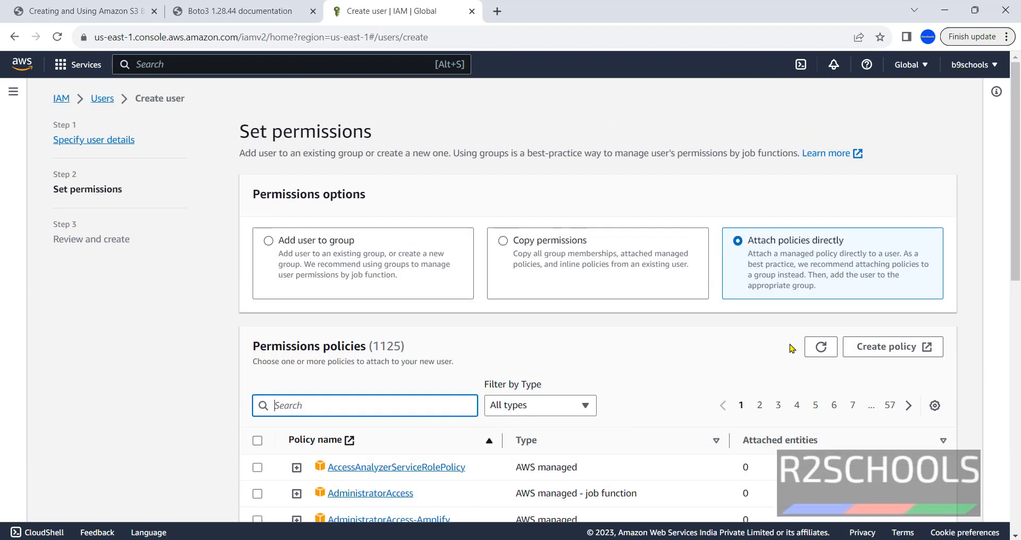
scroll("down", 3)
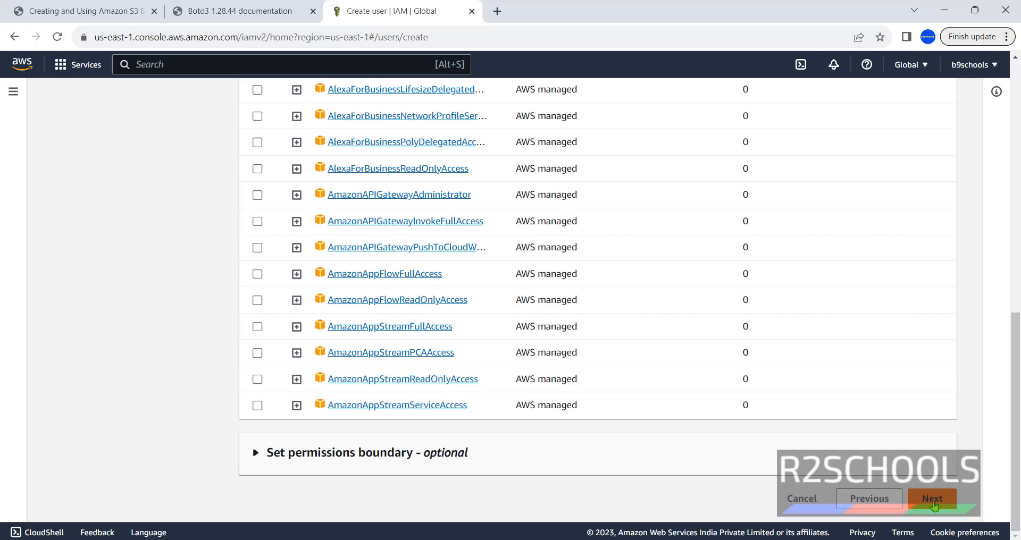
left_click(931, 498)
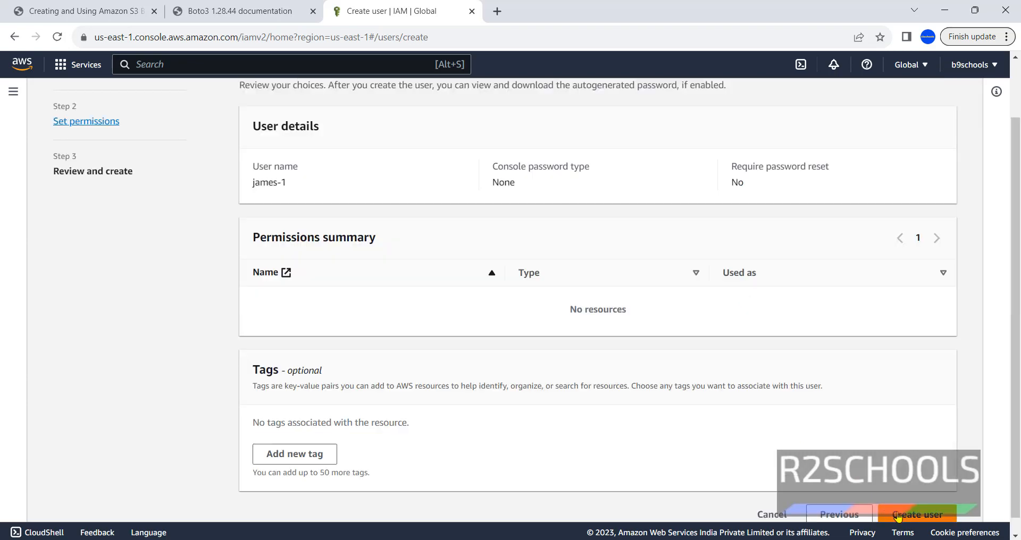
left_click(916, 514)
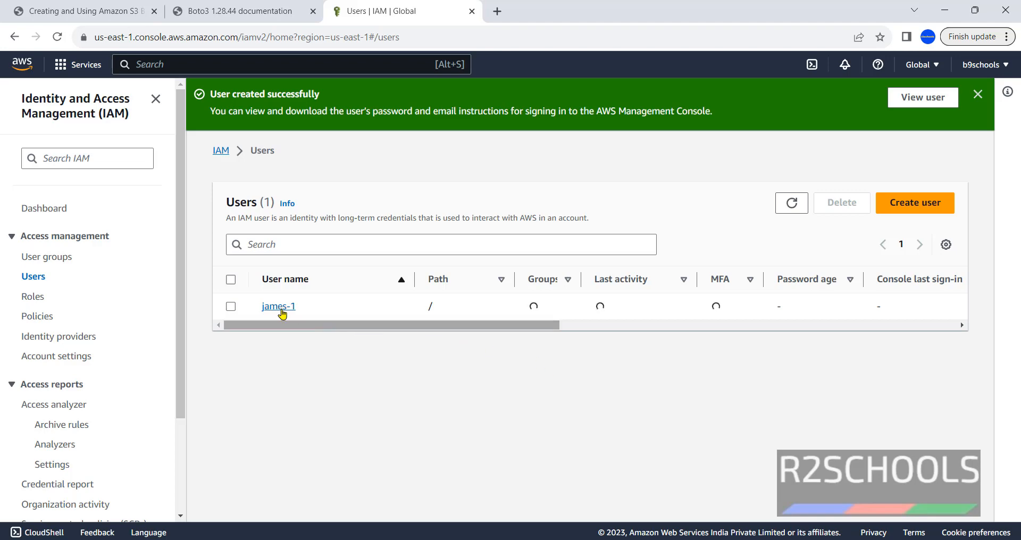
- Generate an access key for james-1 from its Security credentials
left_click(278, 306)
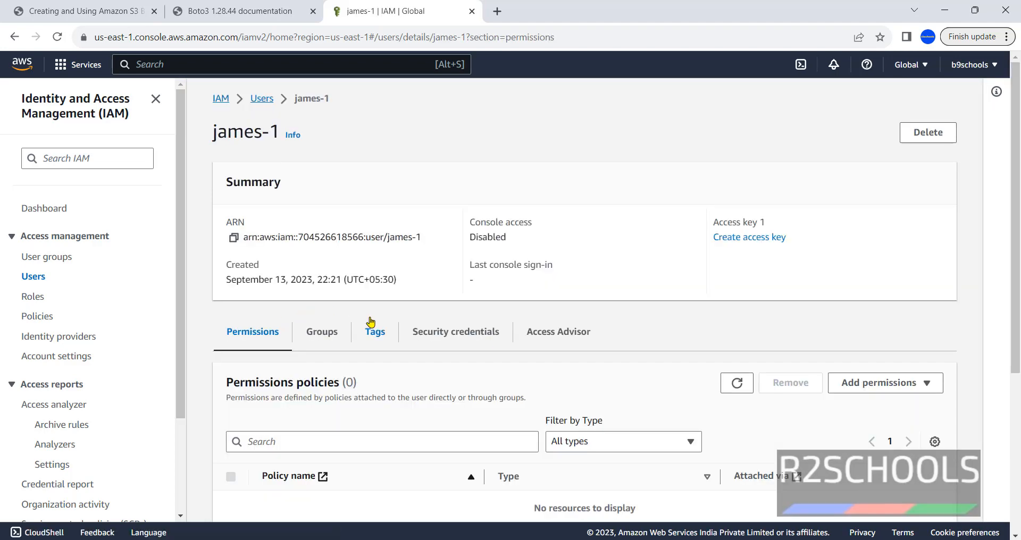
left_click(456, 331)
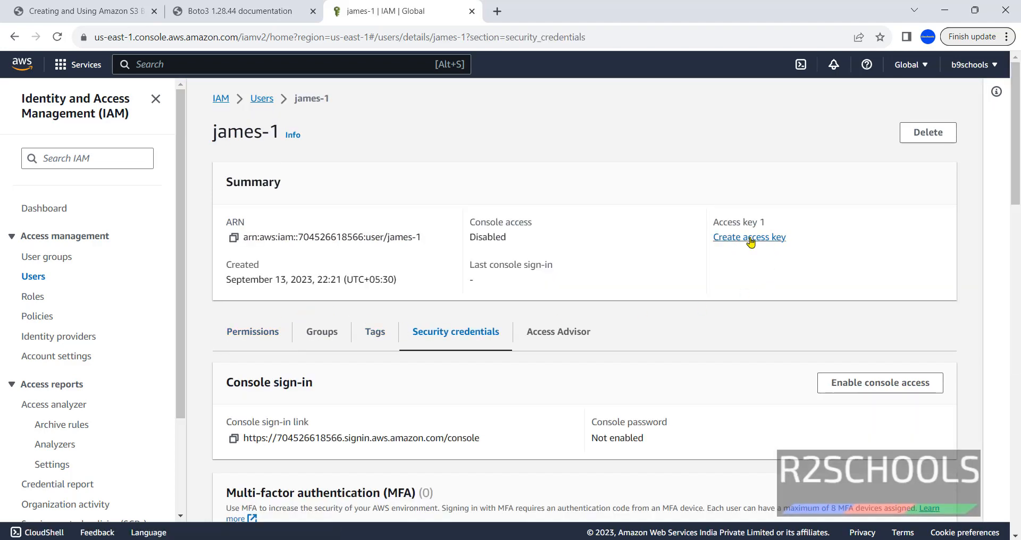
left_click(749, 237)
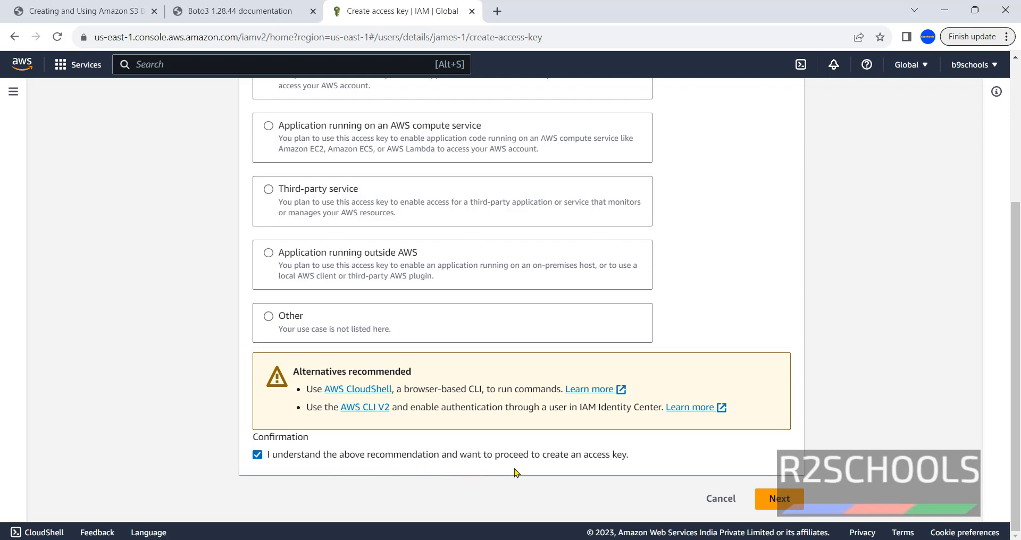
mouse_move(754, 493)
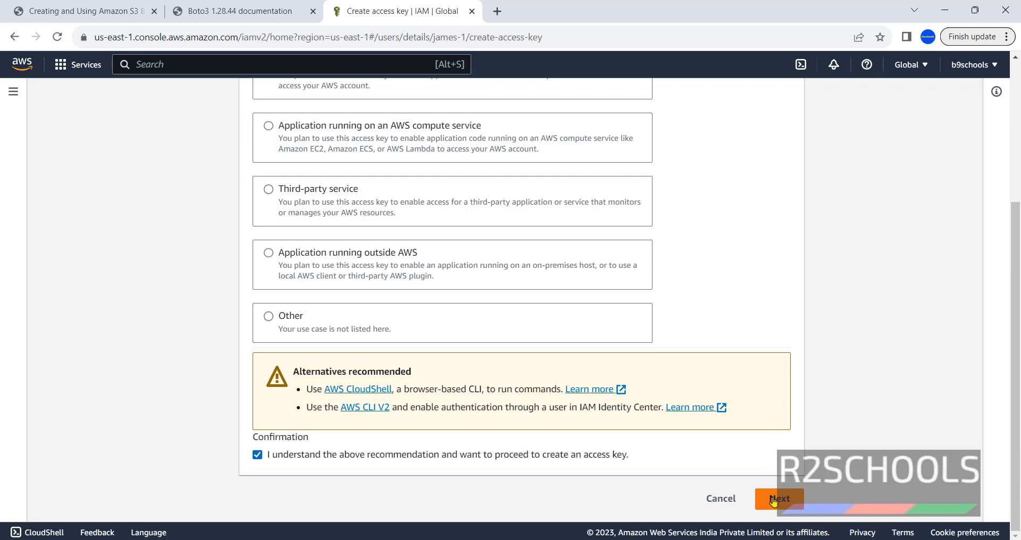
left_click(778, 498)
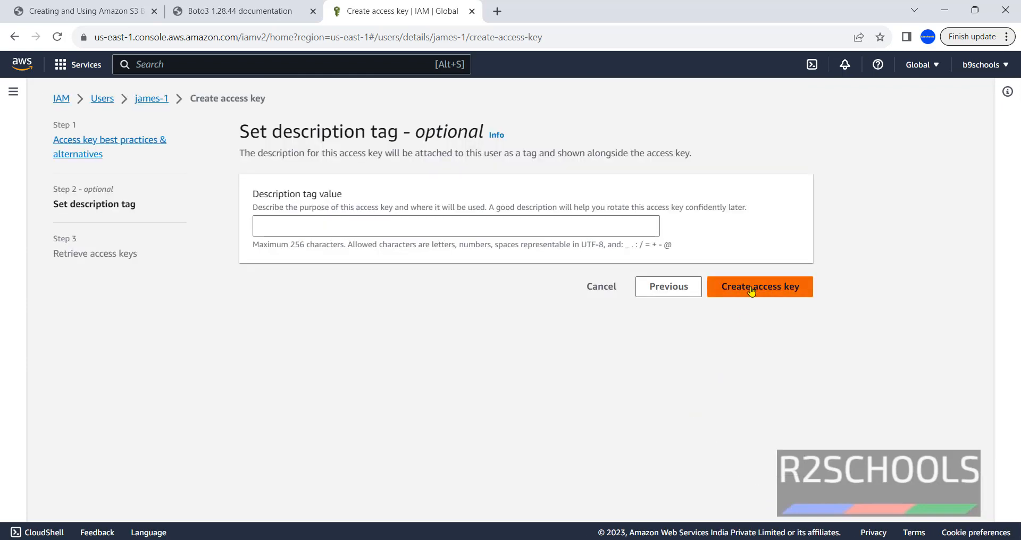
left_click(759, 286)
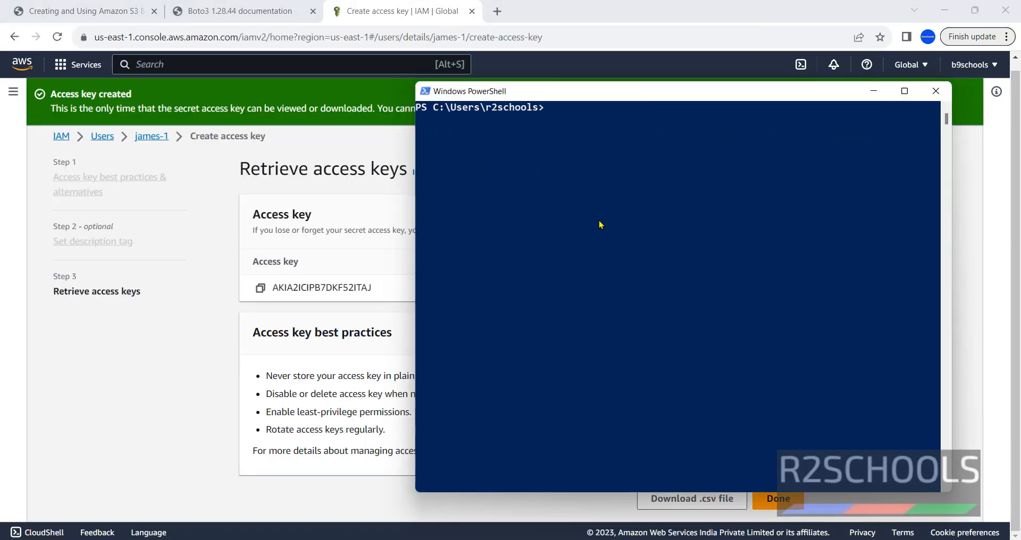
- Run aws configure with james-1's access key and secret, default region, and output format
type("aws con")
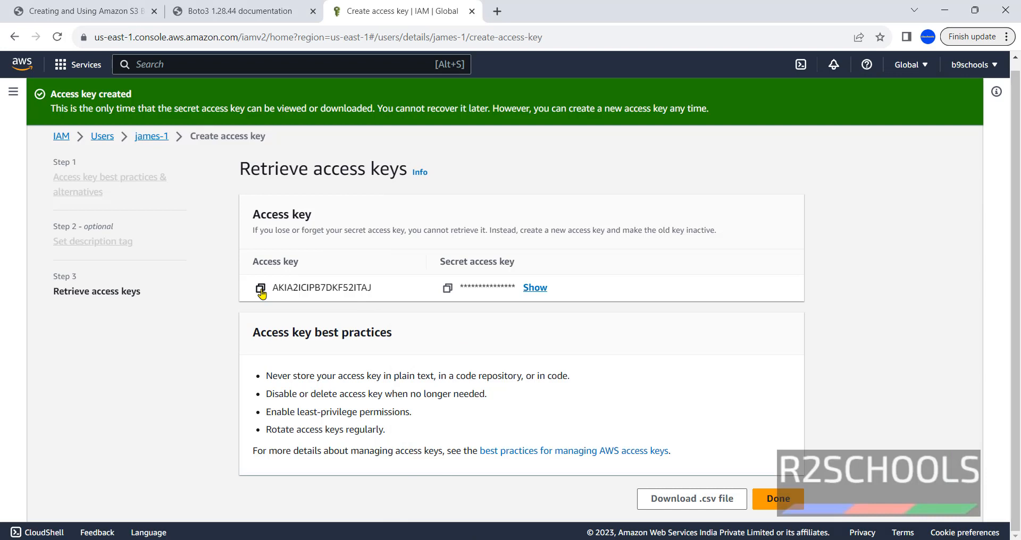
left_click(260, 287)
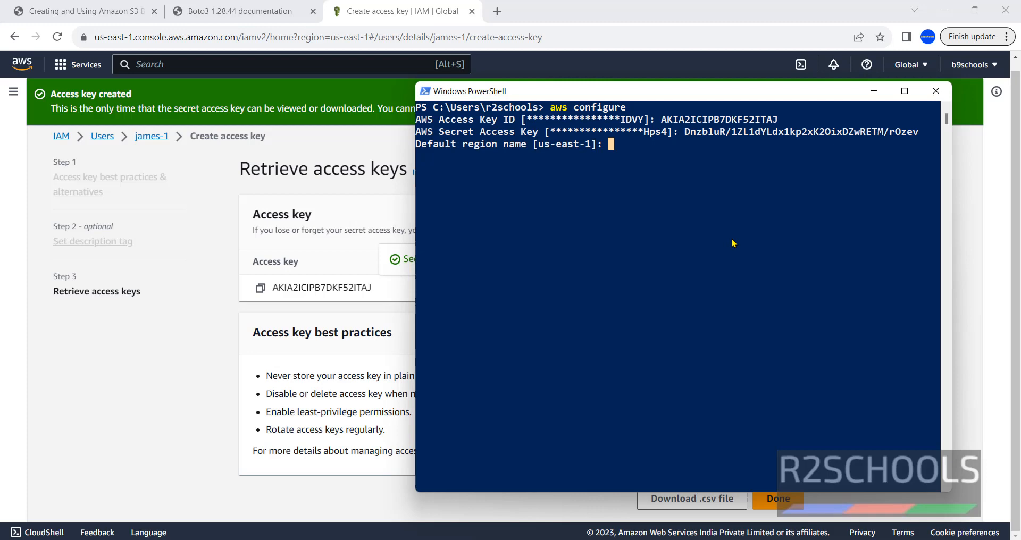
mouse_move(551, 259)
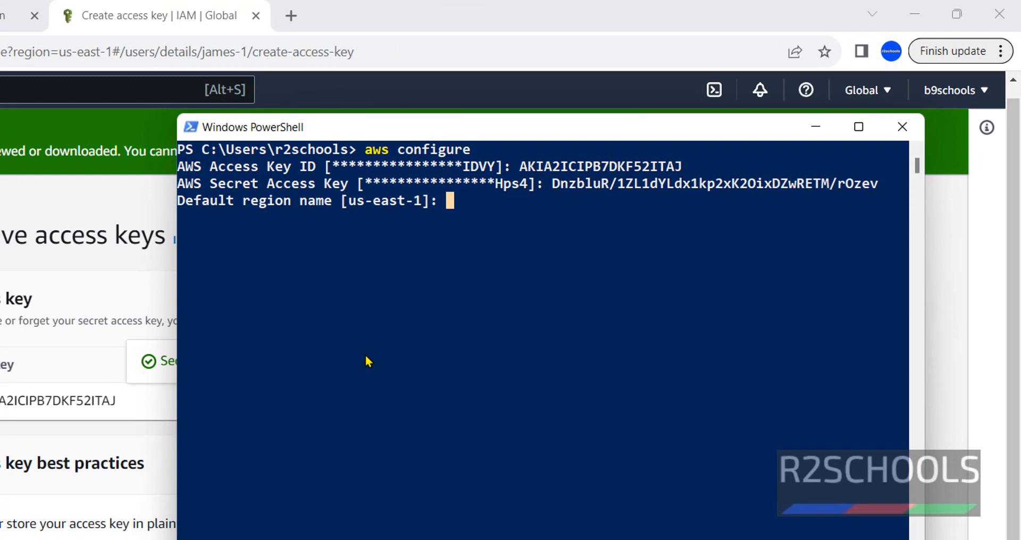
key("enter")
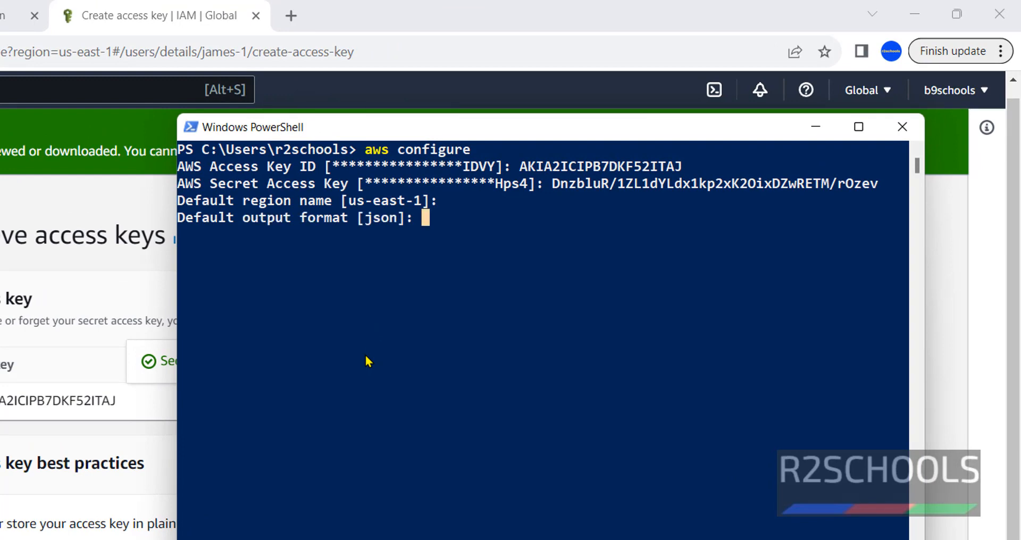
type("jo")
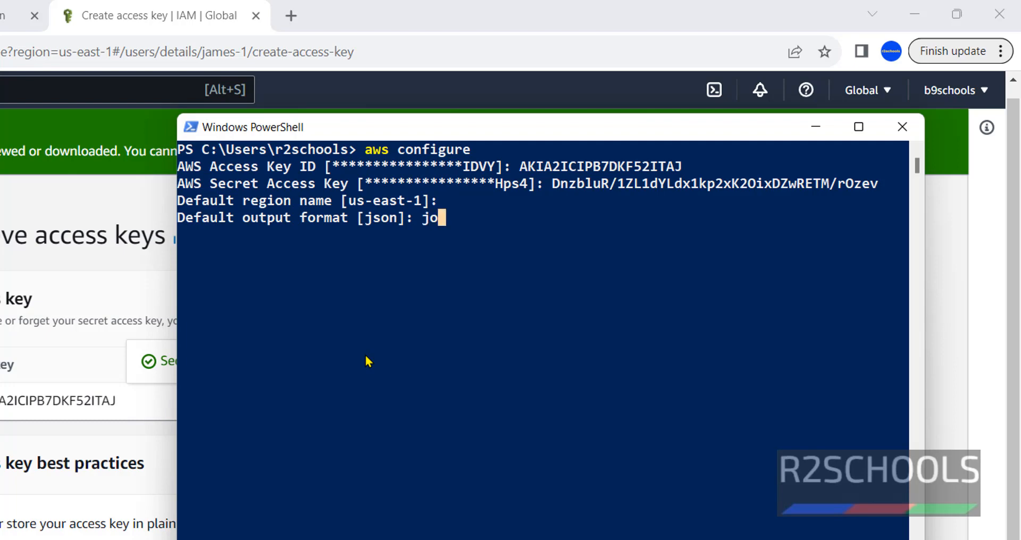
type("sn")
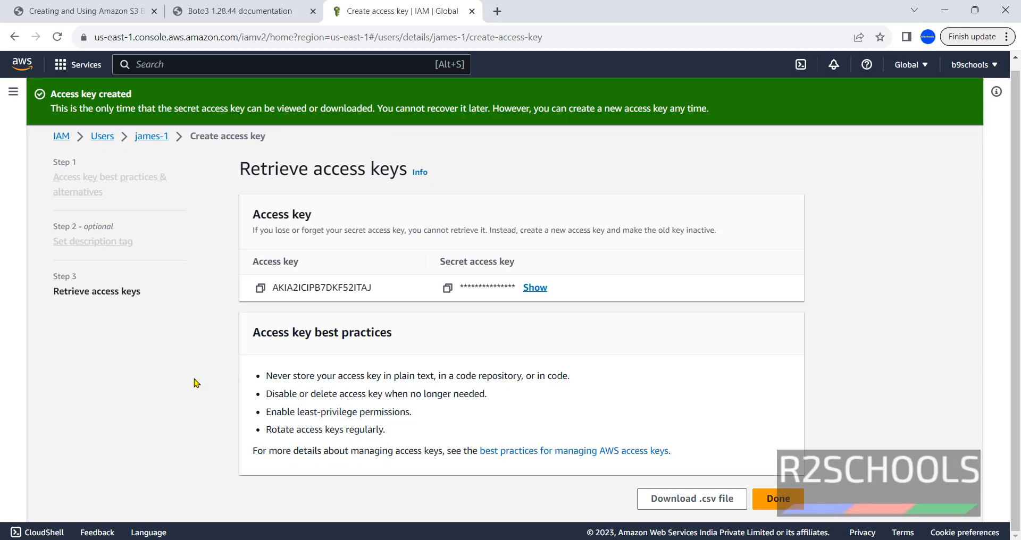
mouse_move(220, 393)
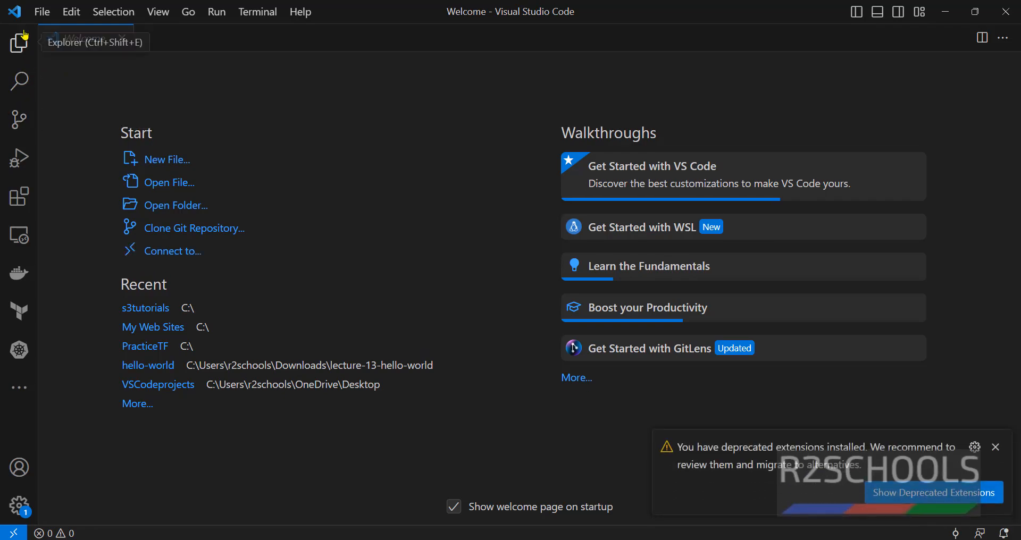
- Open the empty s3tutorials folder as the VS Code workspace
left_click(41, 12)
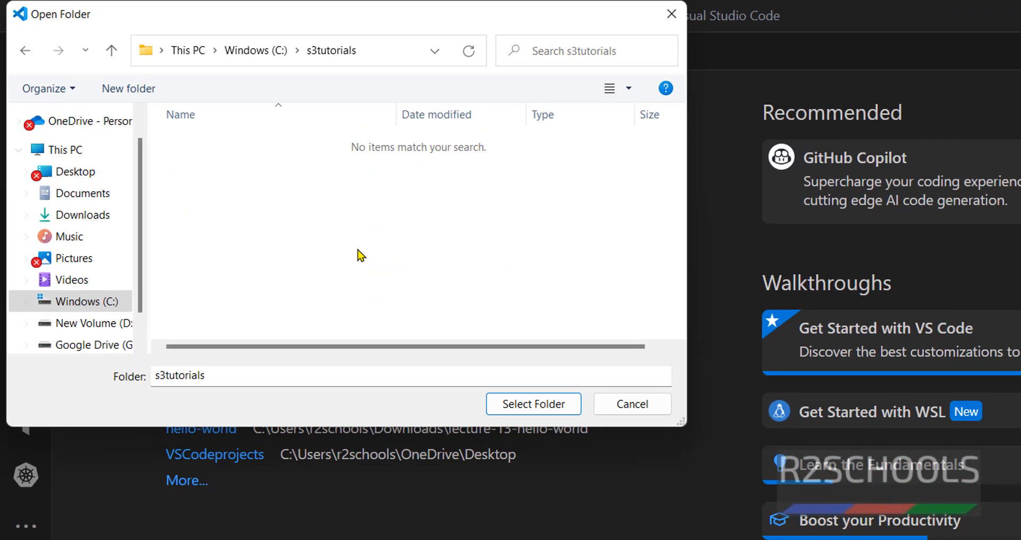
left_click(533, 403)
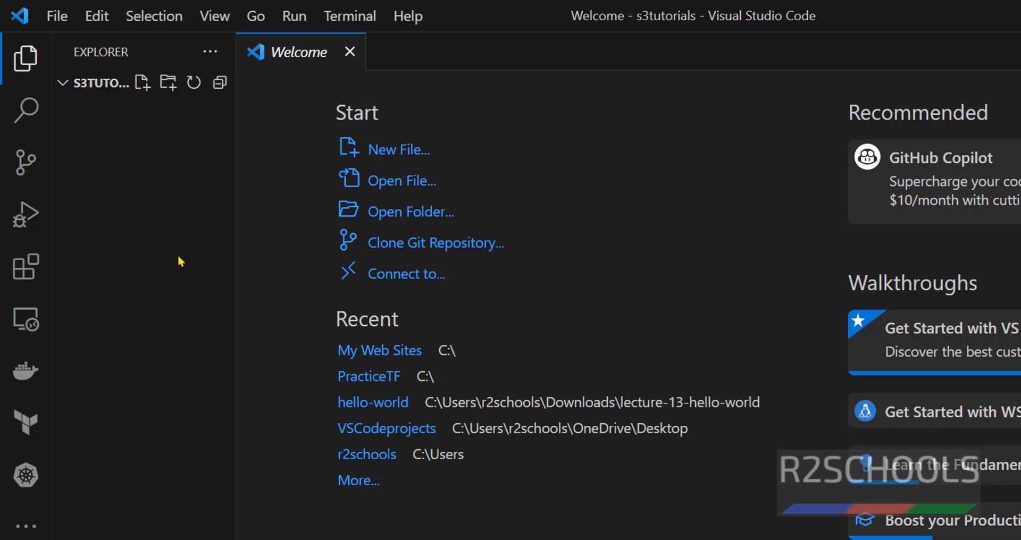
- Create s3.py in s3tutorials and begin typing 'import boto' on line 1
right_click(105, 83)
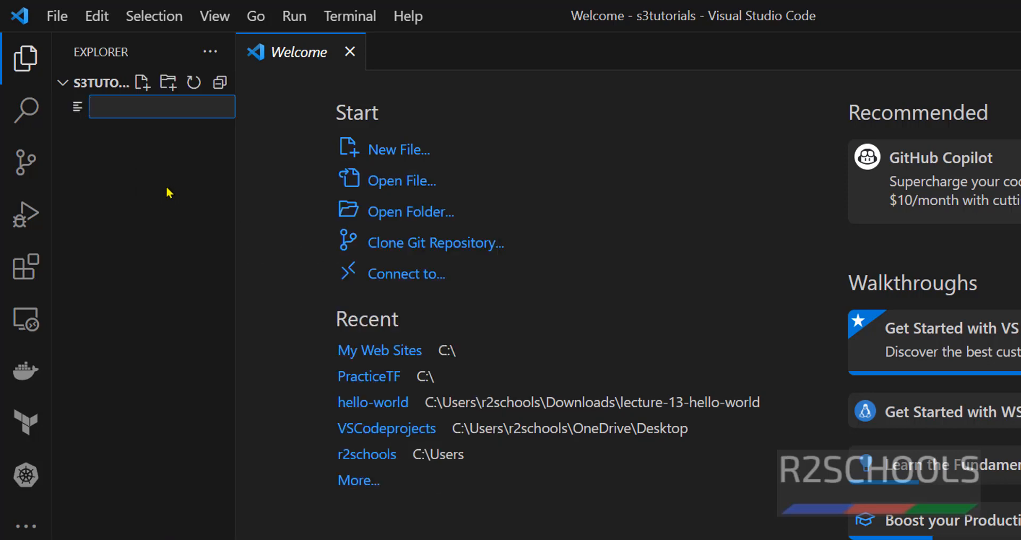
type("s3.")
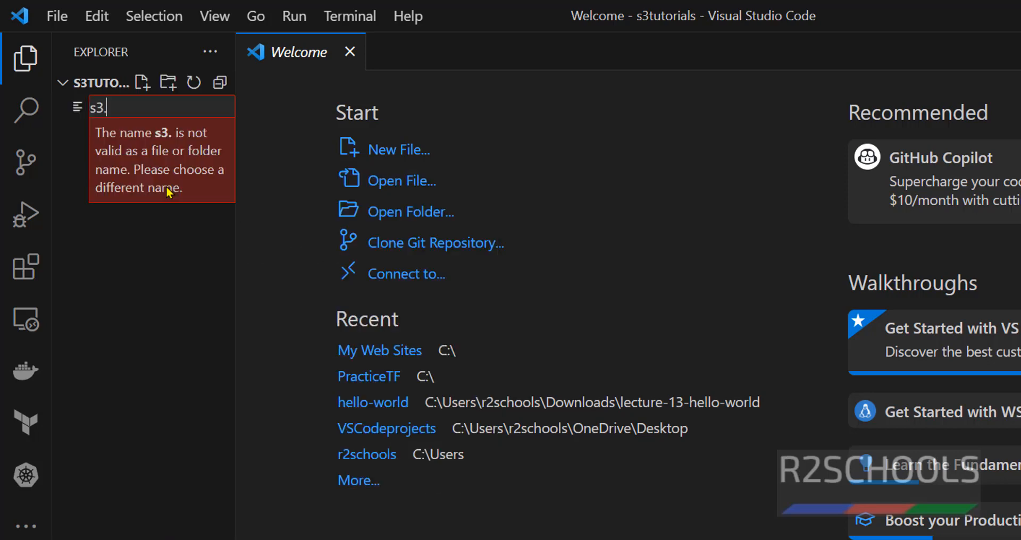
key("Backspace")
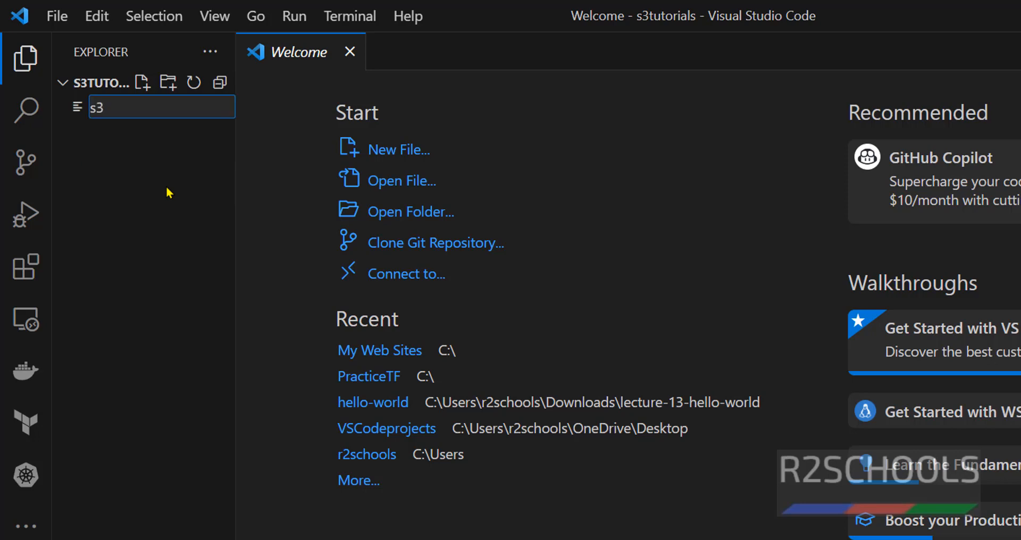
type(".py")
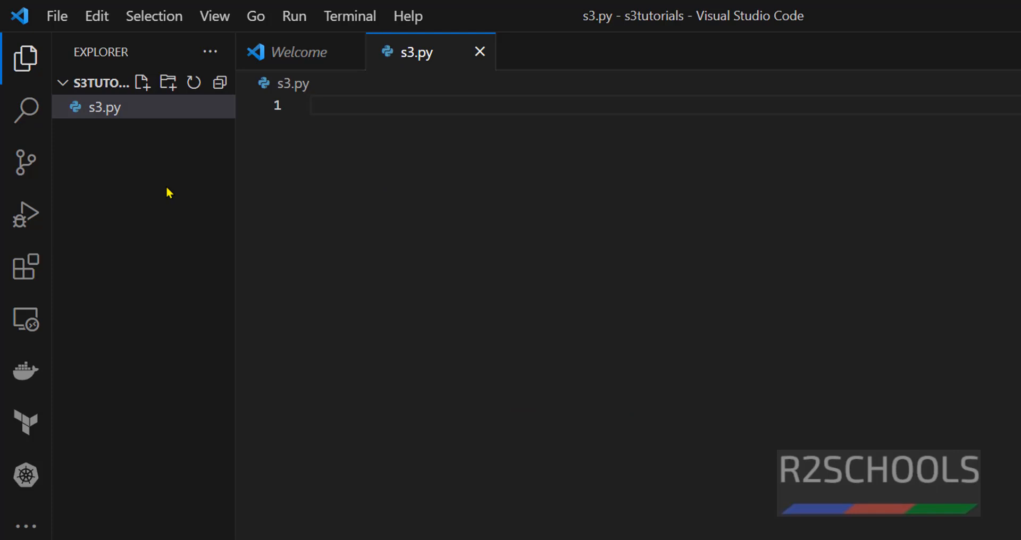
type("i")
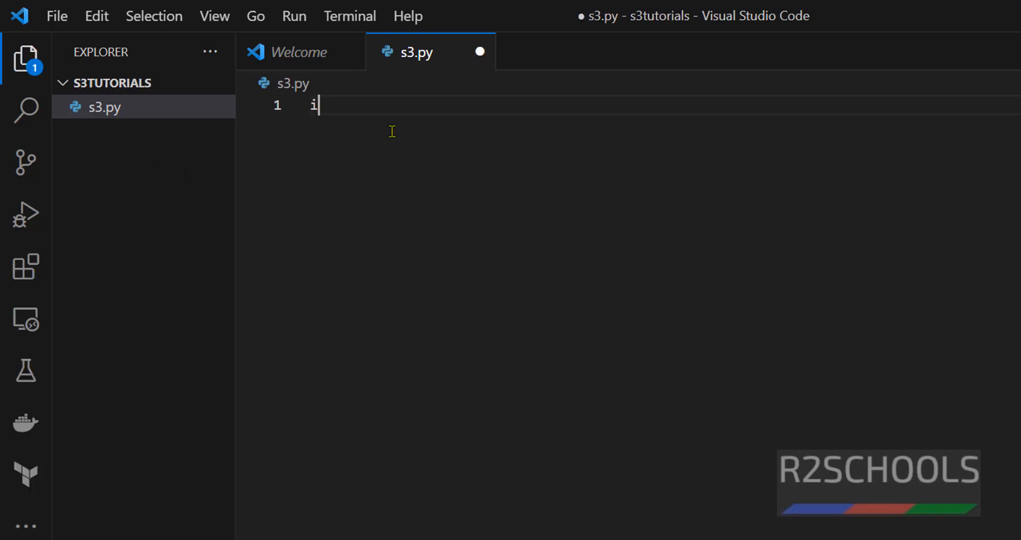
type("mport boto")
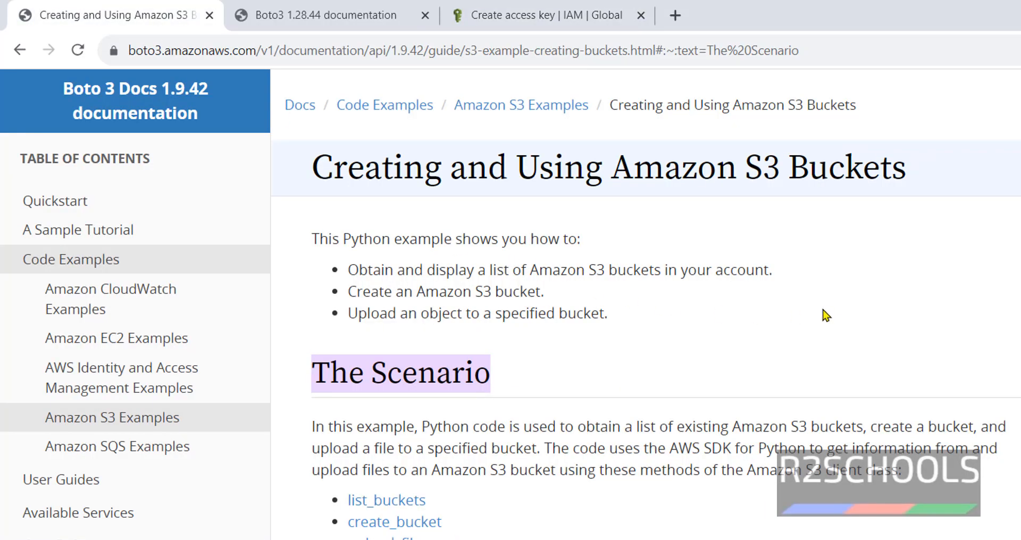
- Switch between the Boto3 documentation tabs and scroll the Amazon S3 buckets guide
left_click(326, 15)
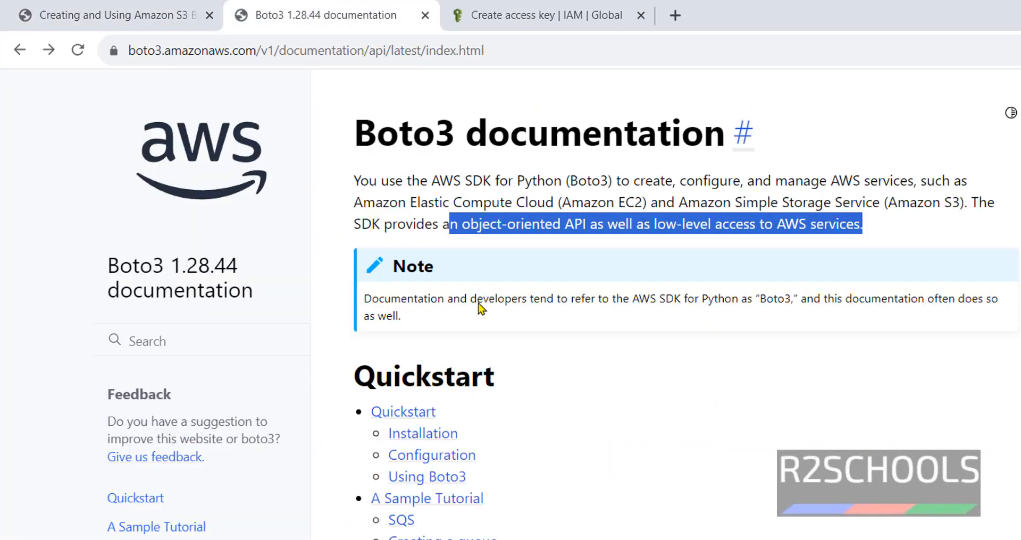
scroll("down", 3)
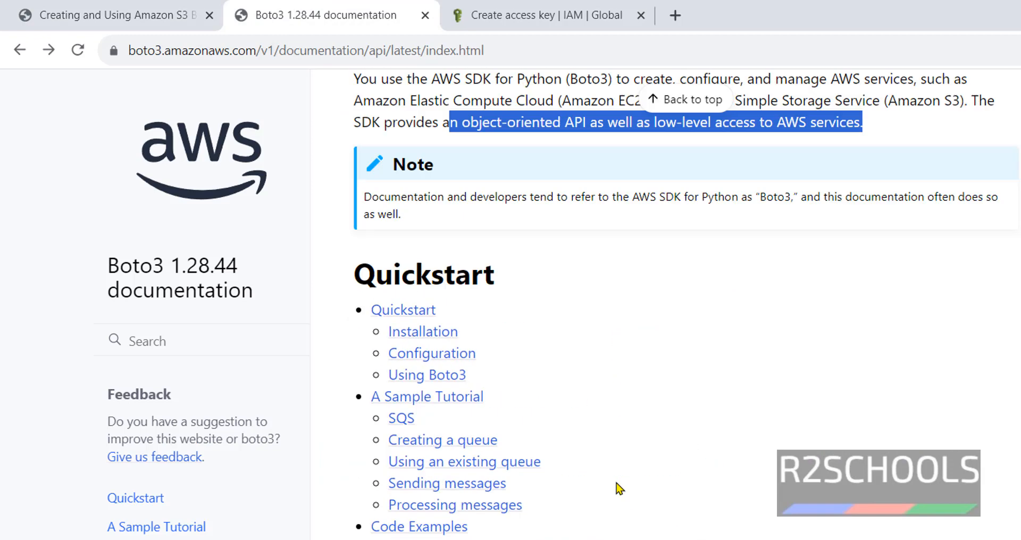
left_click(117, 15)
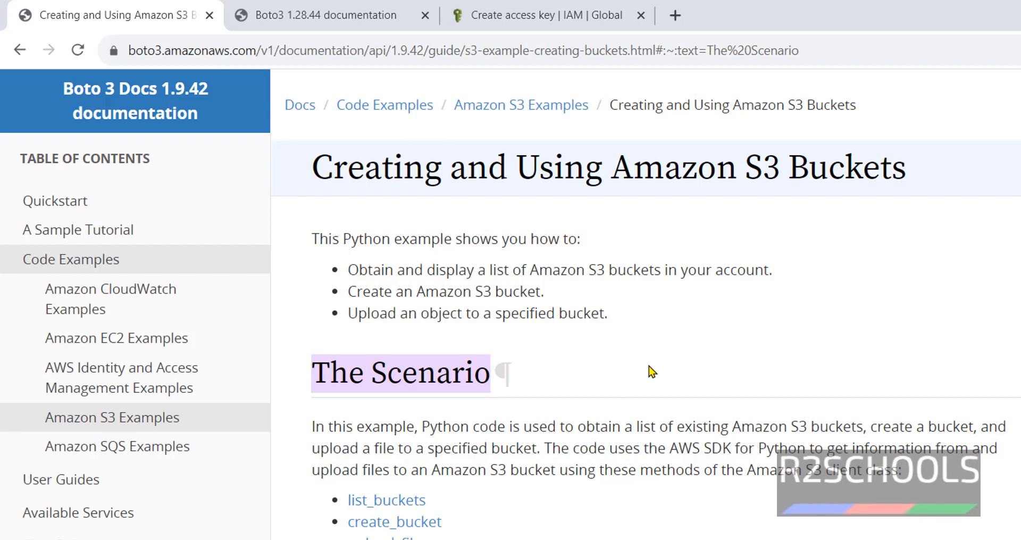
mouse_move(588, 401)
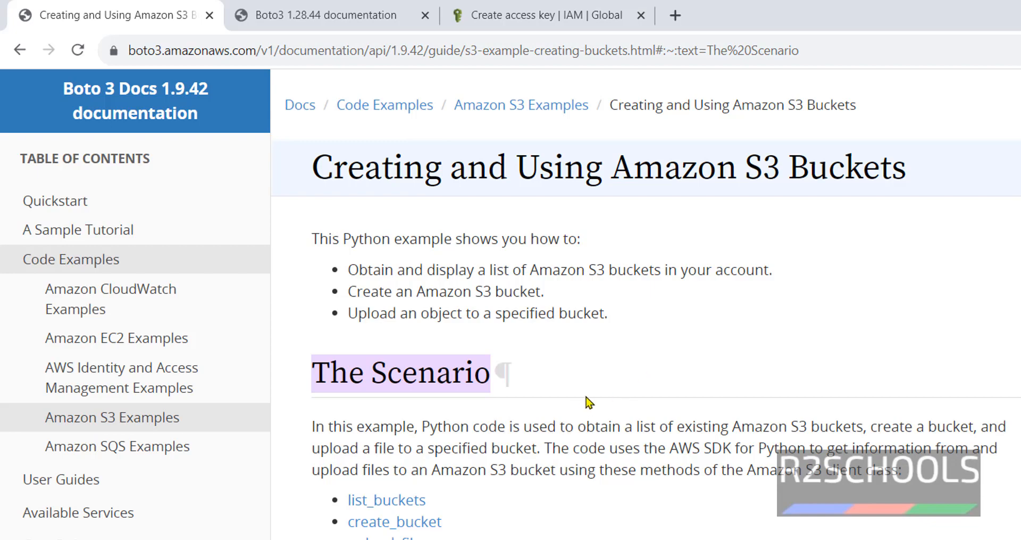
scroll("down", 3)
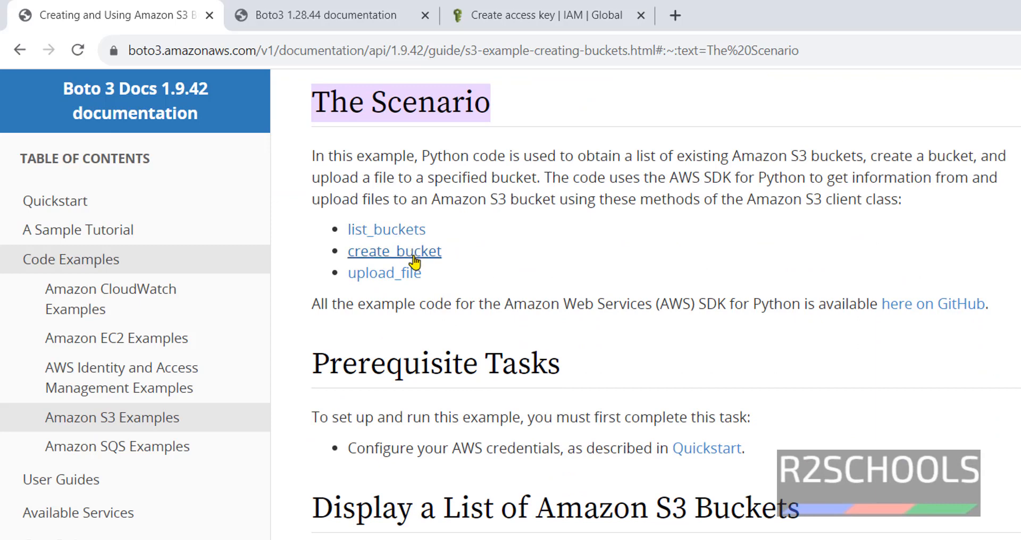
mouse_move(516, 249)
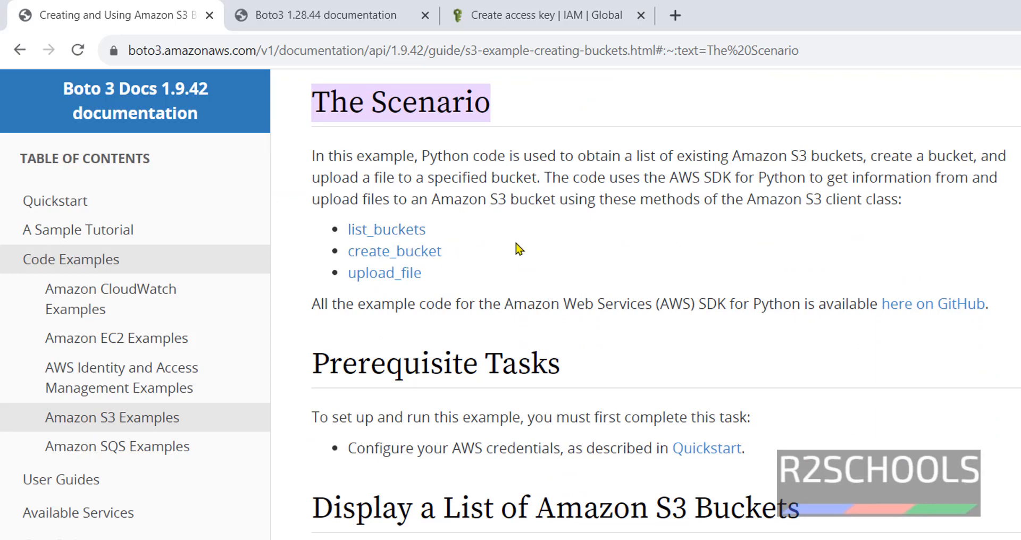
mouse_move(603, 271)
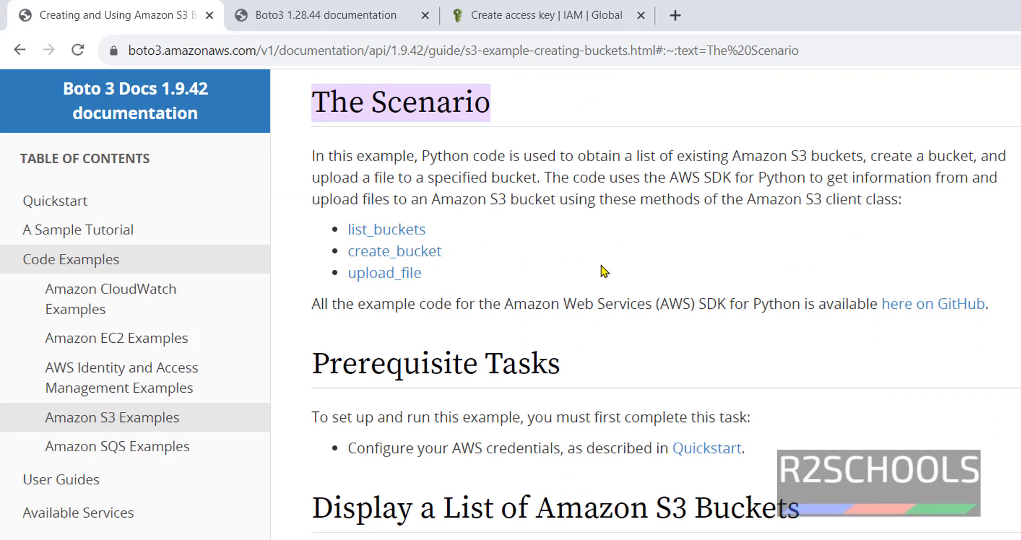
- Review the create_bucket reference syntax and select 'import boto3' in the example
left_click(394, 250)
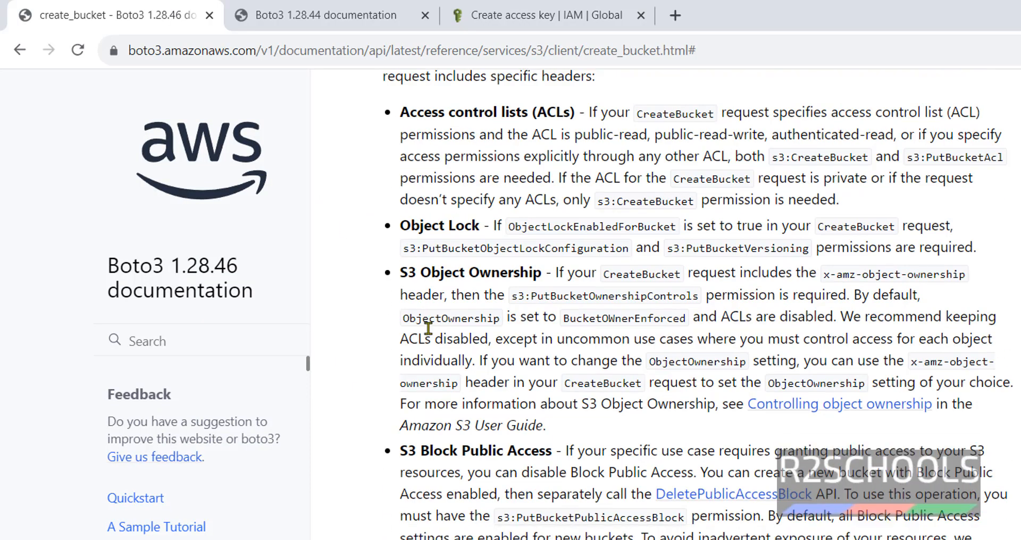
scroll("down", 3)
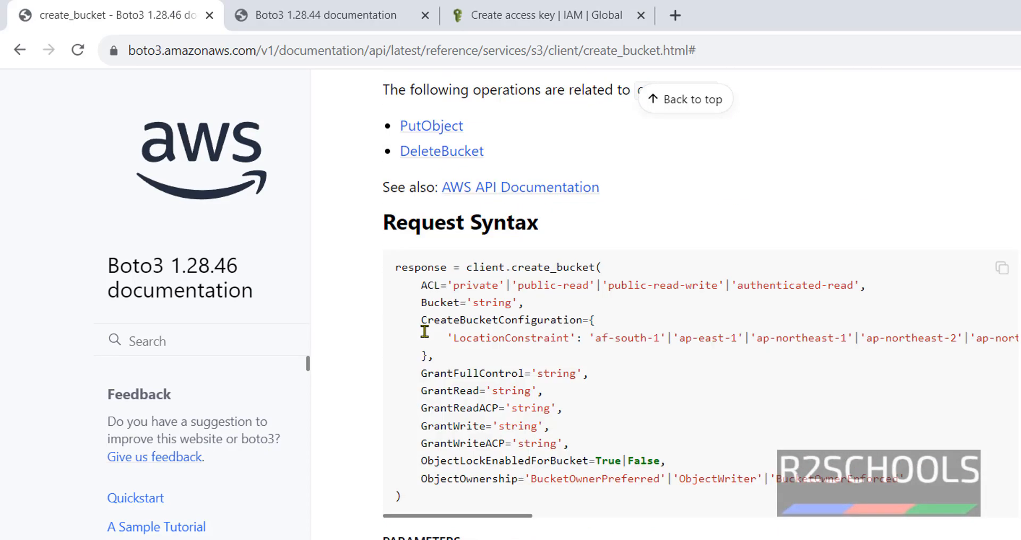
scroll("up", 3)
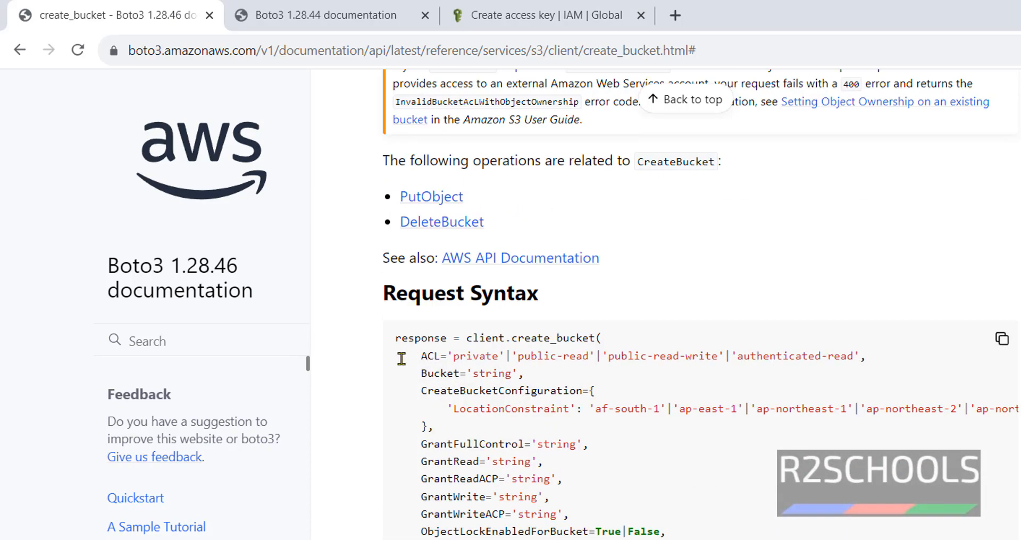
scroll("down", 3)
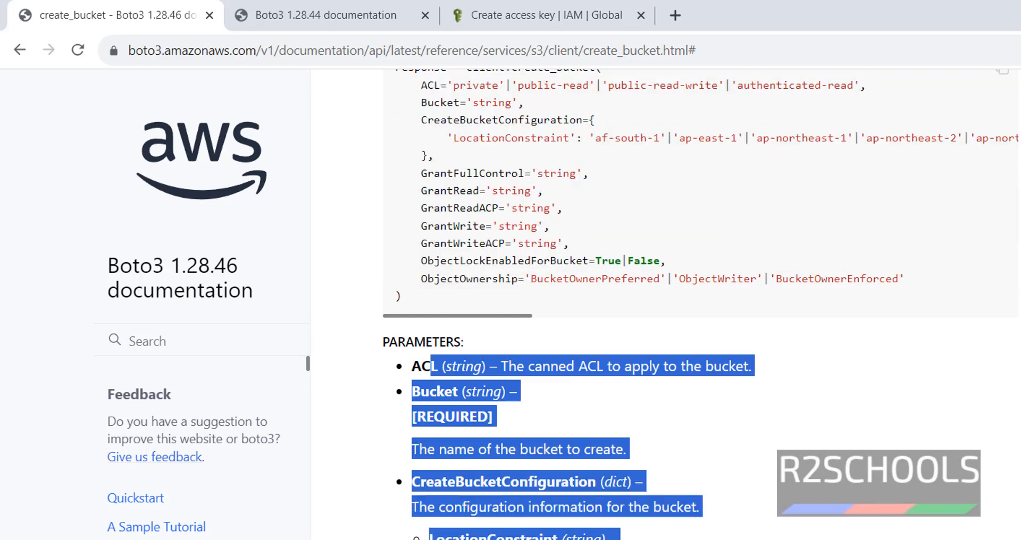
scroll("down", 3)
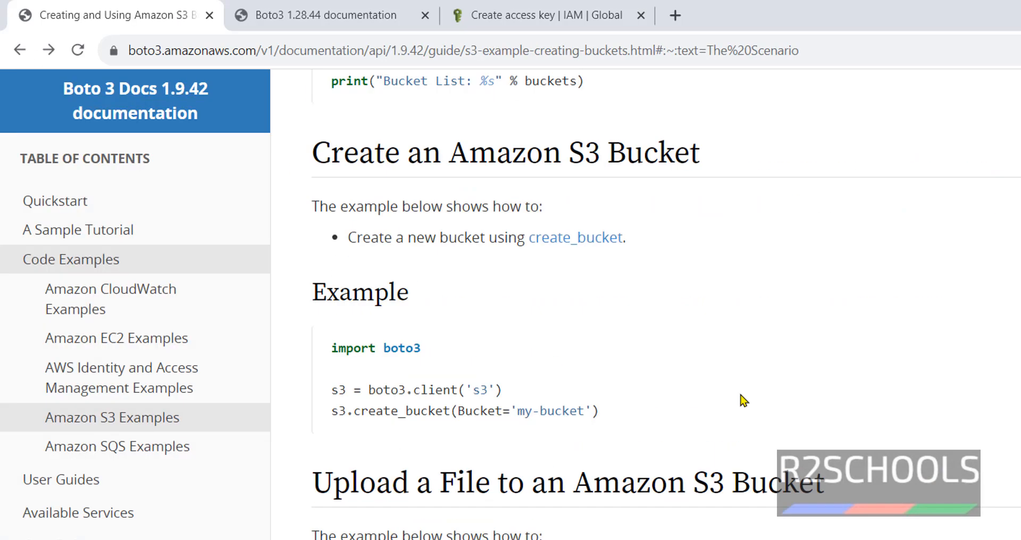
double_click(375, 349)
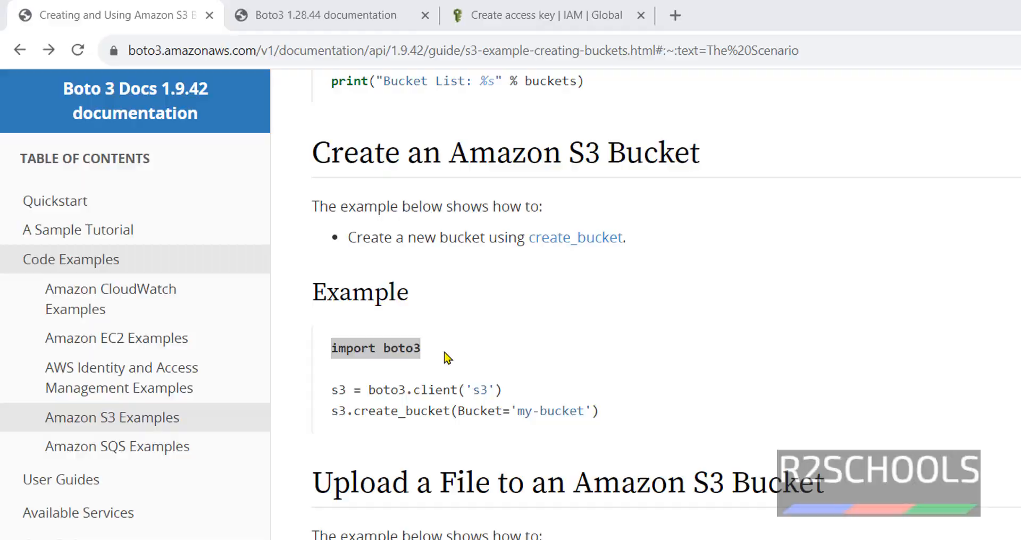
double_click(375, 348)
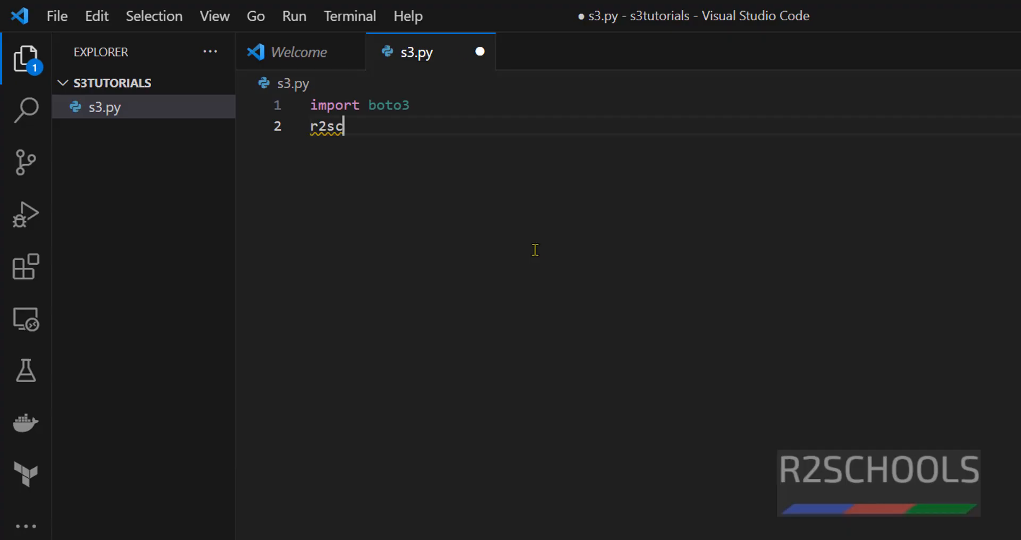
- Type r2session=boto3.Session(region_name='us-east-1') on line 2 and start a new line
type("essi")
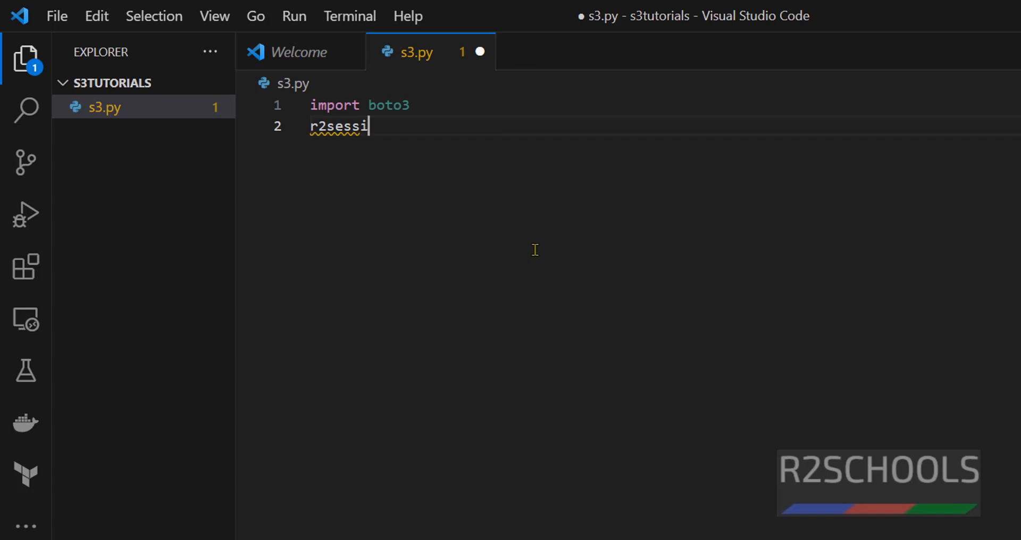
type("on=")
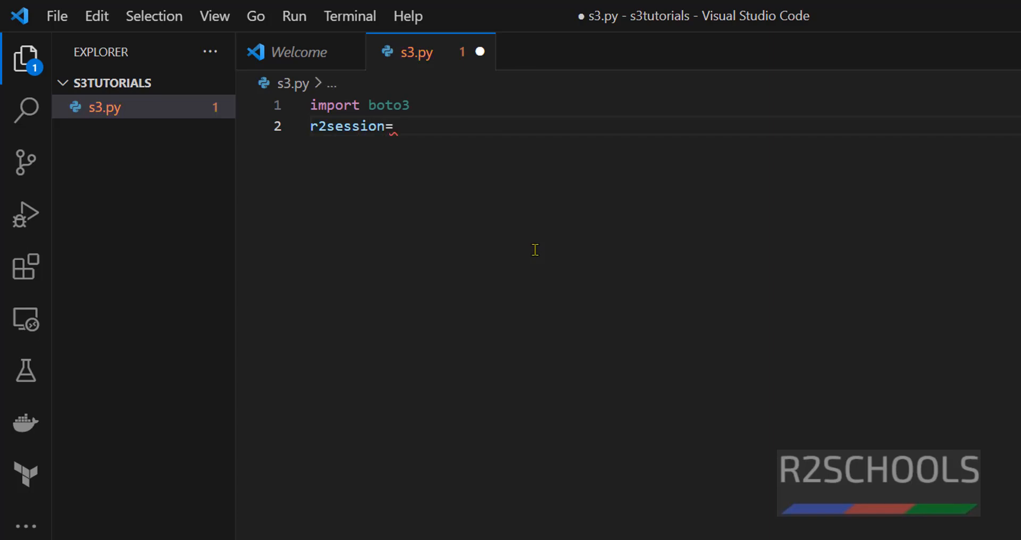
type("boto3")
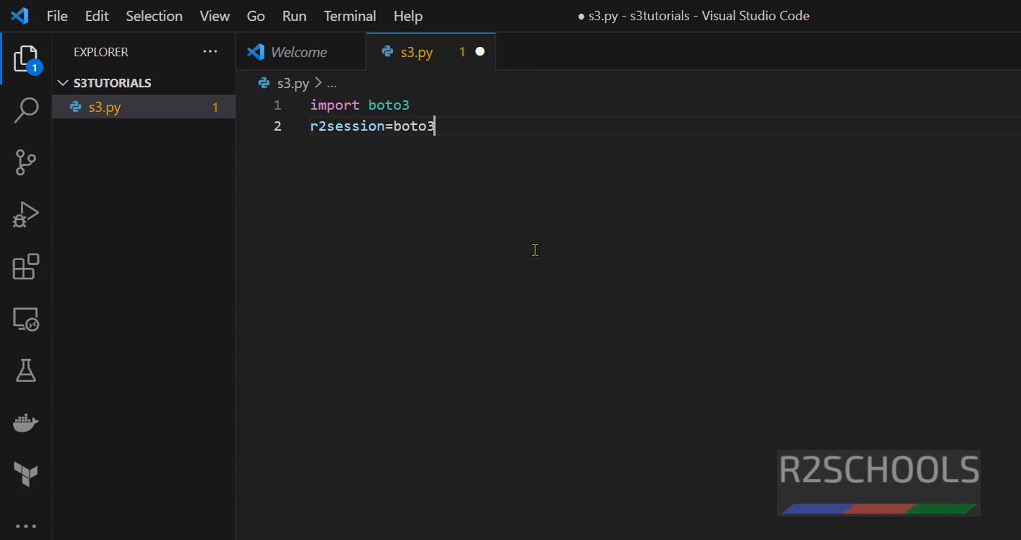
type(".se")
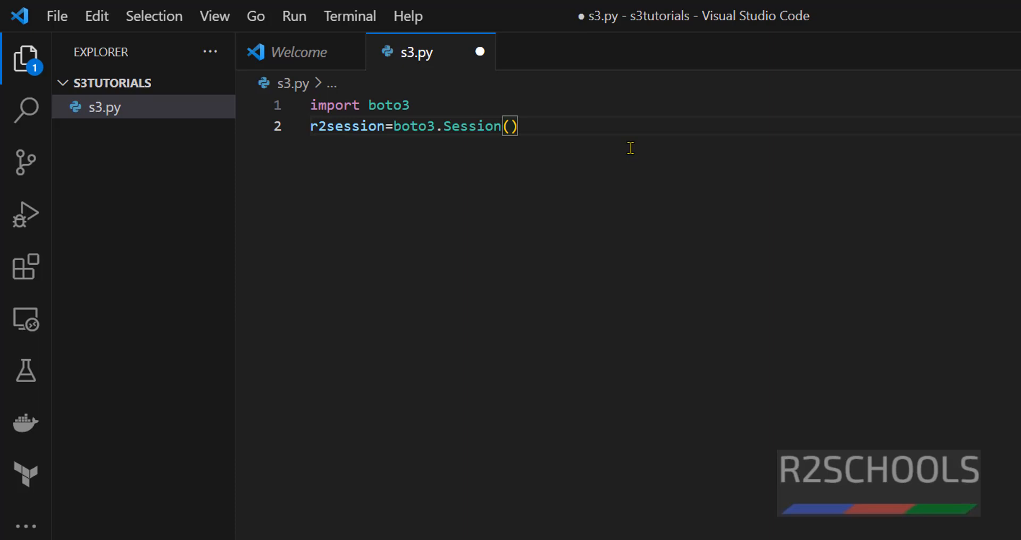
type("region")
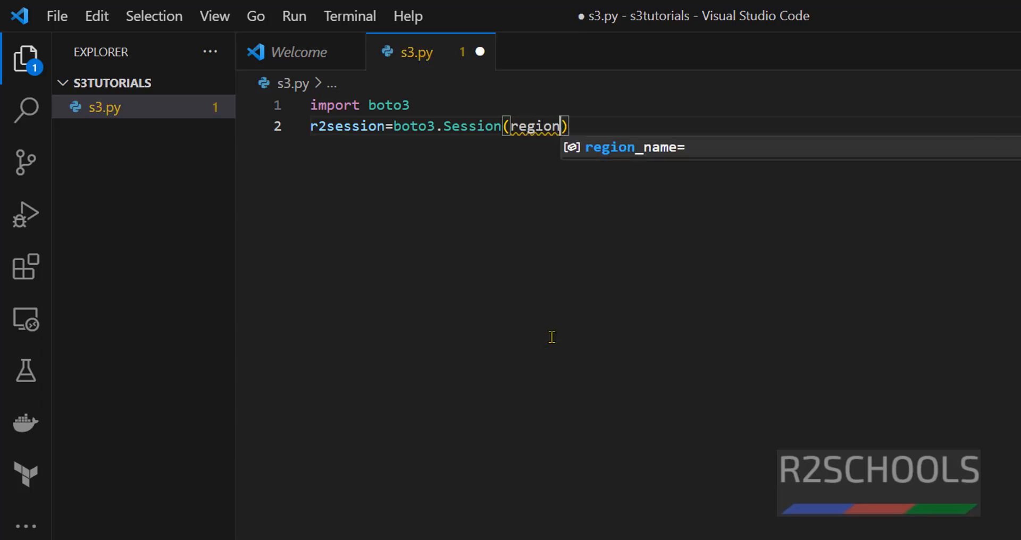
type("_name")
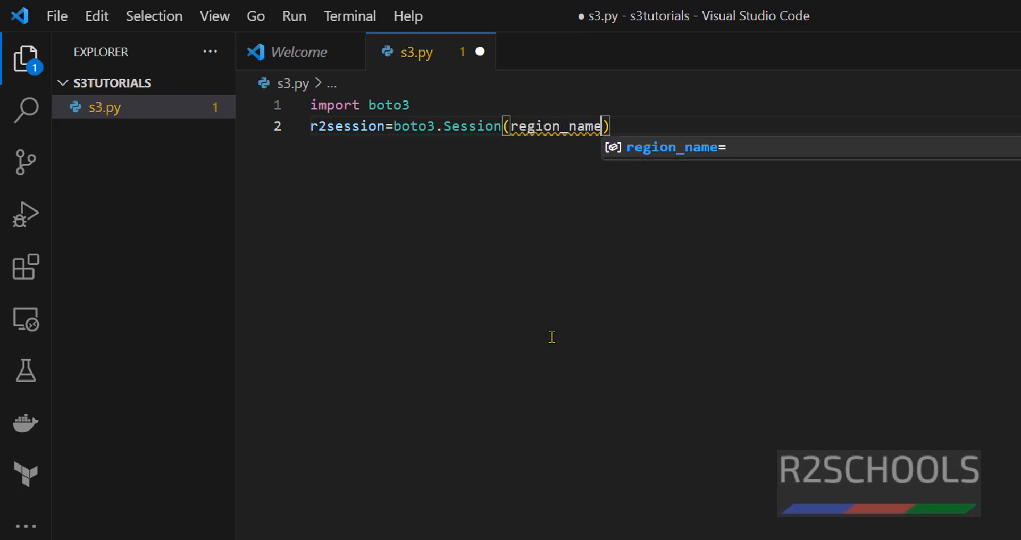
type("='u'")
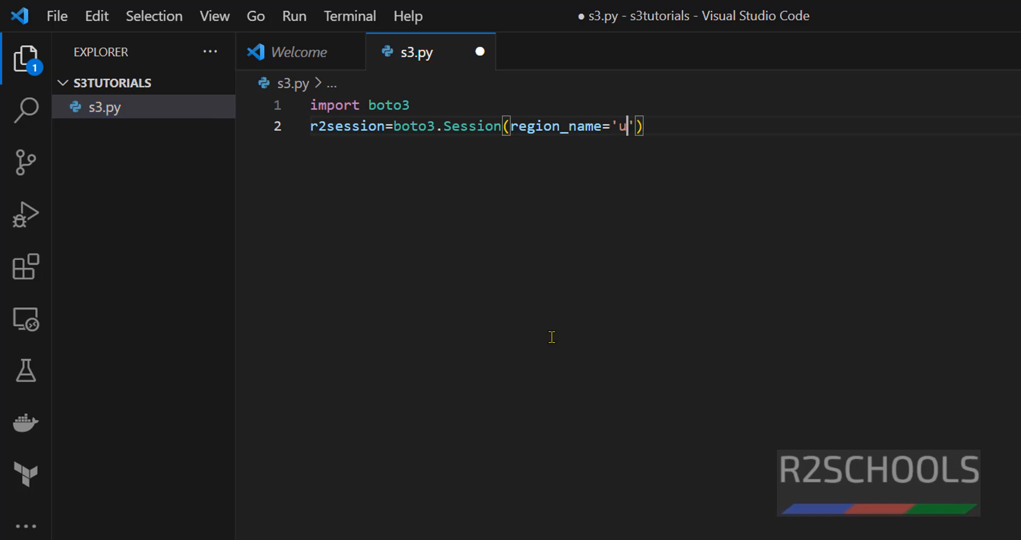
type("s-east-1")
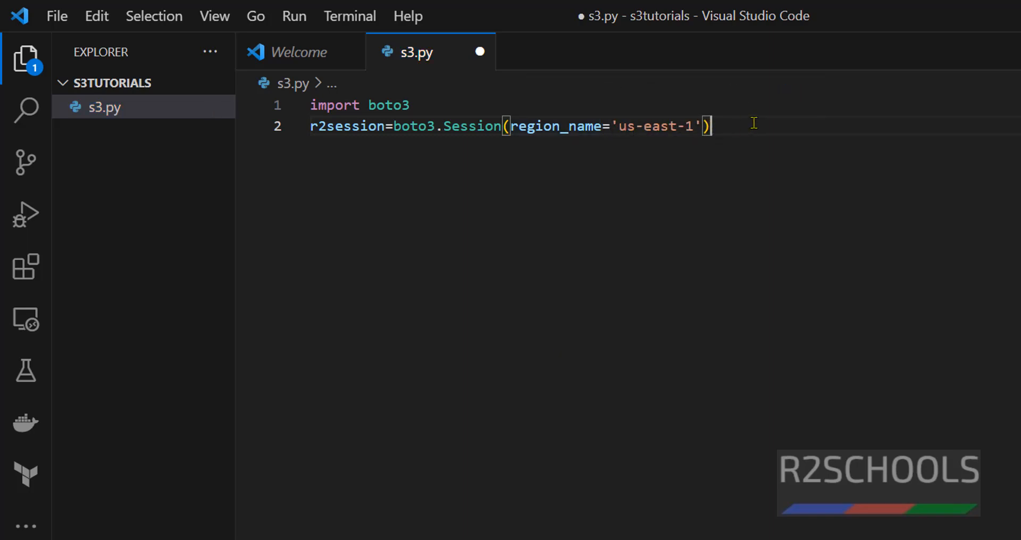
key("enter")
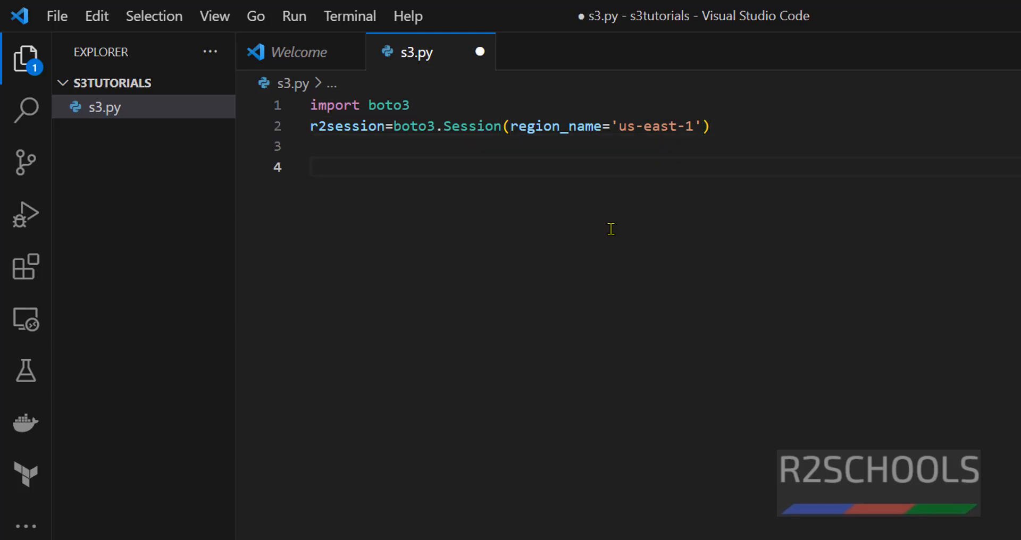
- Add s3client=r2session.client('s3') and bucket_name='r2admin1234' to s3.py
type("s3client")
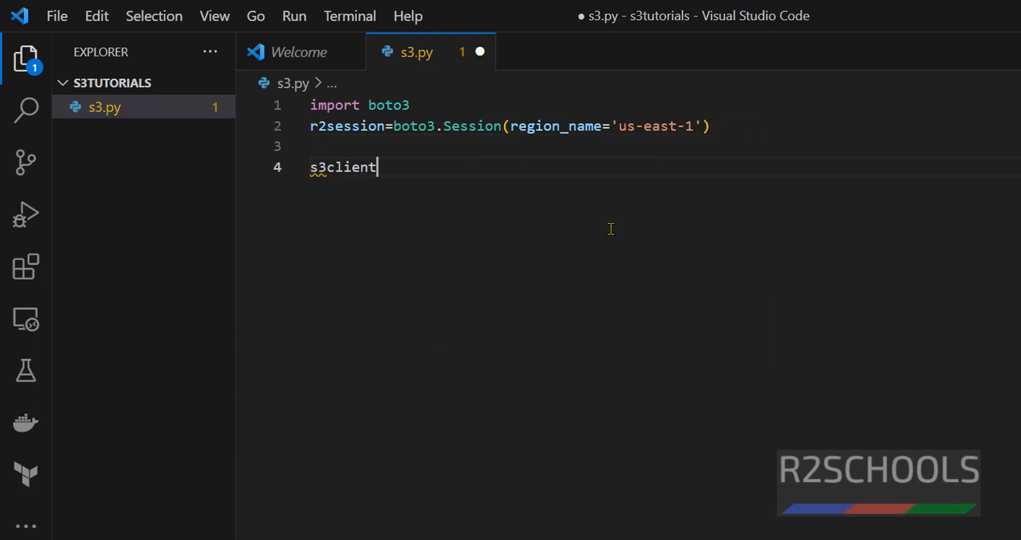
type("=r2")
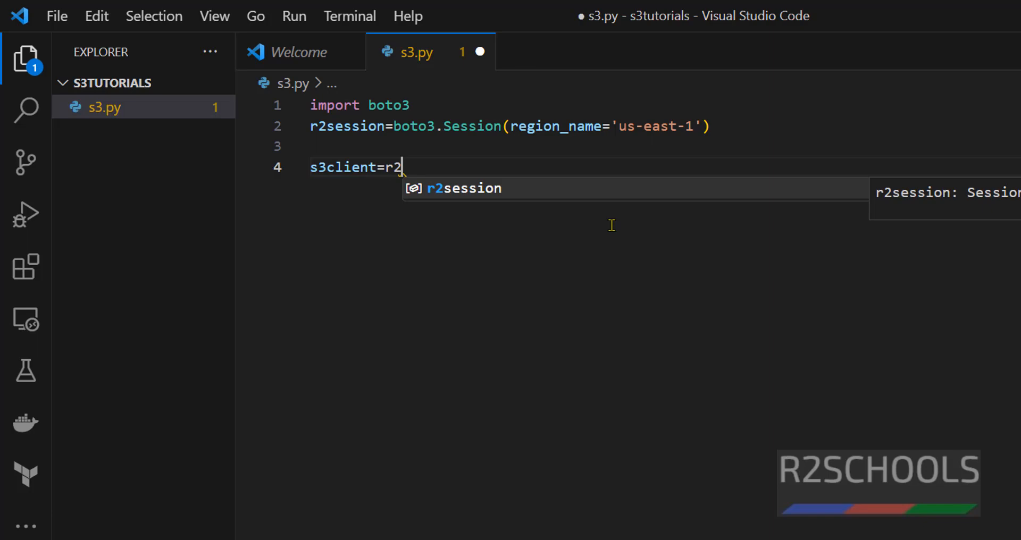
type("session.client(")
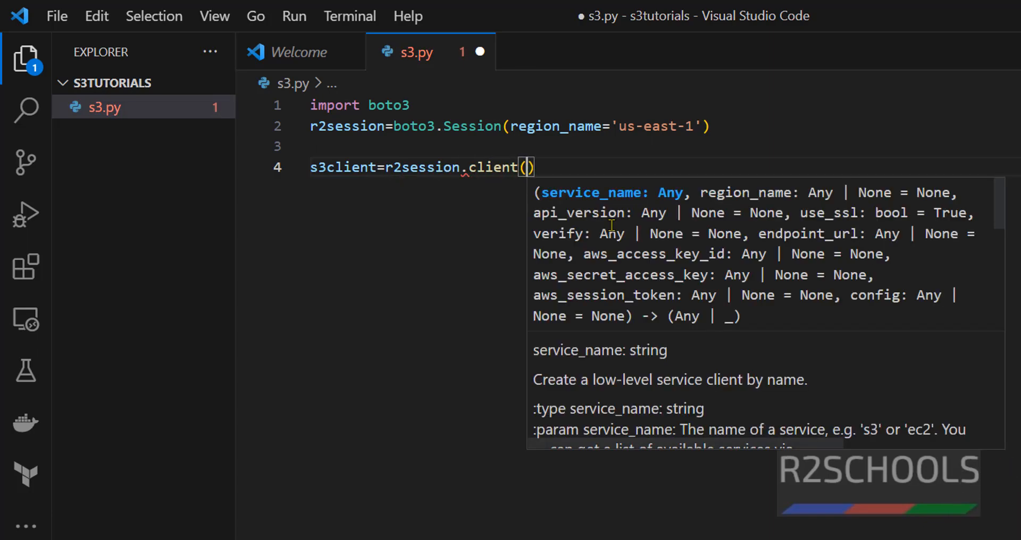
type("\"s3")
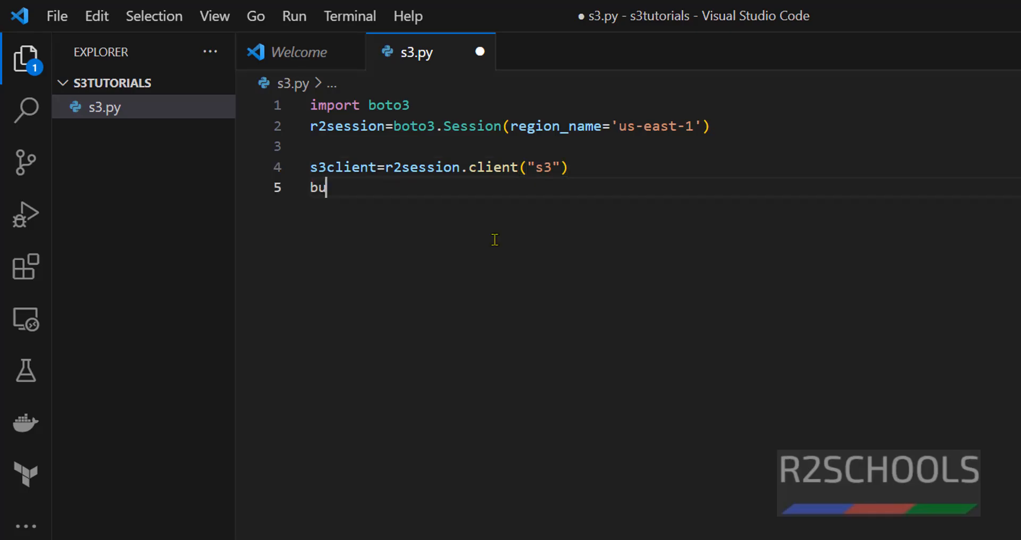
type("cke")
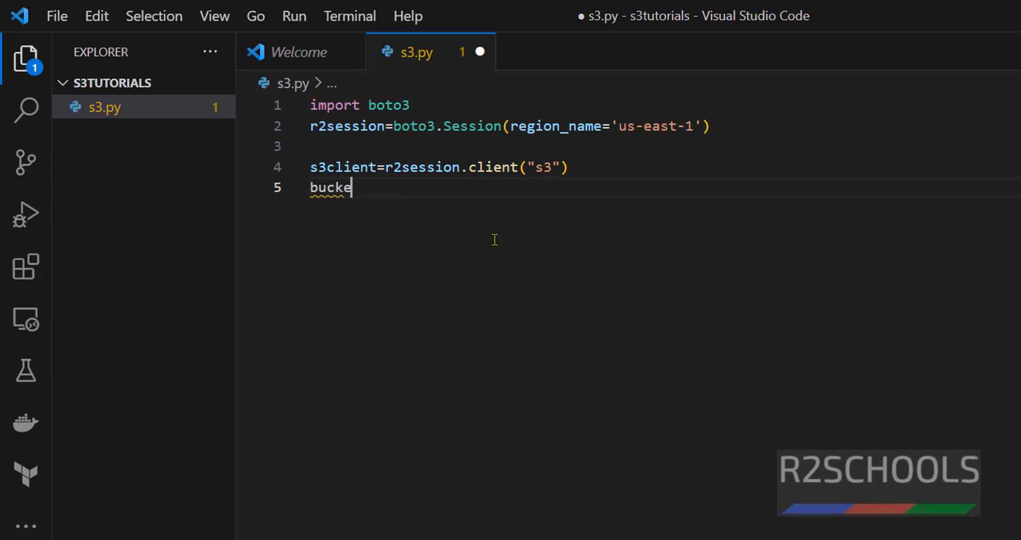
type("-na")
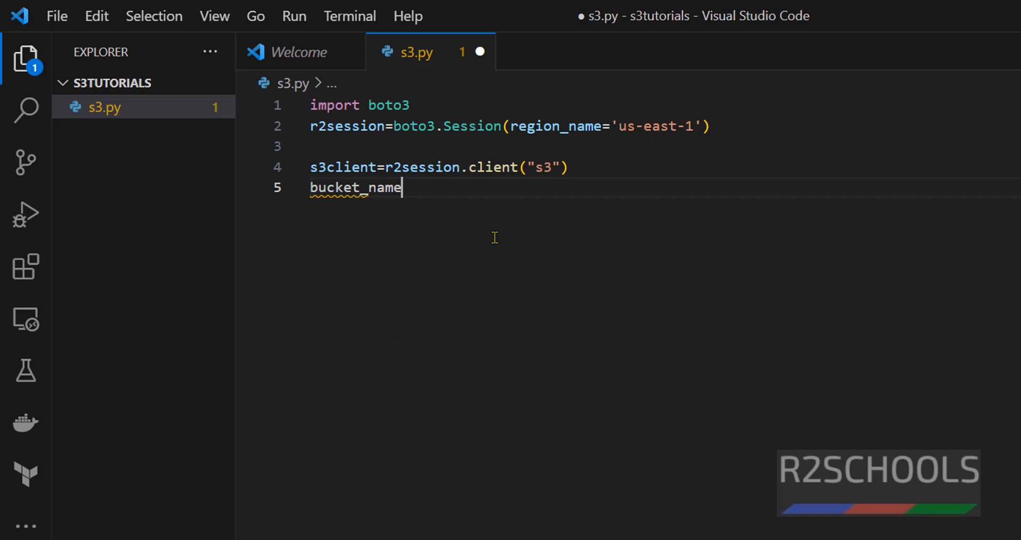
type("=")
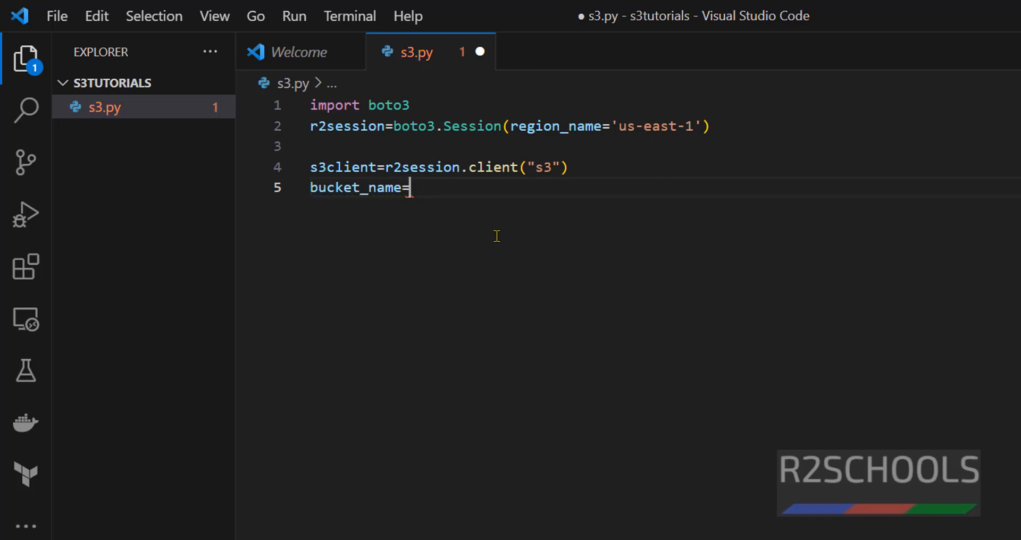
type("\"r2admin1234\"")
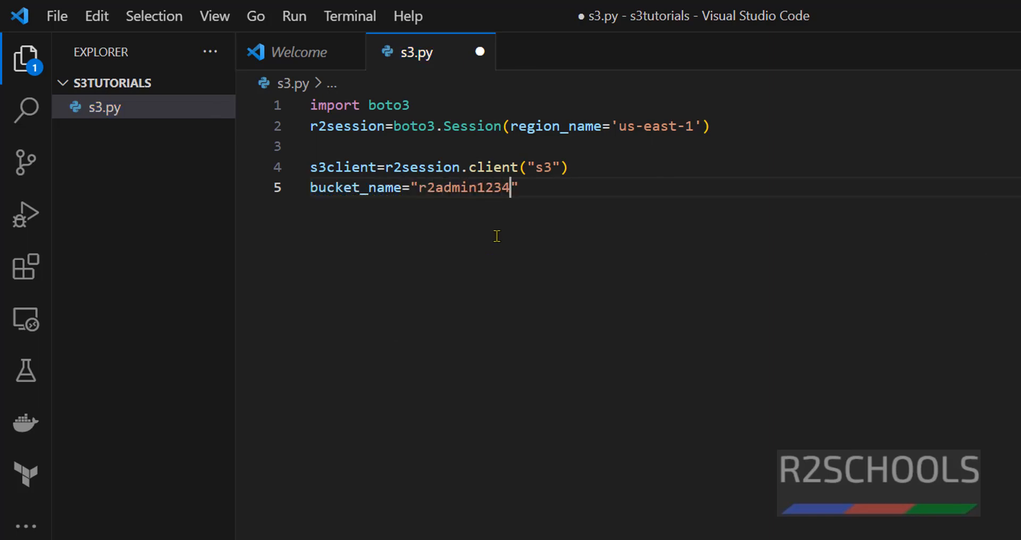
mouse_move(496, 223)
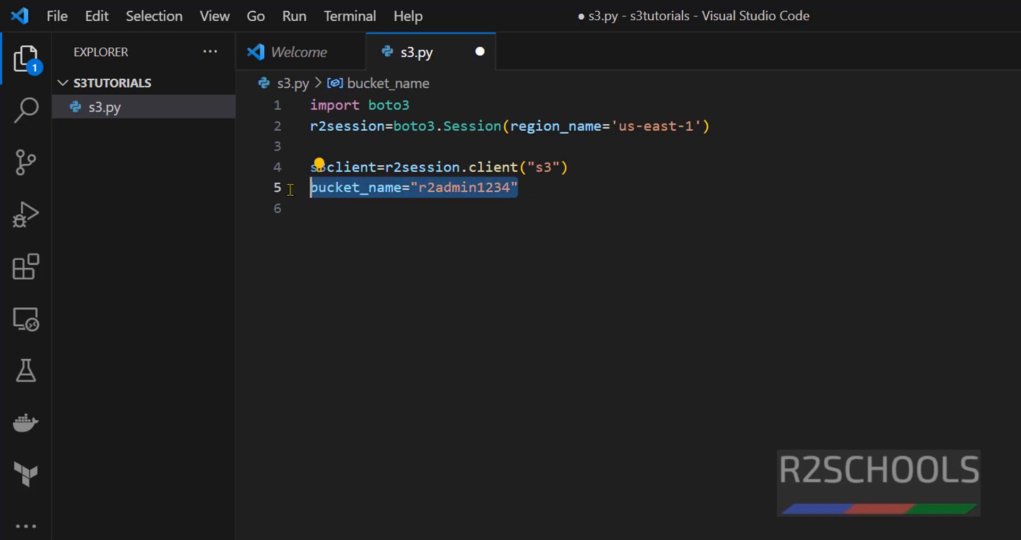
- Add s3client.create_bucket(Bucket=bucket_name) on line 6 and save s3.py
type("s3cli")
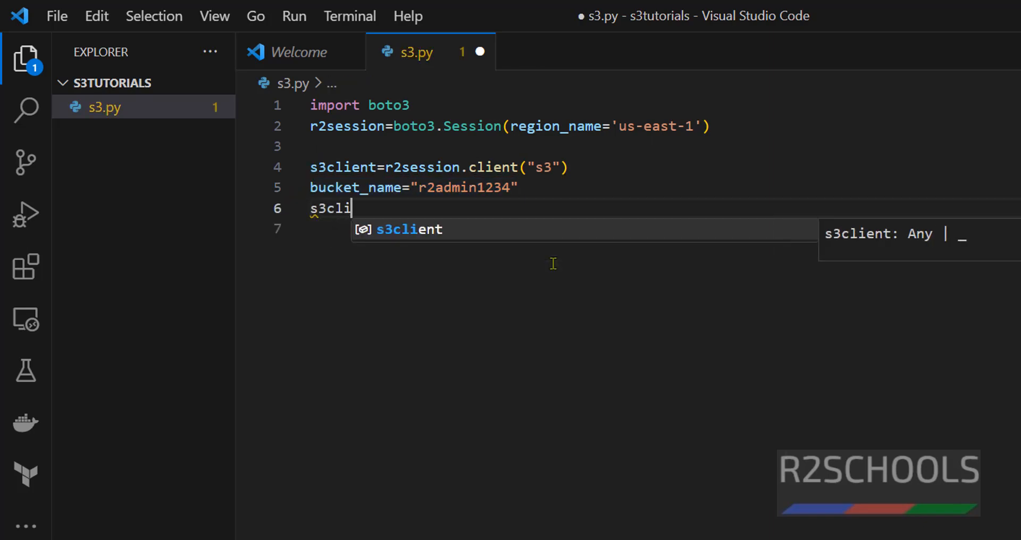
type("ent.create_")
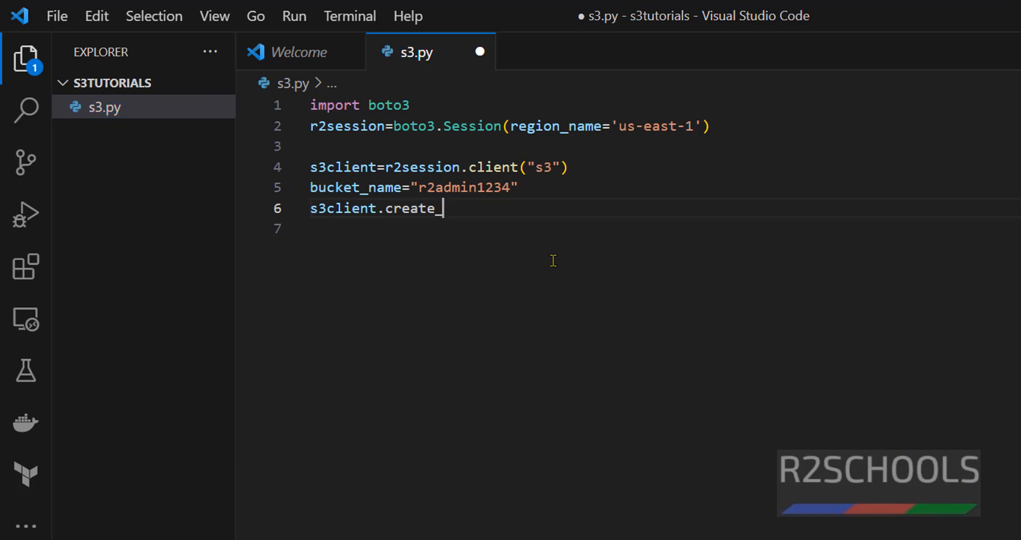
type("bucket")
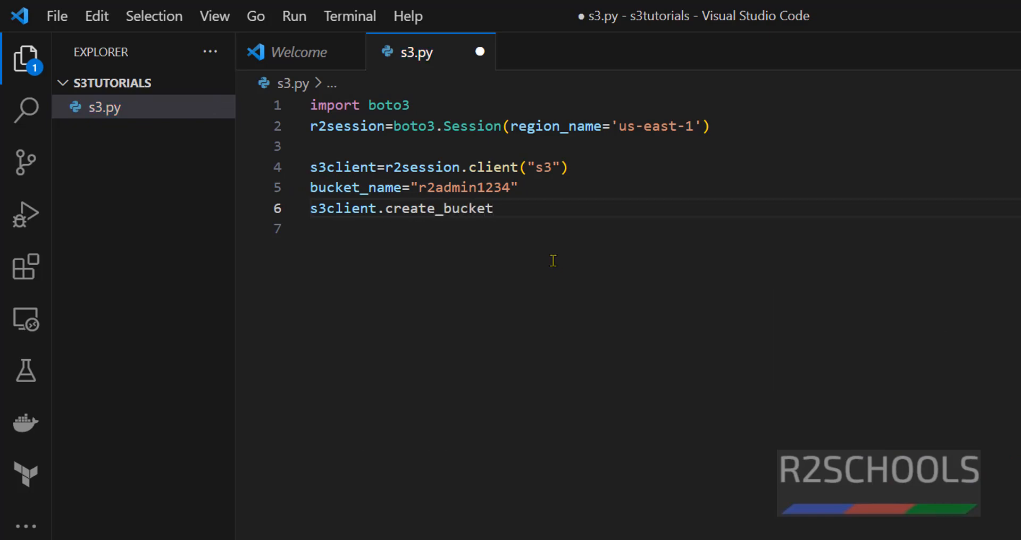
type("()")
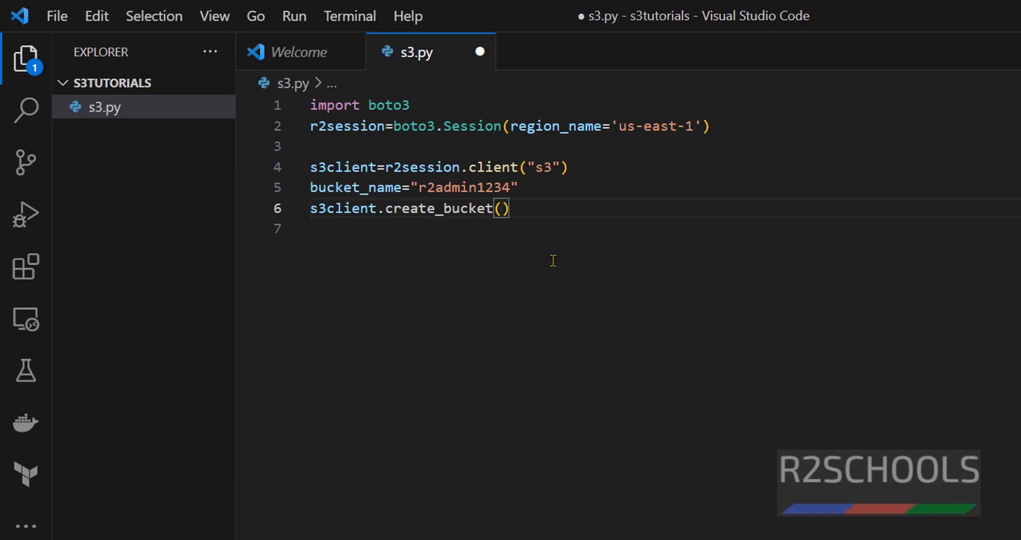
type("\"\"")
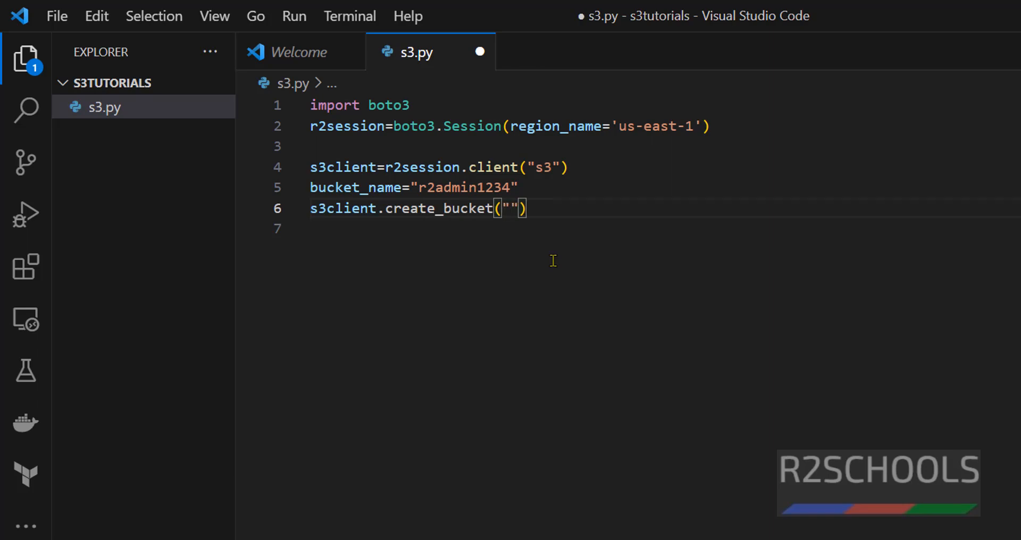
key("Backspace")
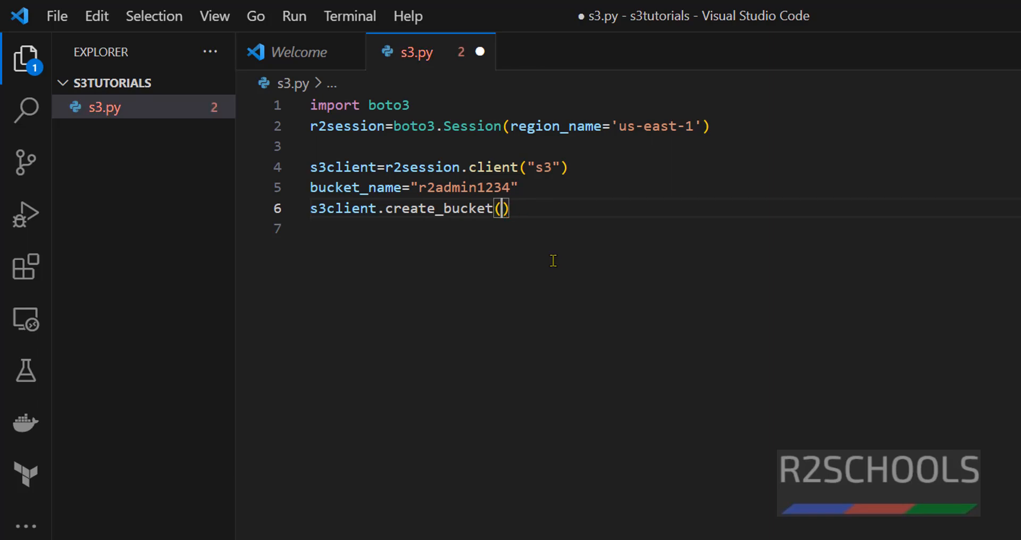
type("Bucket")
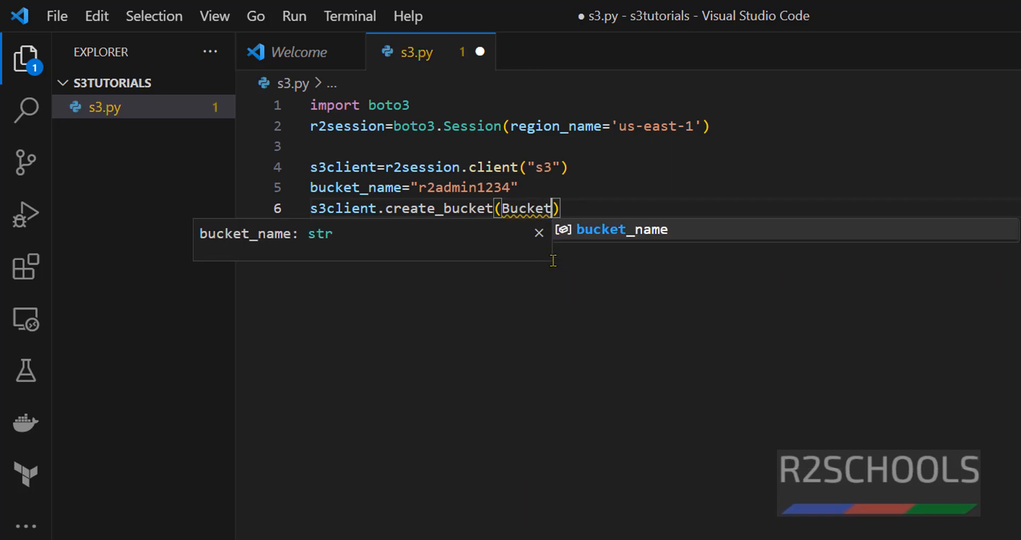
type("=")
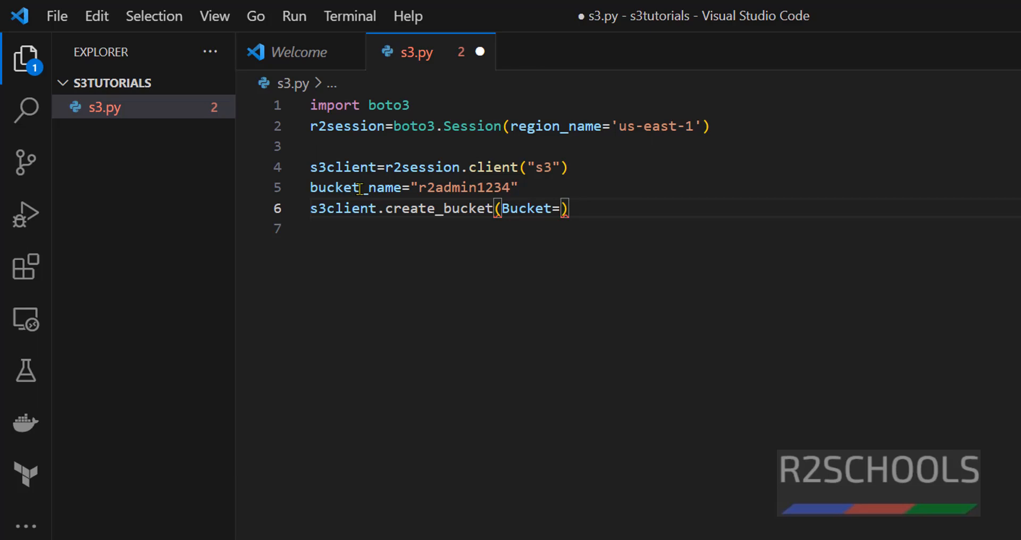
right_click(351, 188)
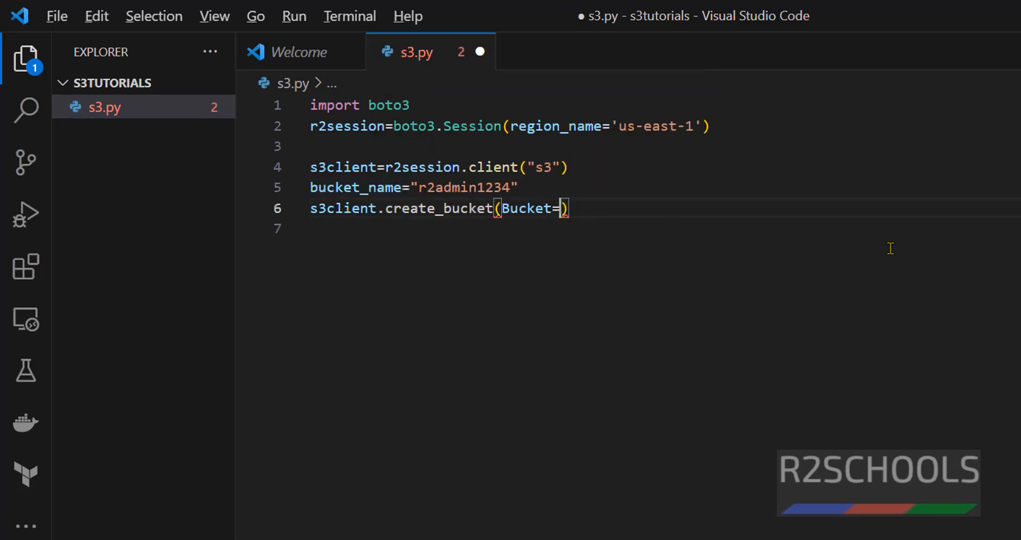
type("bucket_name")
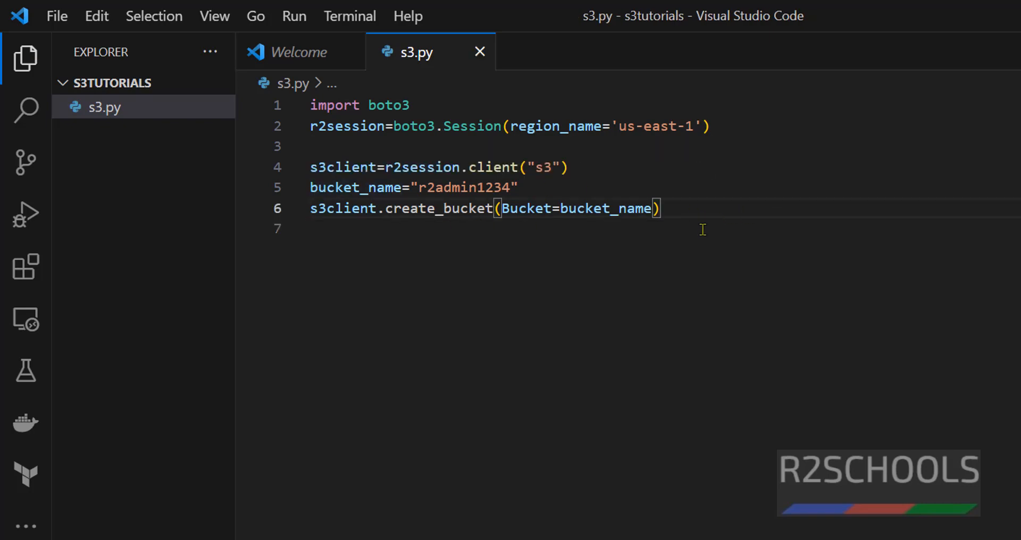
left_click(350, 15)
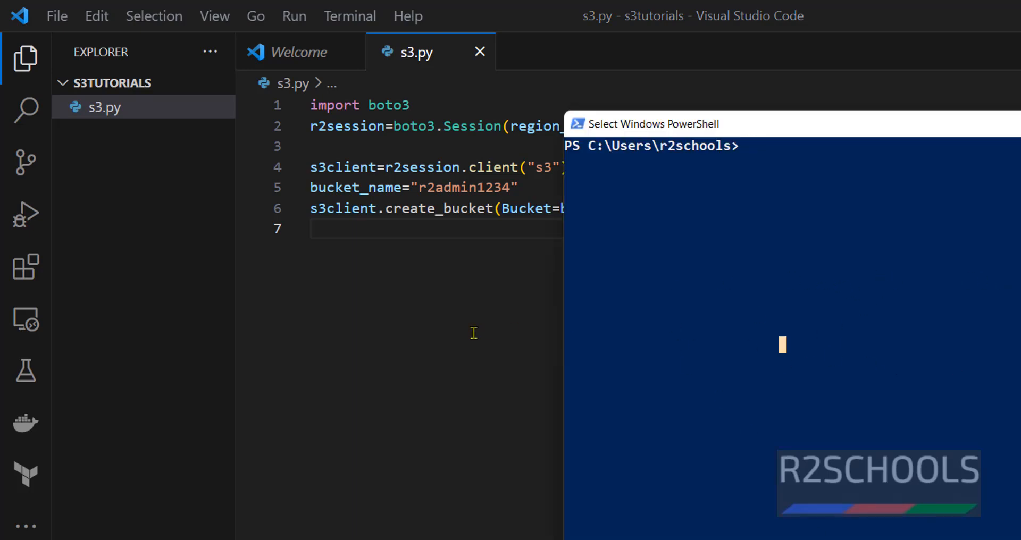
- Leave PowerShell and return to Visual Studio Code's Terminal menu
left_click(349, 15)
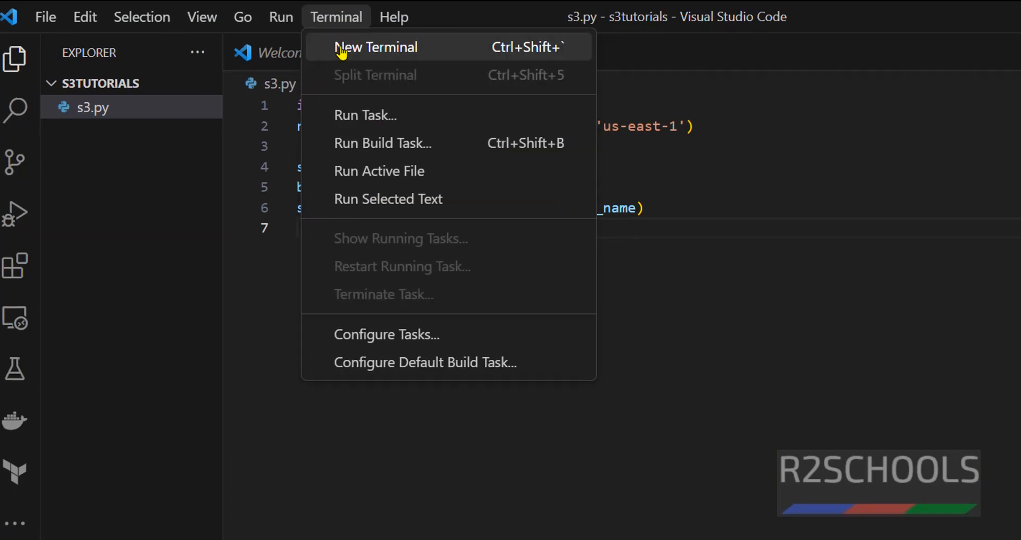
- Run python s3.py in a new VS Code terminal and highlight the AccessDenied CreateBucket error
left_click(375, 46)
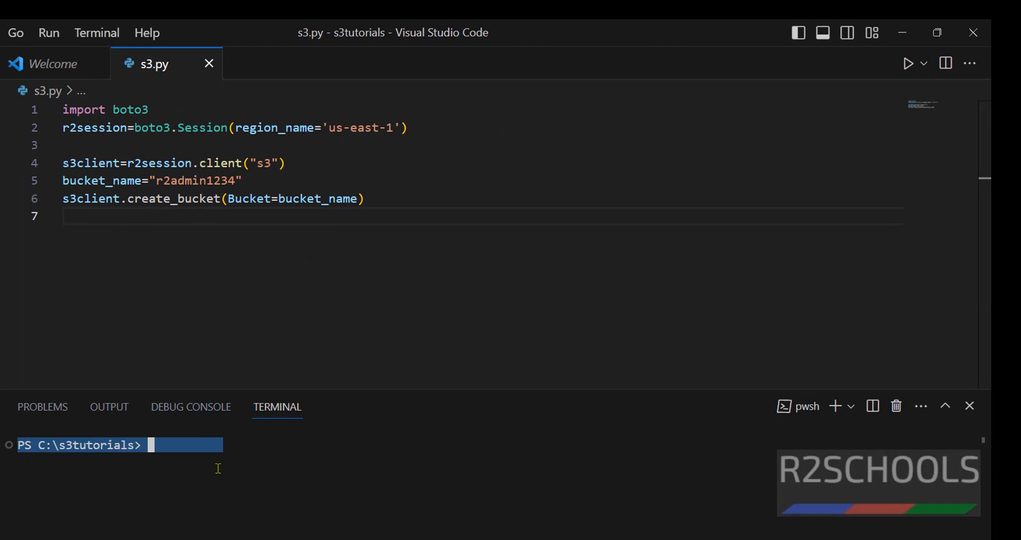
type("python s3.py")
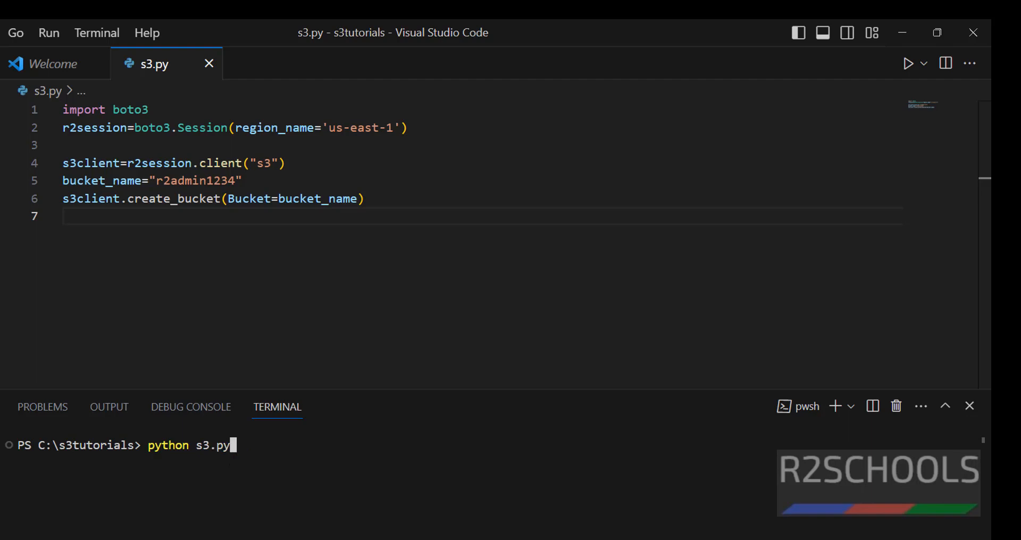
mouse_move(276, 407)
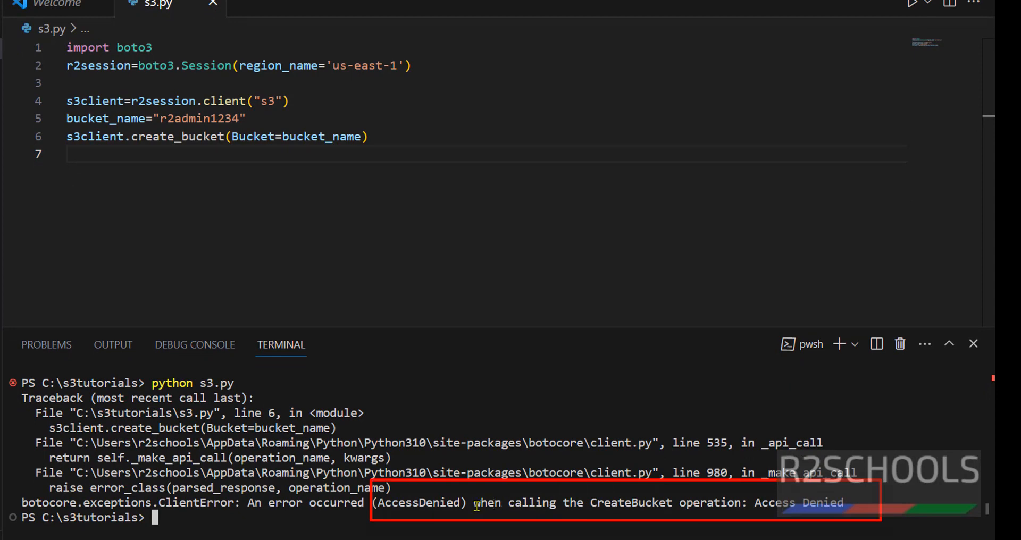
left_click_drag(472, 503, 844, 502)
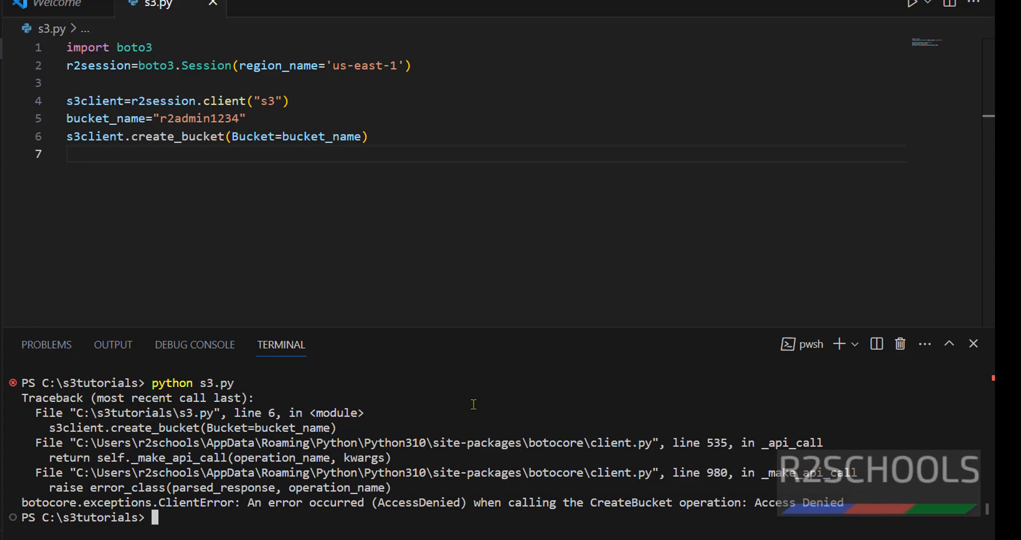
mouse_move(584, 502)
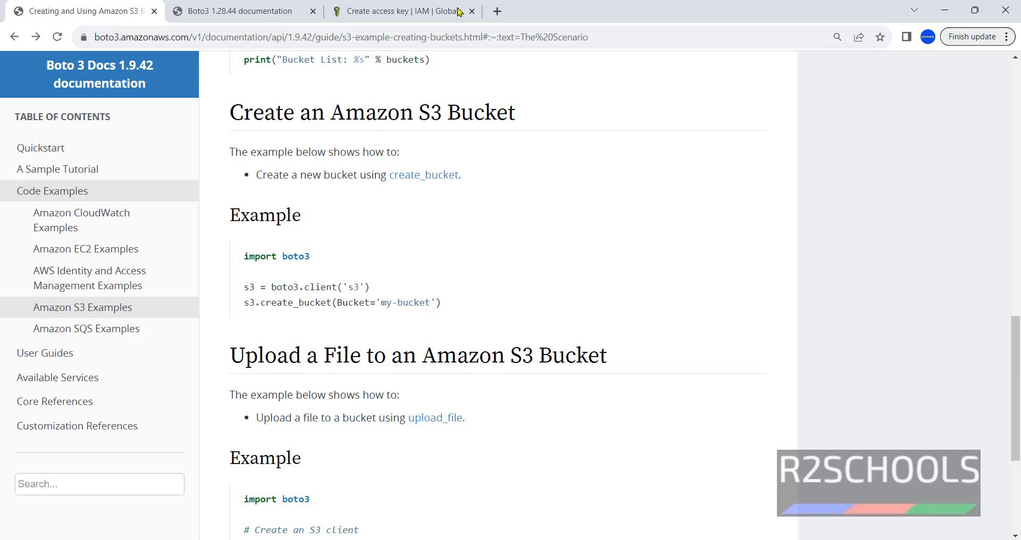
- Start adding permissions to the IAM user james-1 by attaching policies directly
left_click(396, 11)
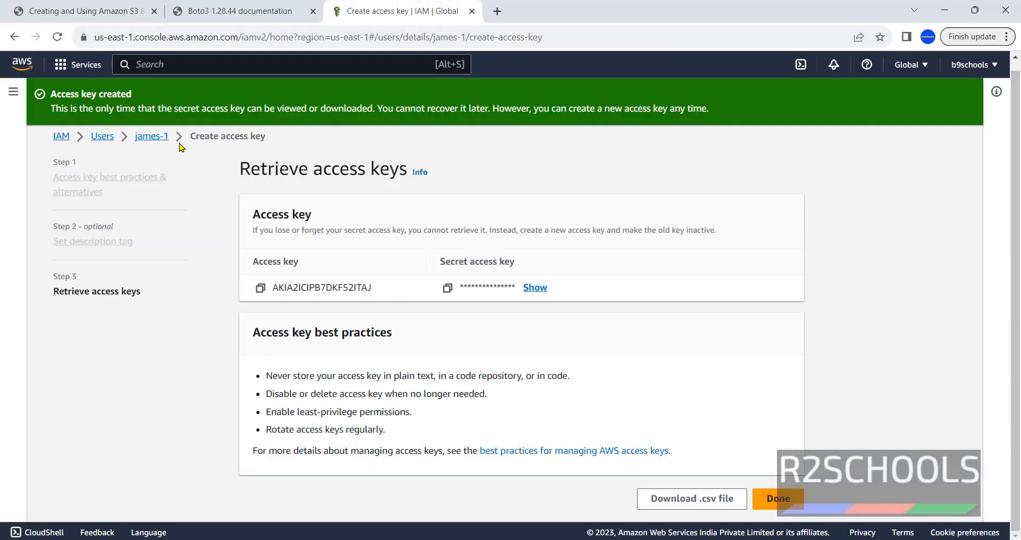
left_click(777, 499)
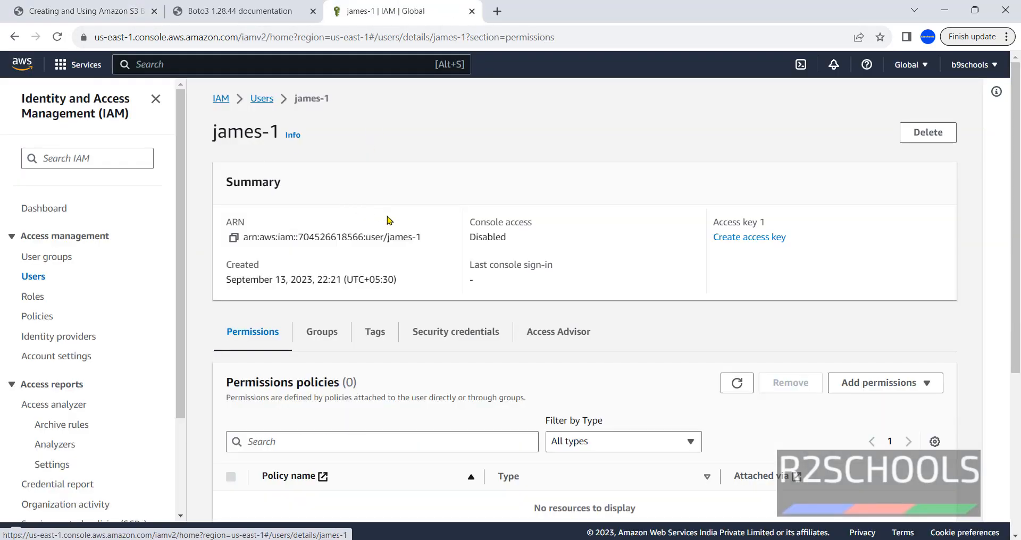
left_click(884, 383)
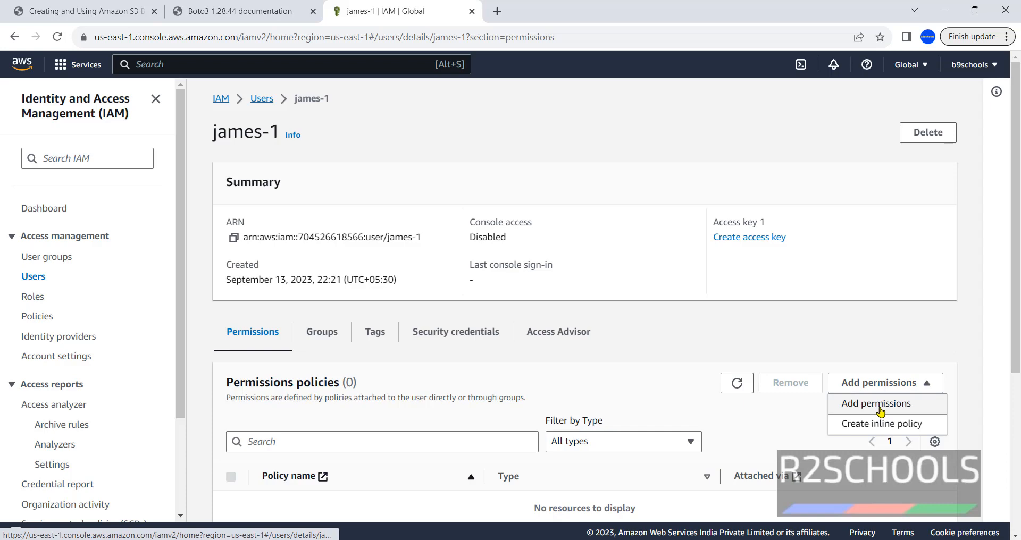
left_click(875, 403)
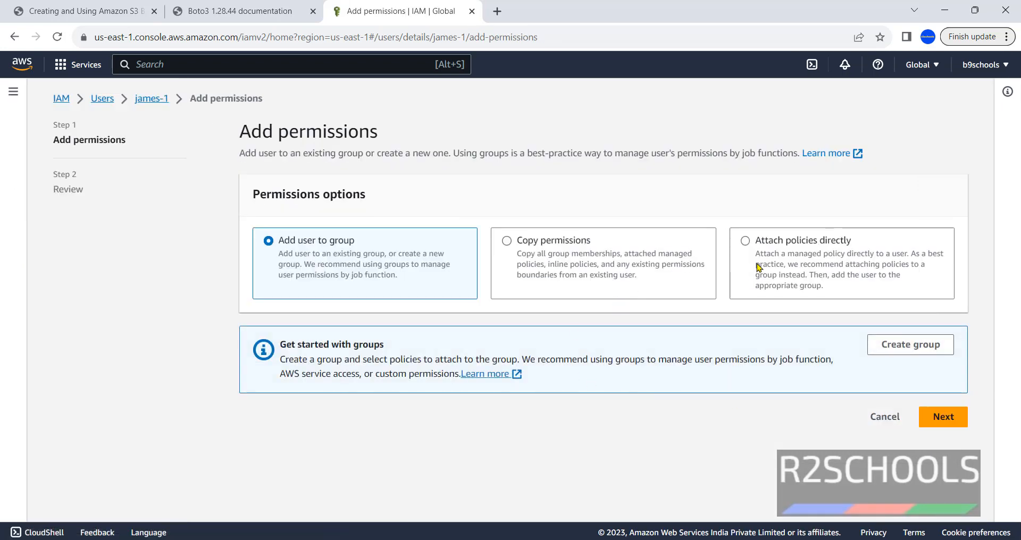
left_click(744, 241)
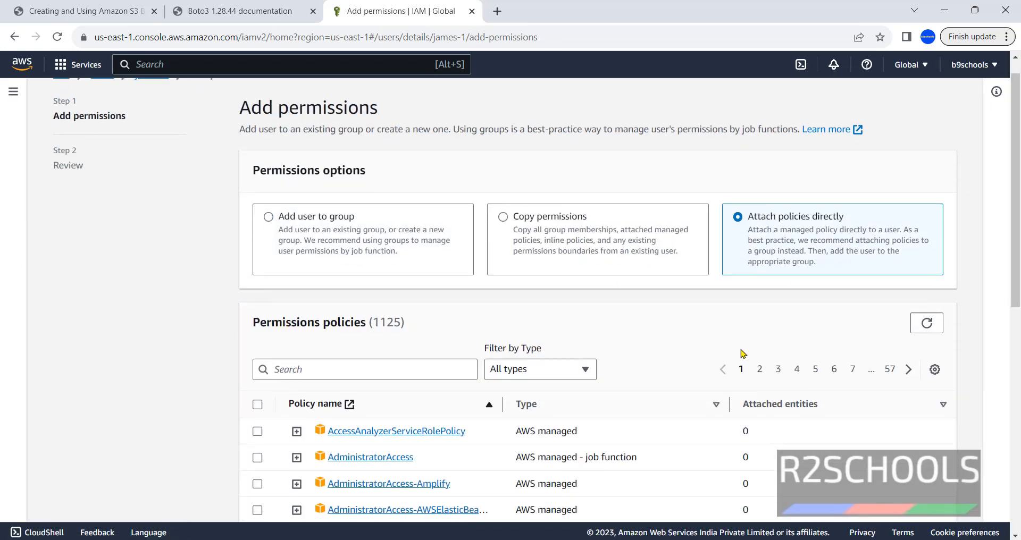
- Search 's3', select AmazonS3FullAccess, and add it to the user
type("s3")
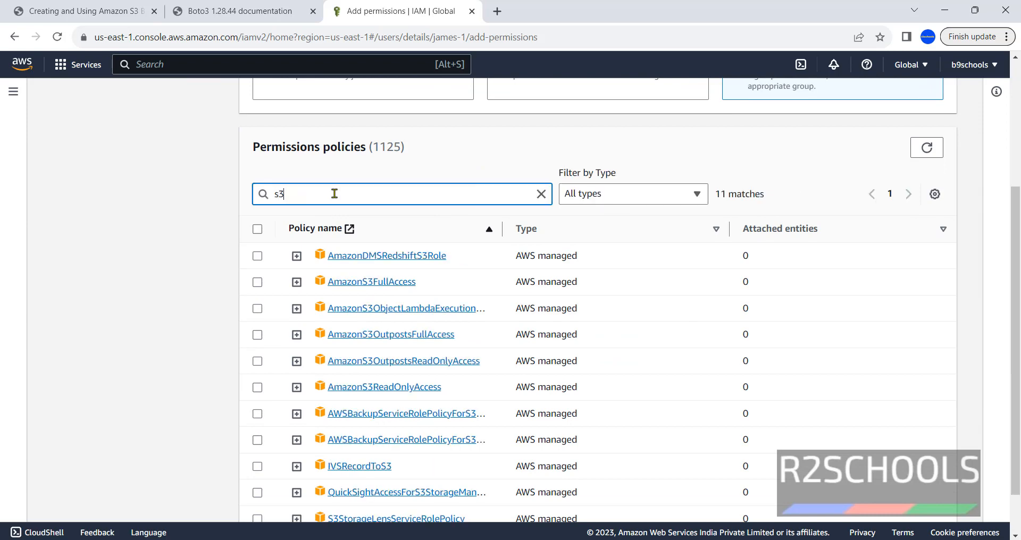
scroll("down", 3)
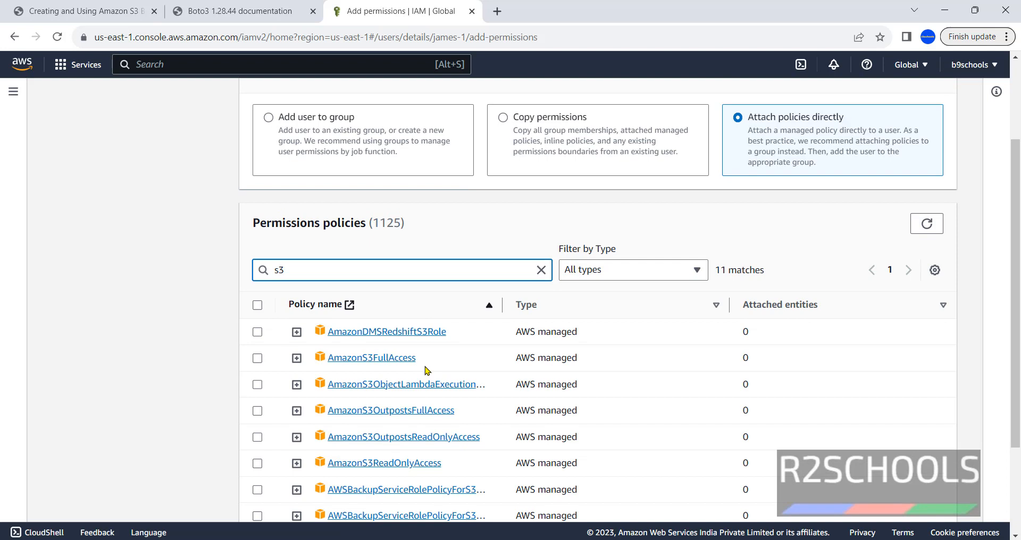
left_click(258, 358)
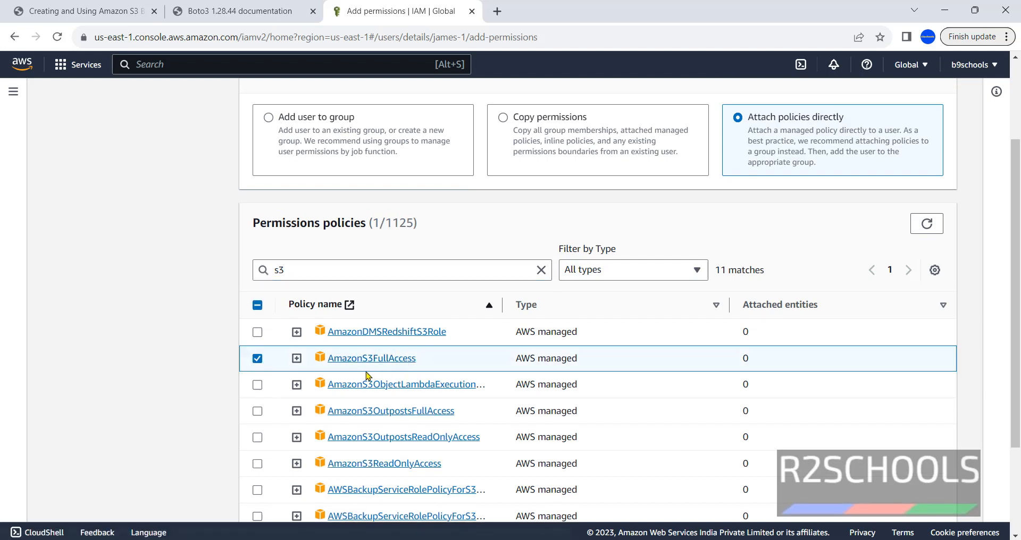
scroll("down", 3)
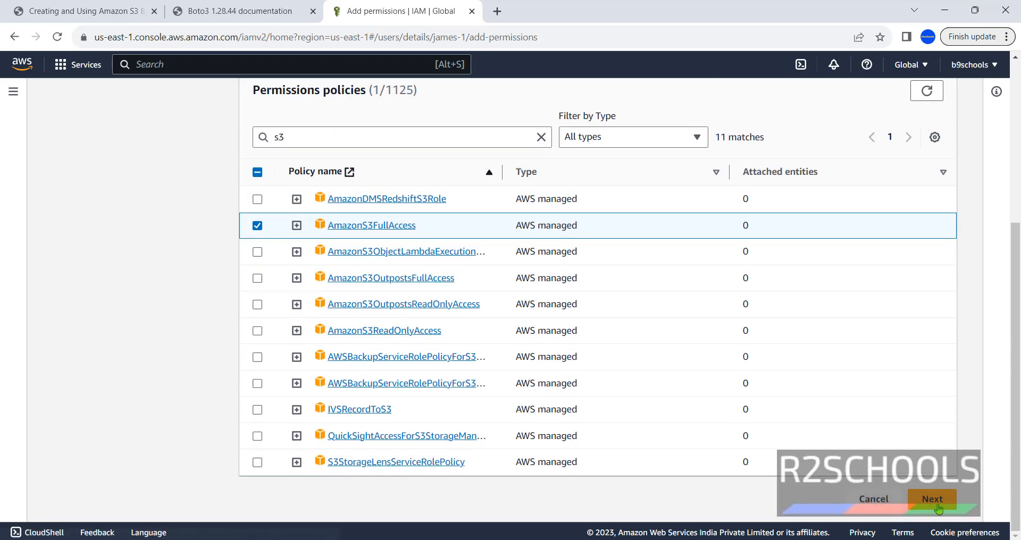
left_click(931, 500)
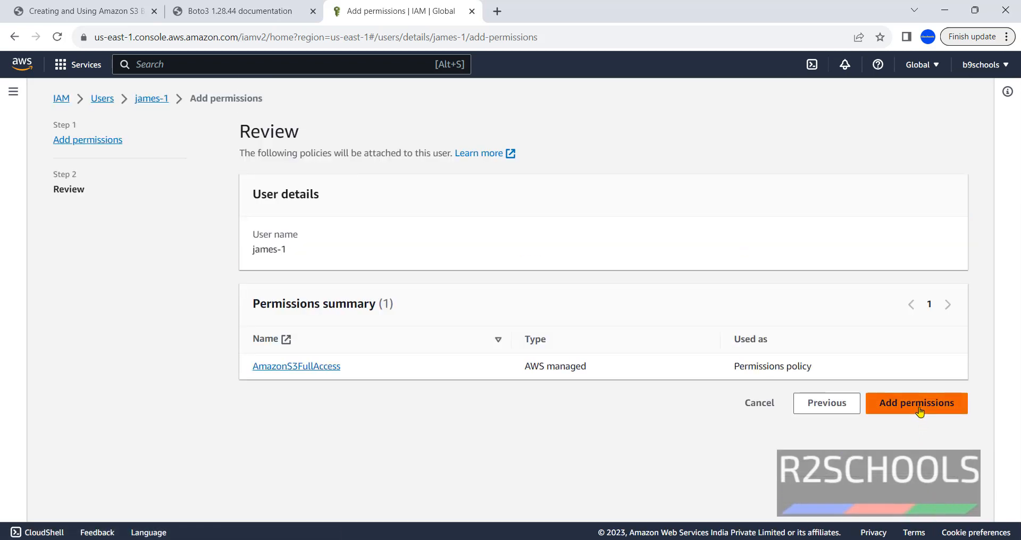
left_click(915, 403)
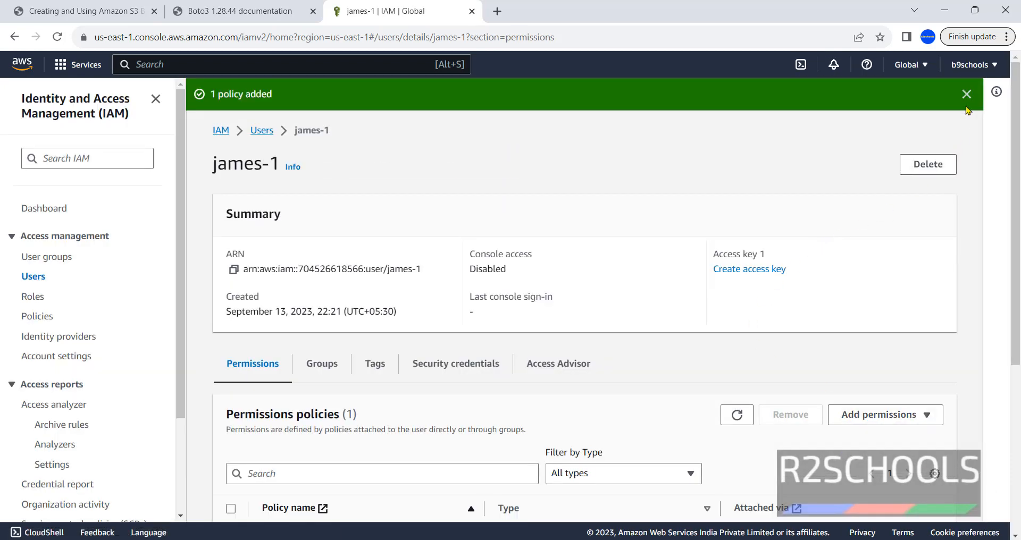
left_click(967, 94)
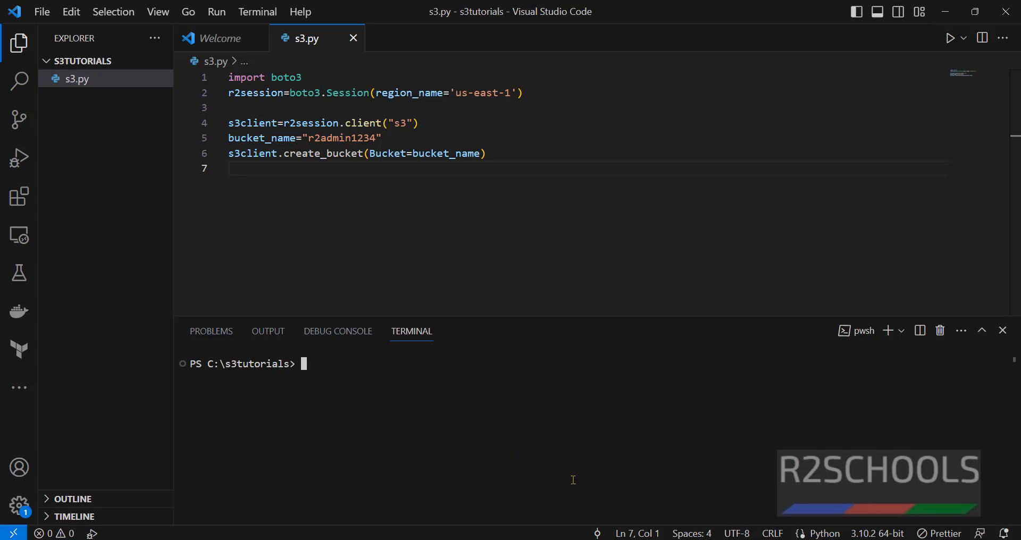
- Rerun python s3.py in the VS Code terminal, which now completes without errors
type("python s3.py")
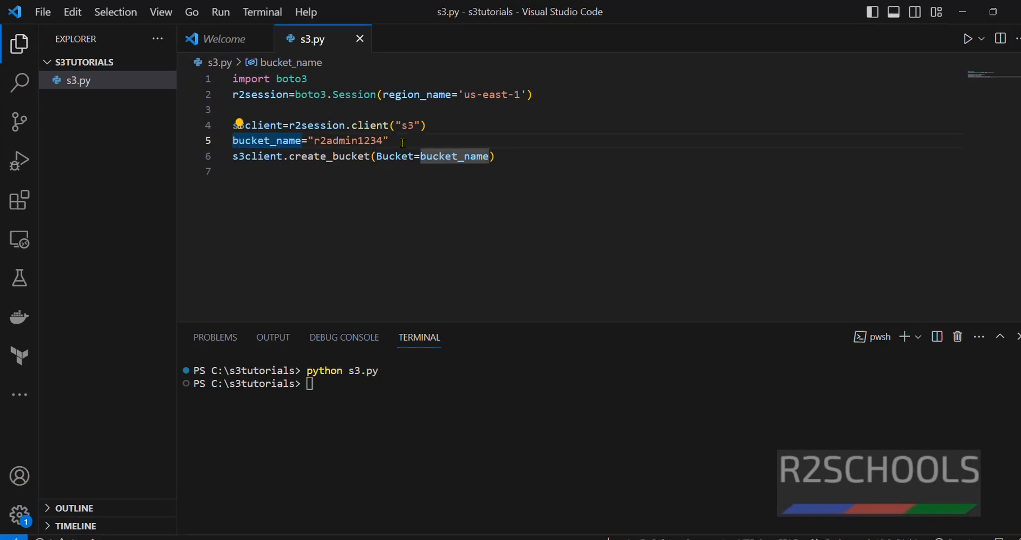
- Comment out the bucket_name line and hardcode a quoted "r2admin..." bucket name in create_bucket
type("#")
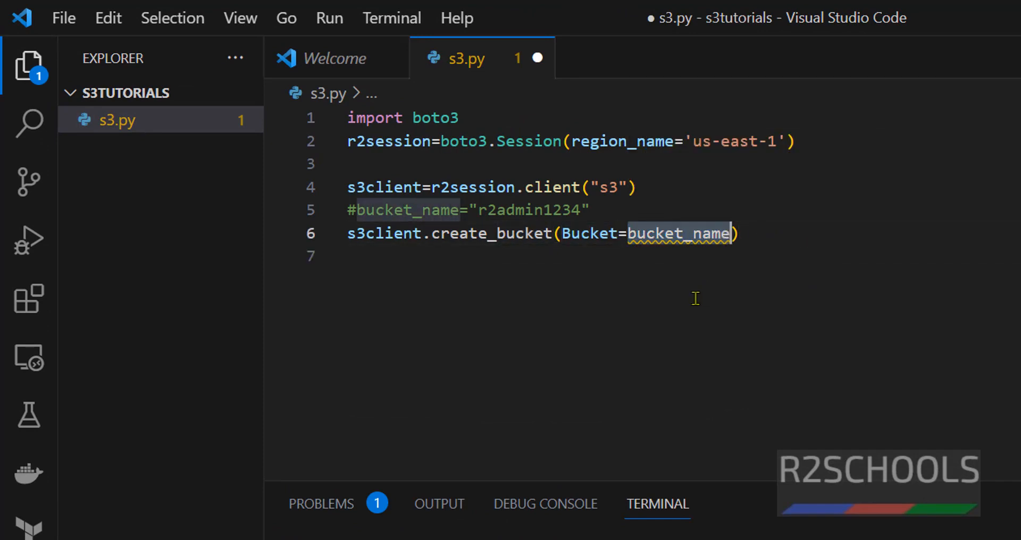
type("\"r2admi\"")
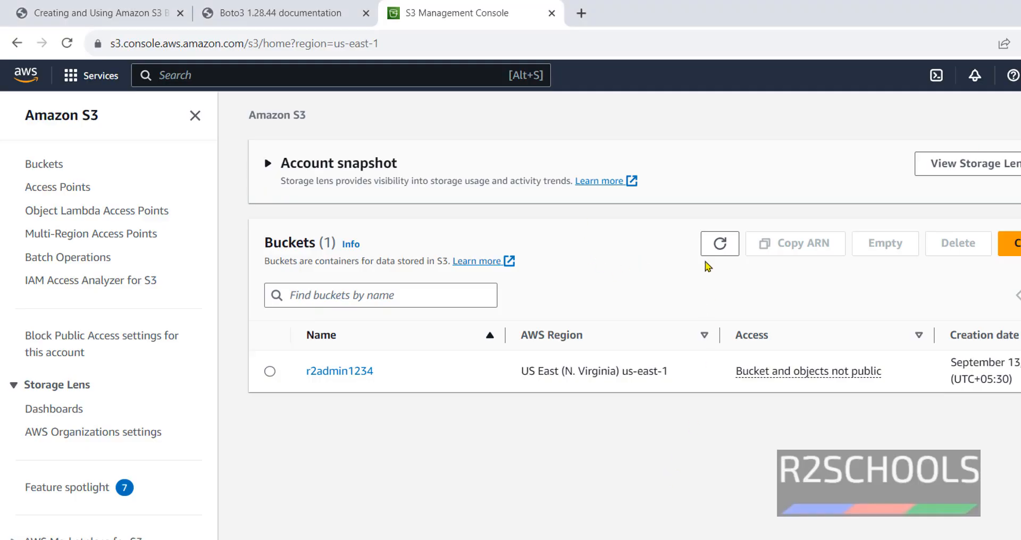
- Refresh the S3 bucket list to show r2admin1234, then begin opening Command Prompt
left_click(719, 243)
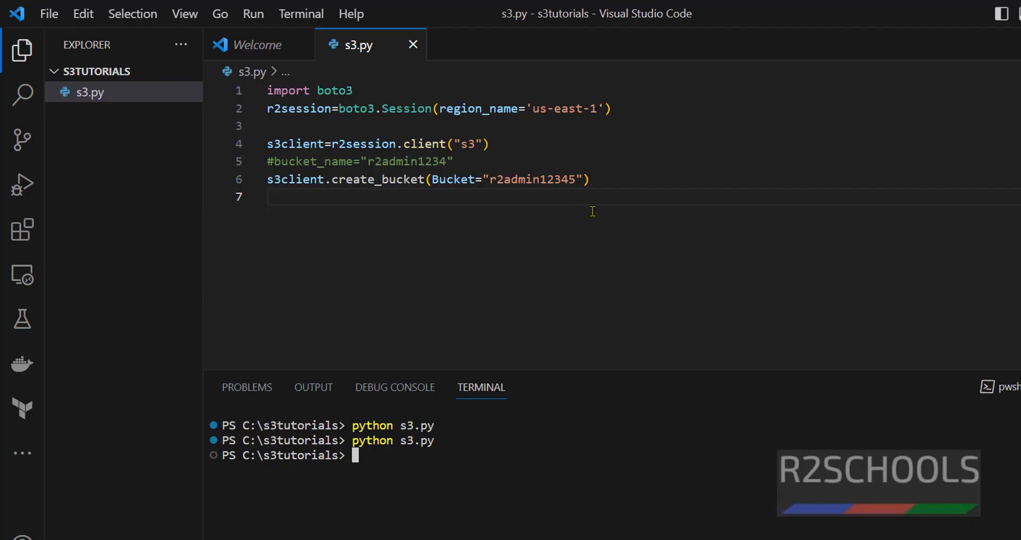
key("ctrl+a")
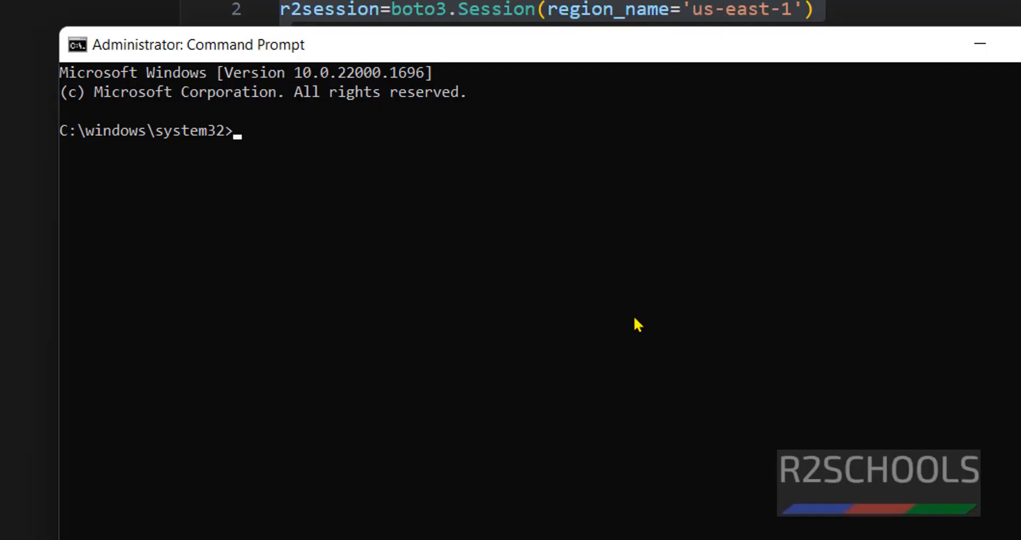
- Start and exit python, clear the screen, and change into C:\s3tutorials
type("python")
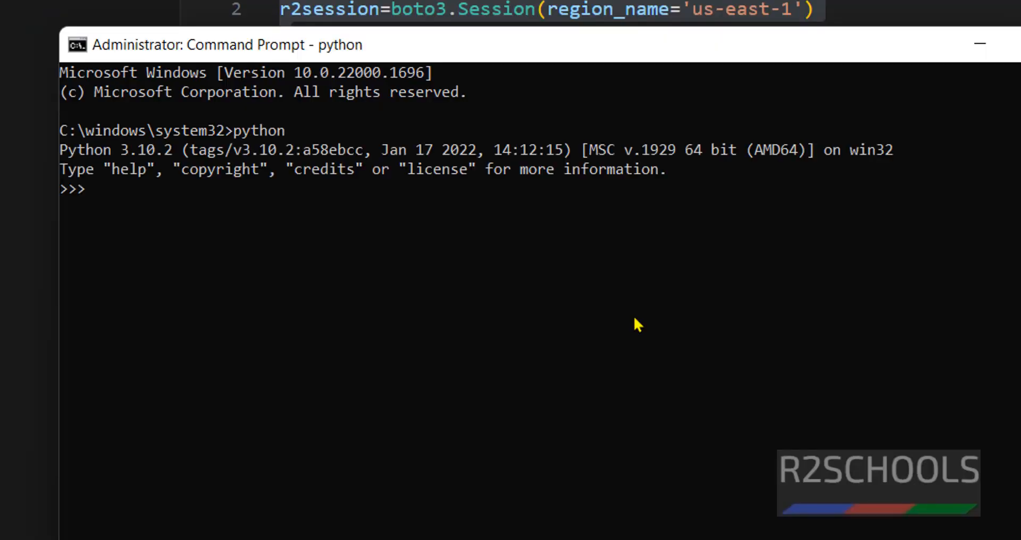
key("ctrl+z")
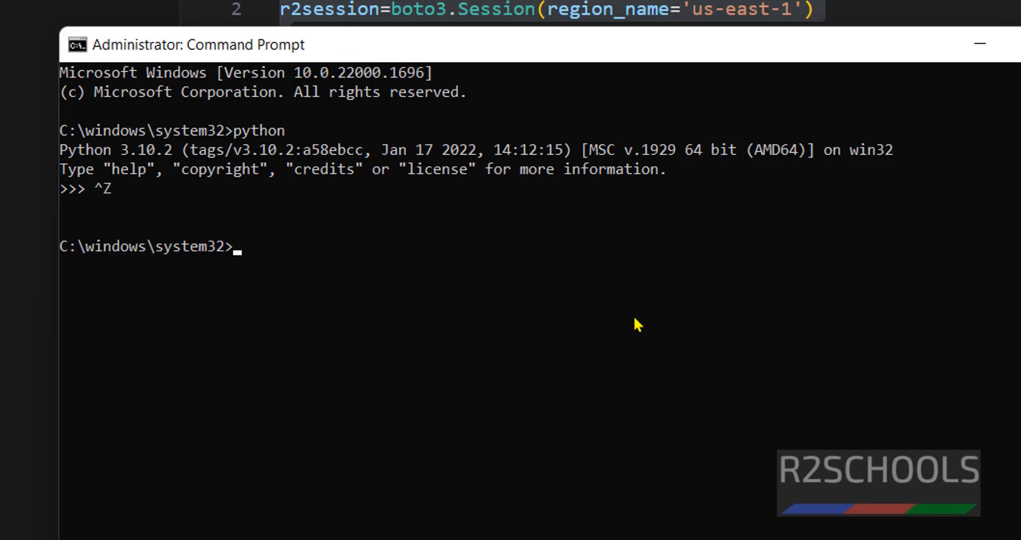
type("clear")
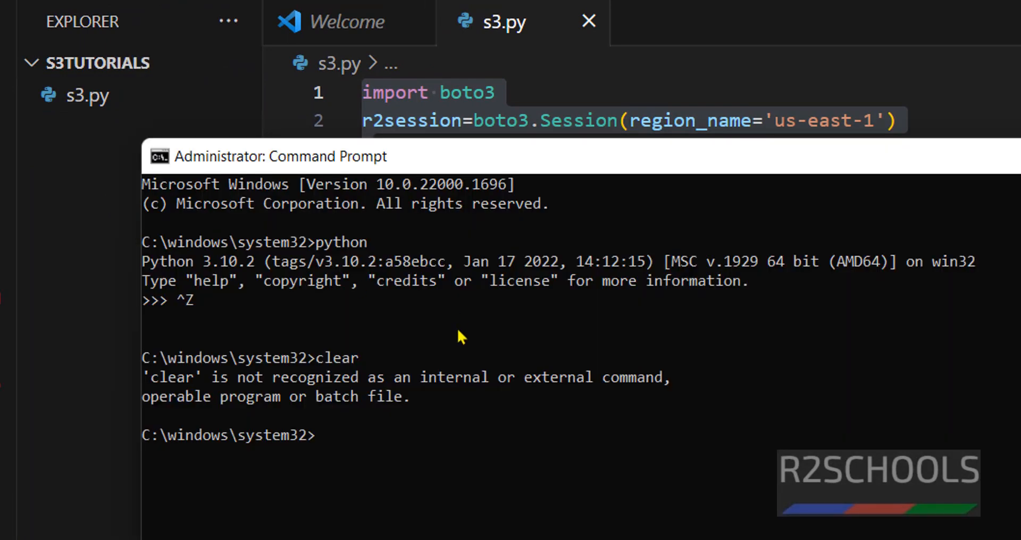
type("cd \\")
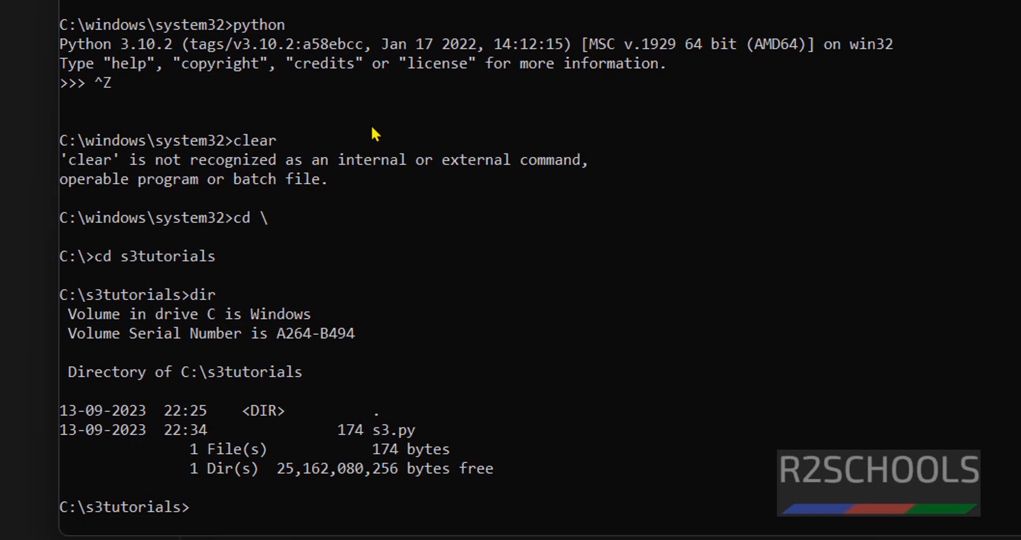
mouse_move(374, 446)
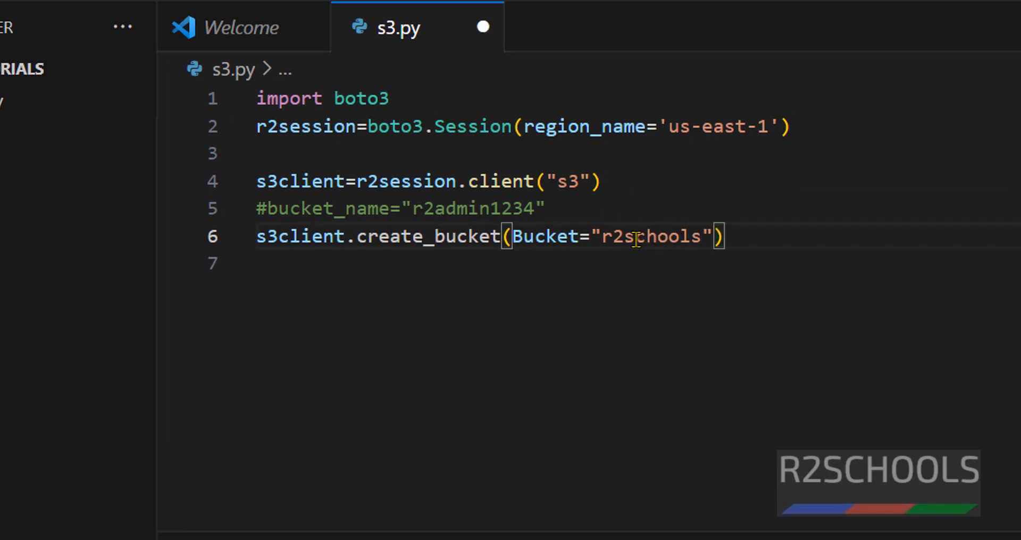
- Change the bucket name to "r2schools12345678" and run python s3.py in Command Prompt
type("12345678")
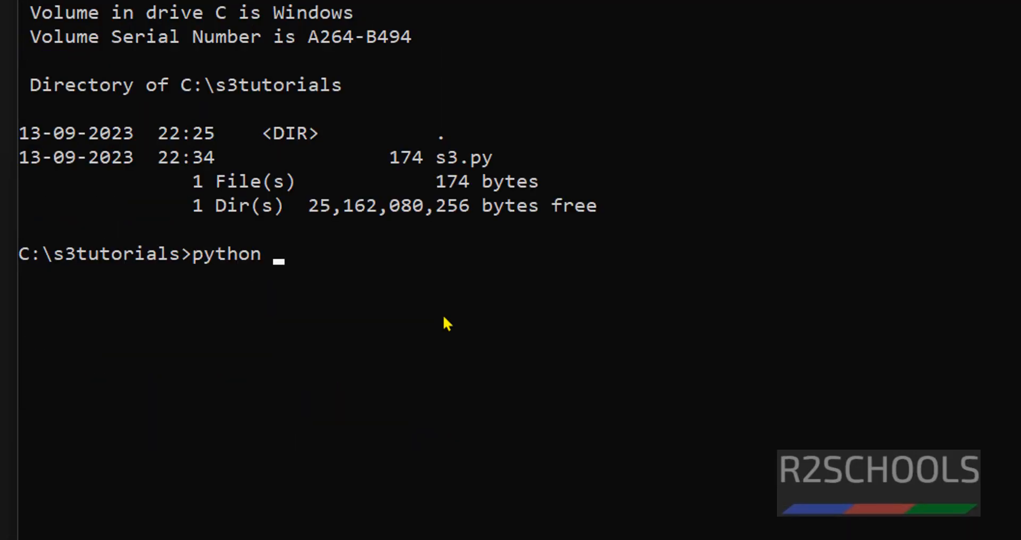
type("s3.py")
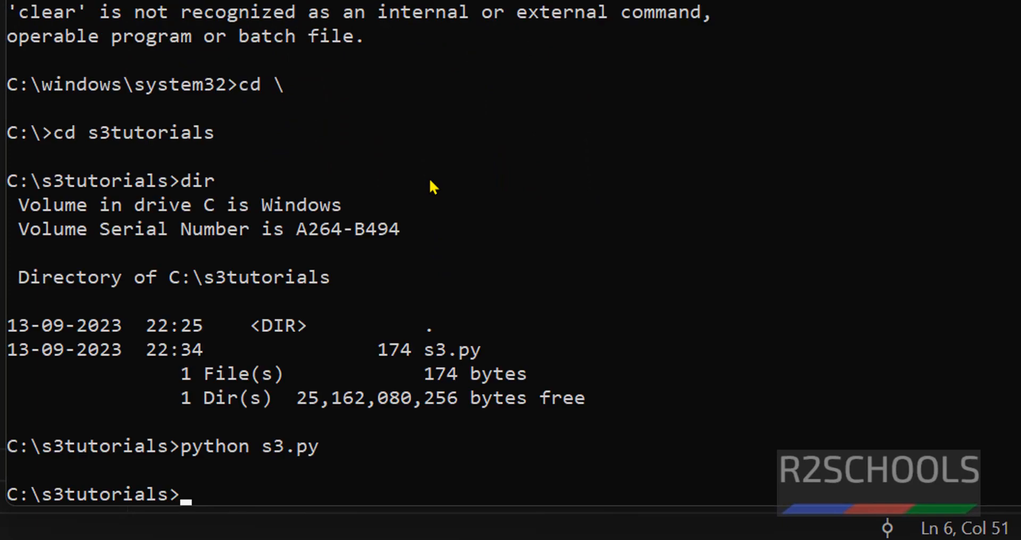
mouse_move(306, 456)
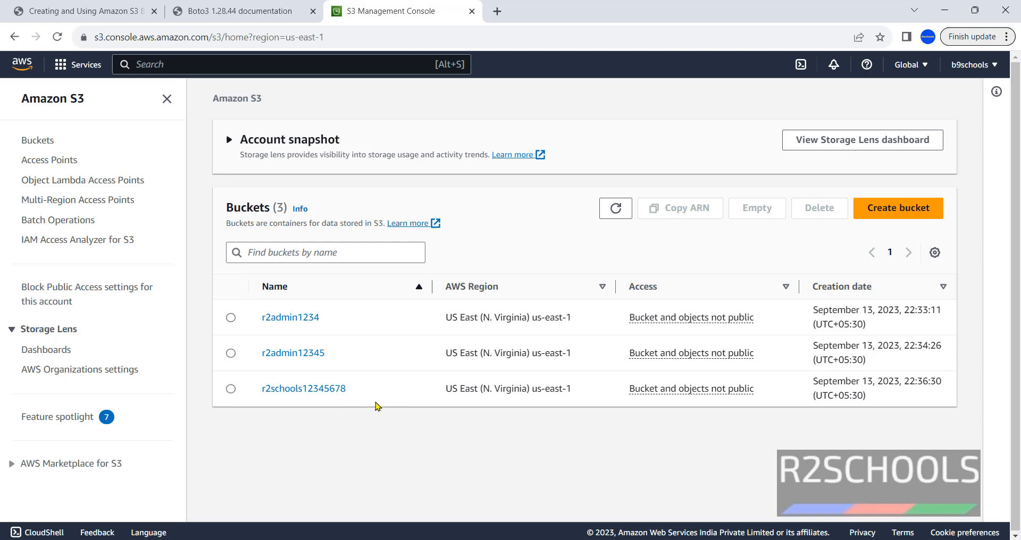
mouse_move(363, 410)
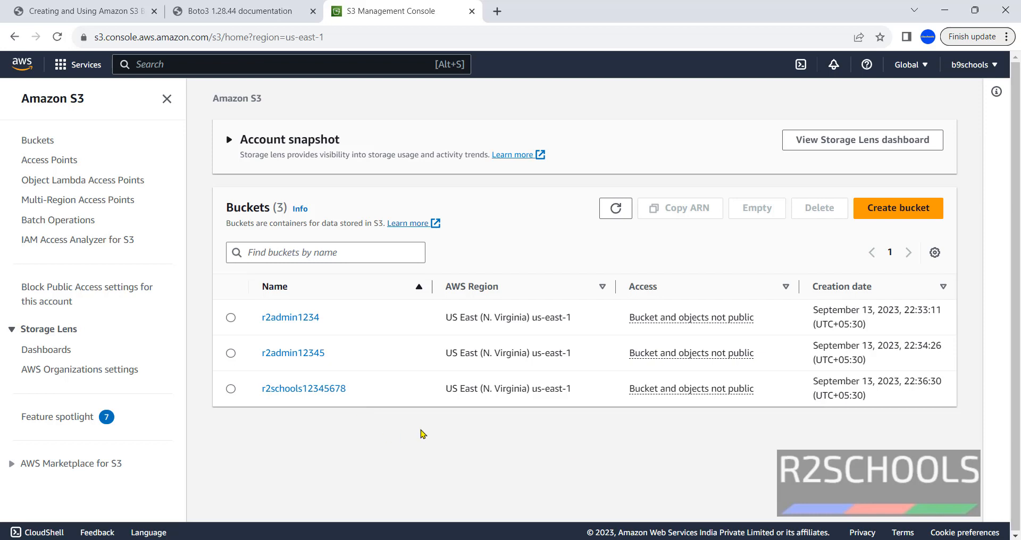
mouse_move(541, 442)
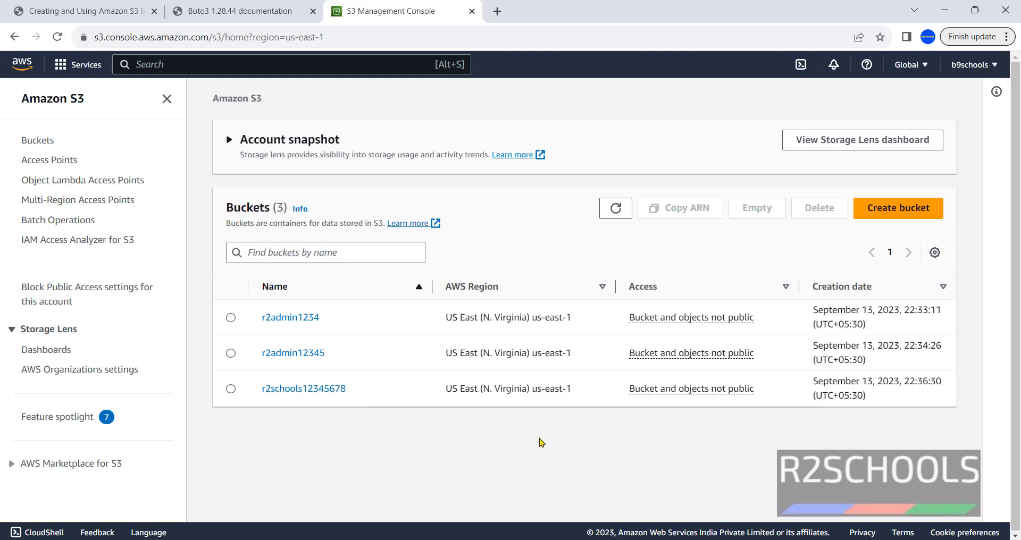
mouse_move(498, 507)
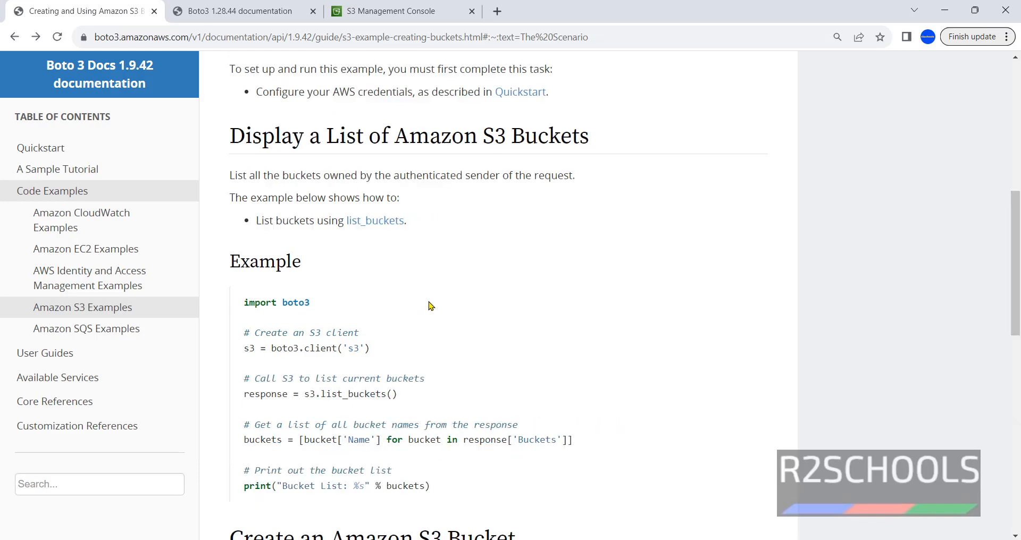
- Create s3list.py, run it, and highlight the three printed bucket names
scroll("down", 3)
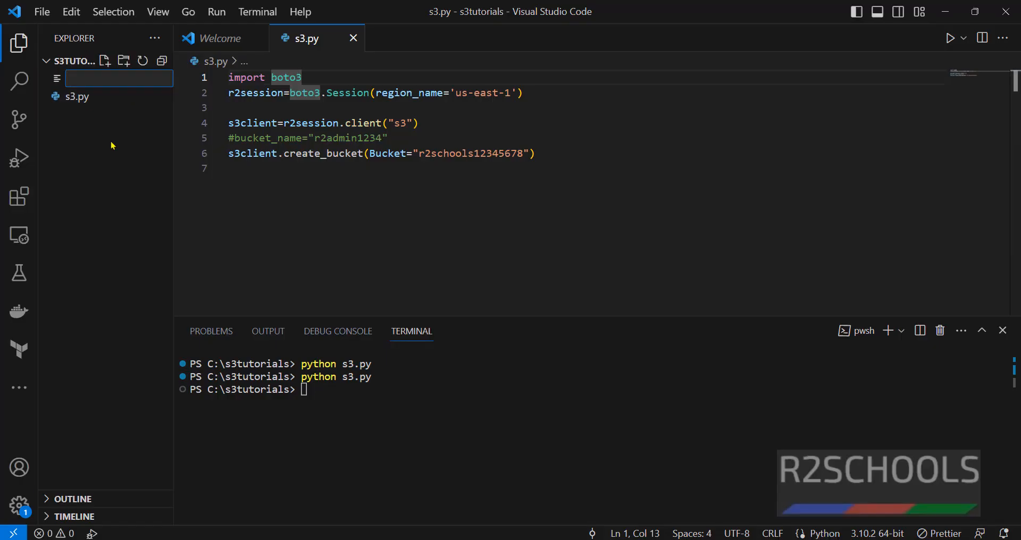
type("s3list.")
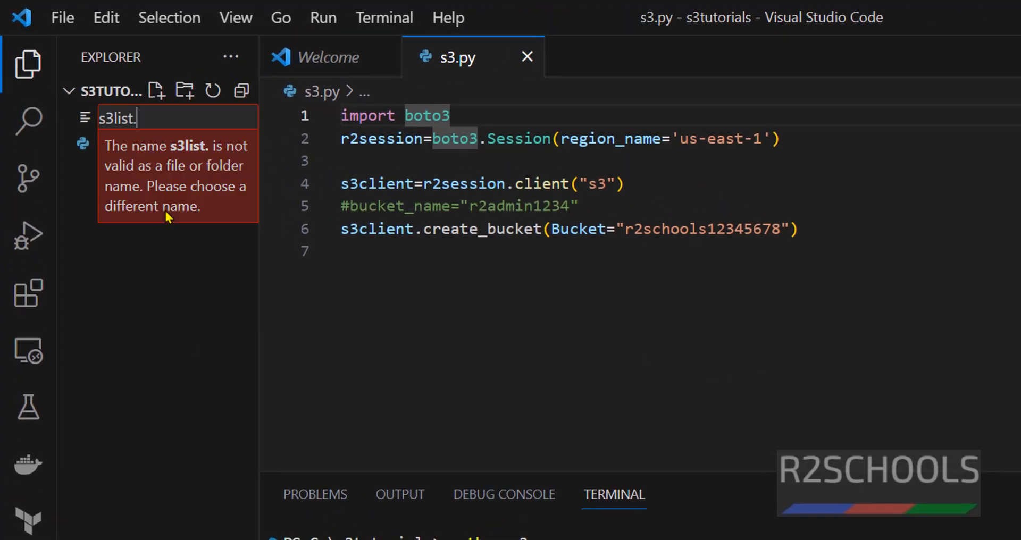
key("Enter")
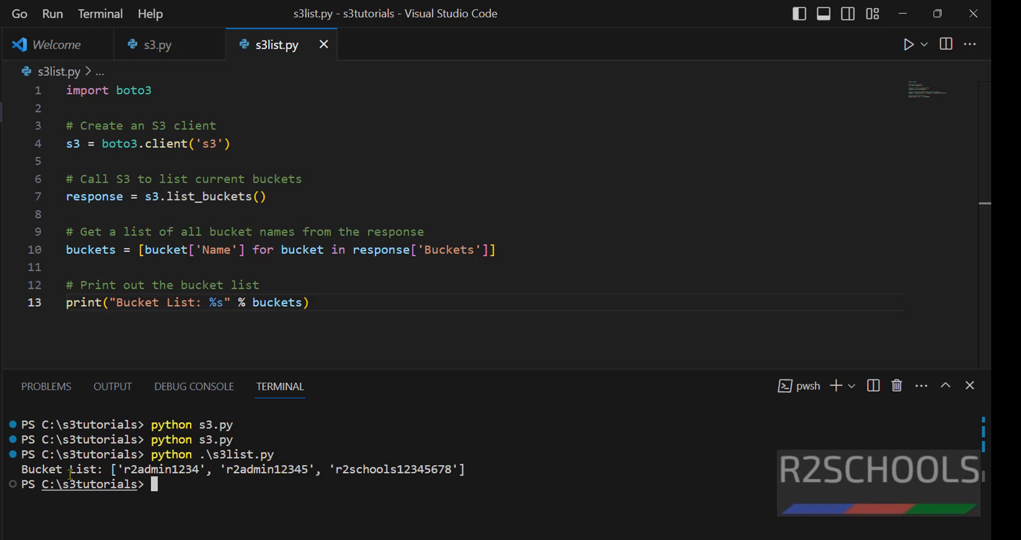
left_click_drag(21, 469, 485, 470)
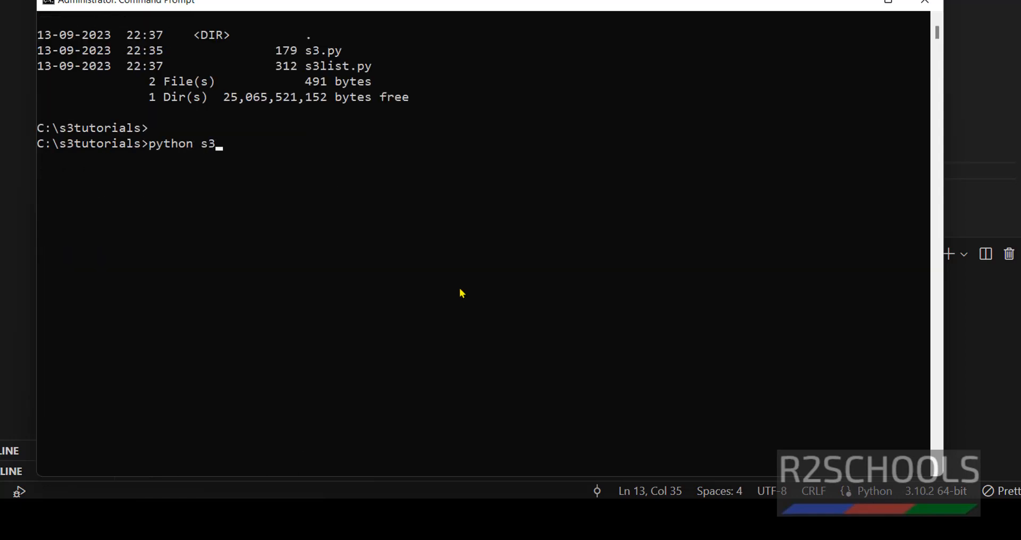
- Run python s3list.py in Command Prompt and highlight the printed Bucket List line
type("list.py")
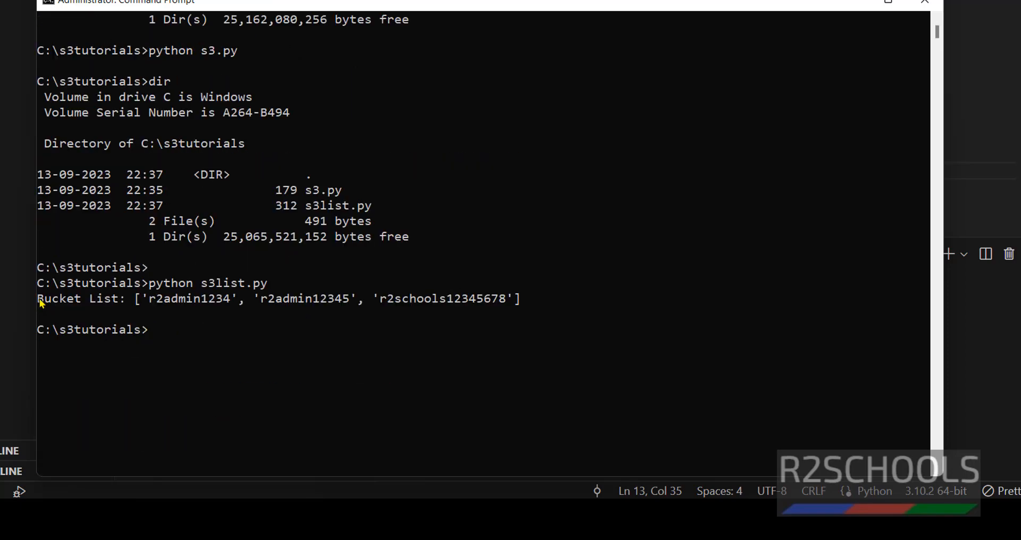
left_click_drag(37, 298, 528, 298)
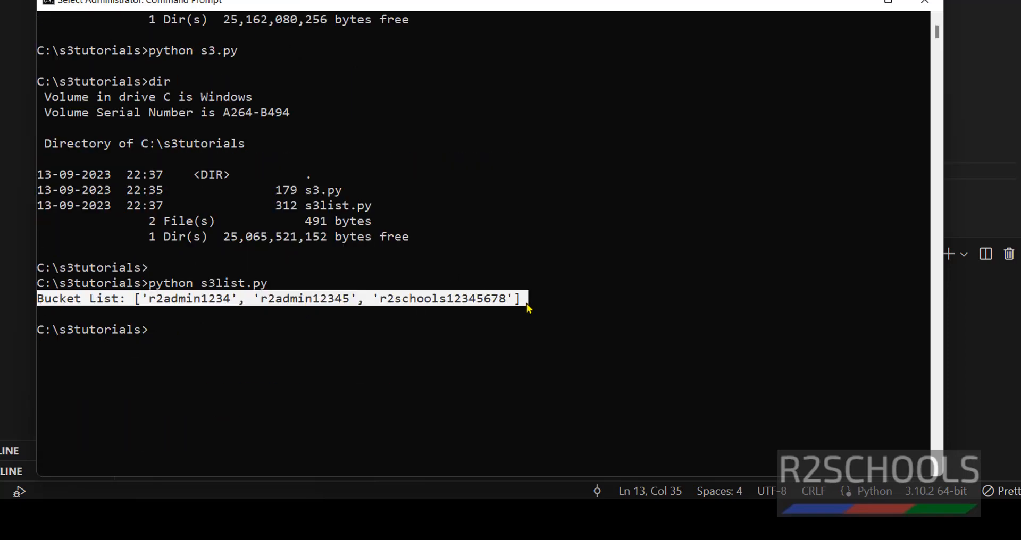
left_click(383, 11)
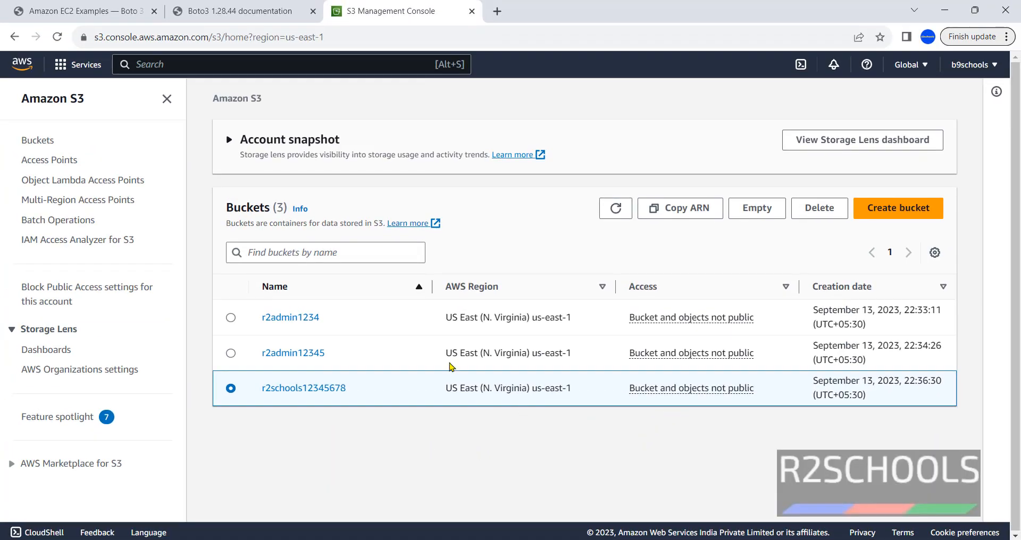
mouse_move(534, 449)
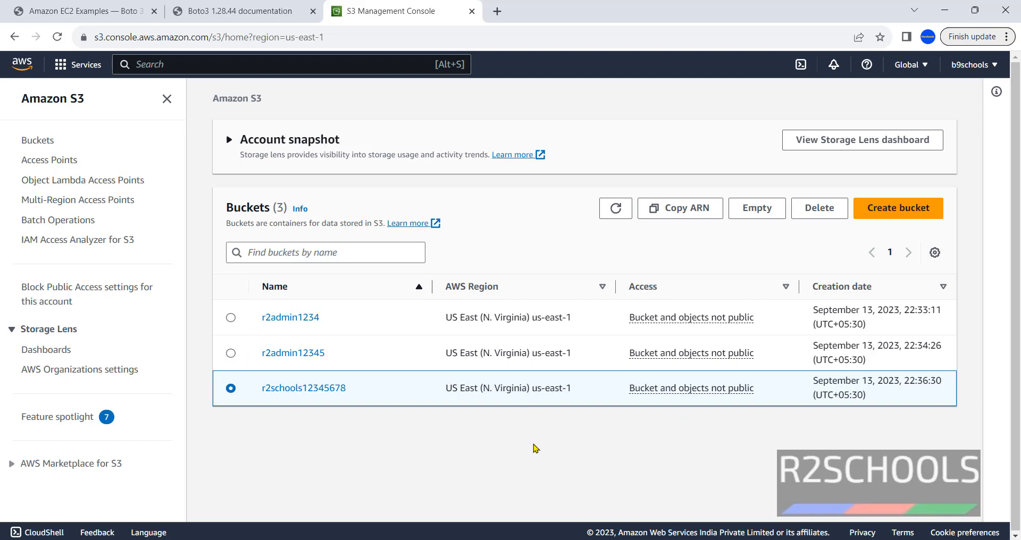
mouse_move(435, 440)
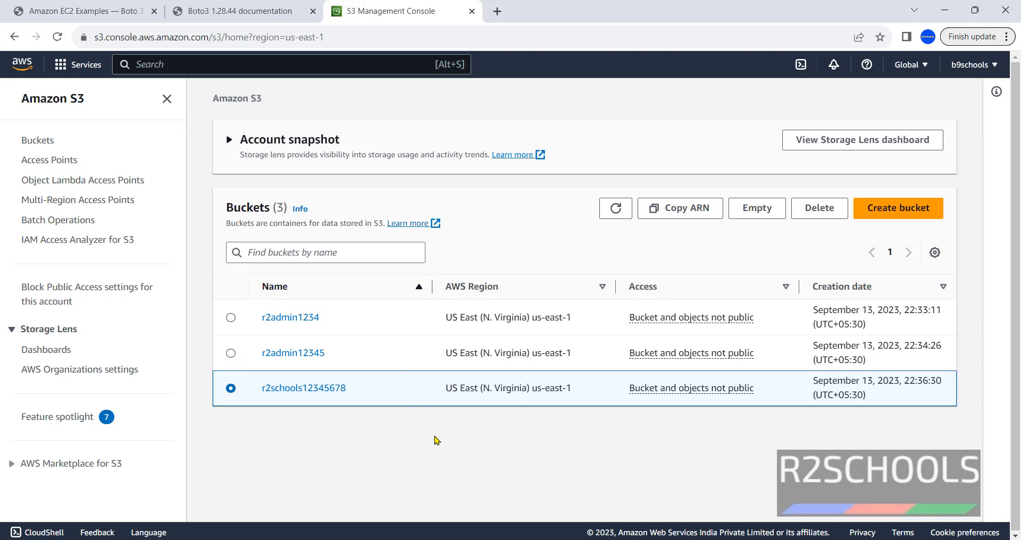